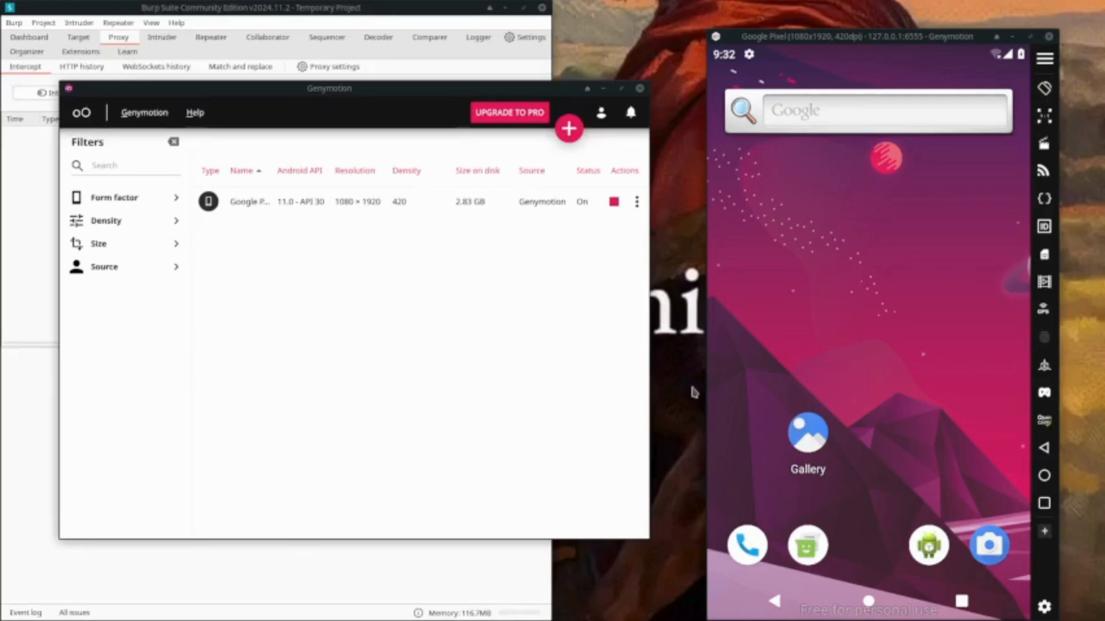
mouse_move(831, 185)
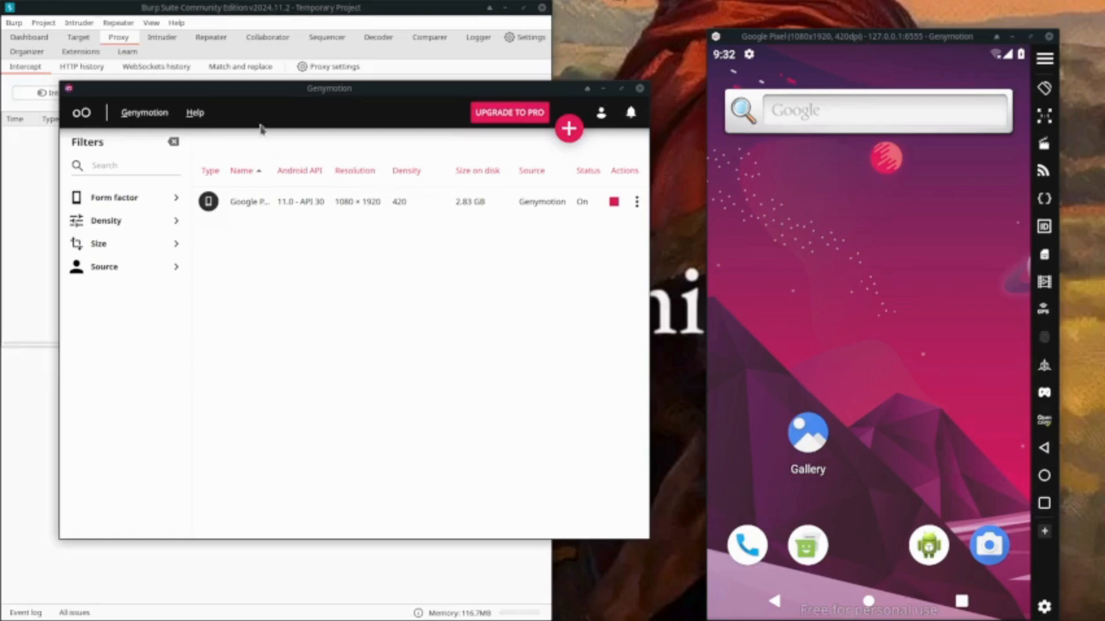
mouse_move(887, 250)
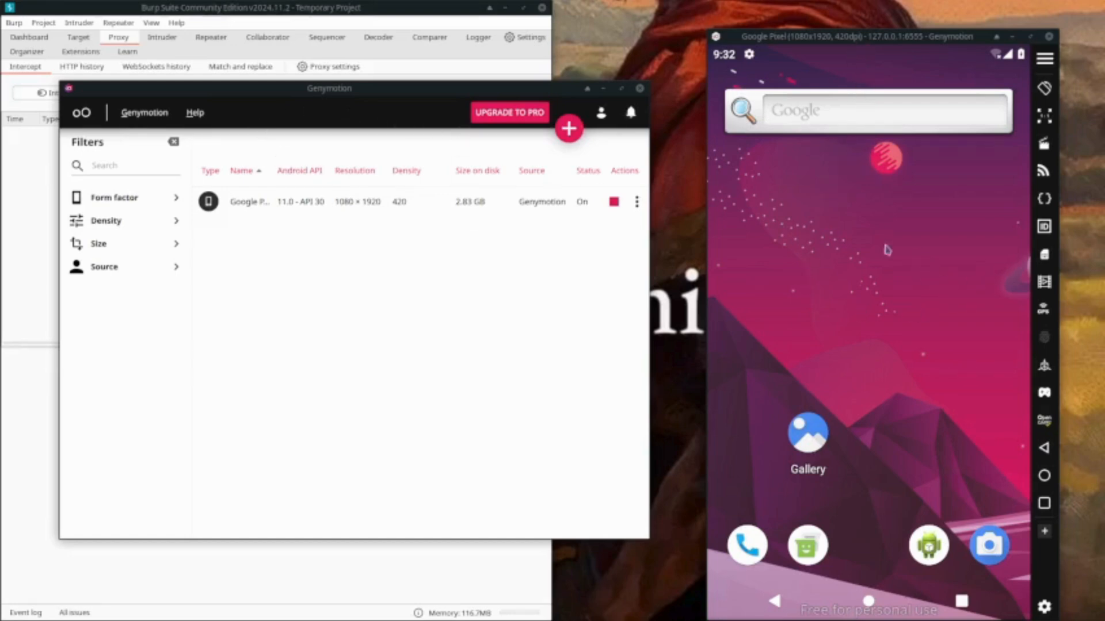
mouse_move(834, 314)
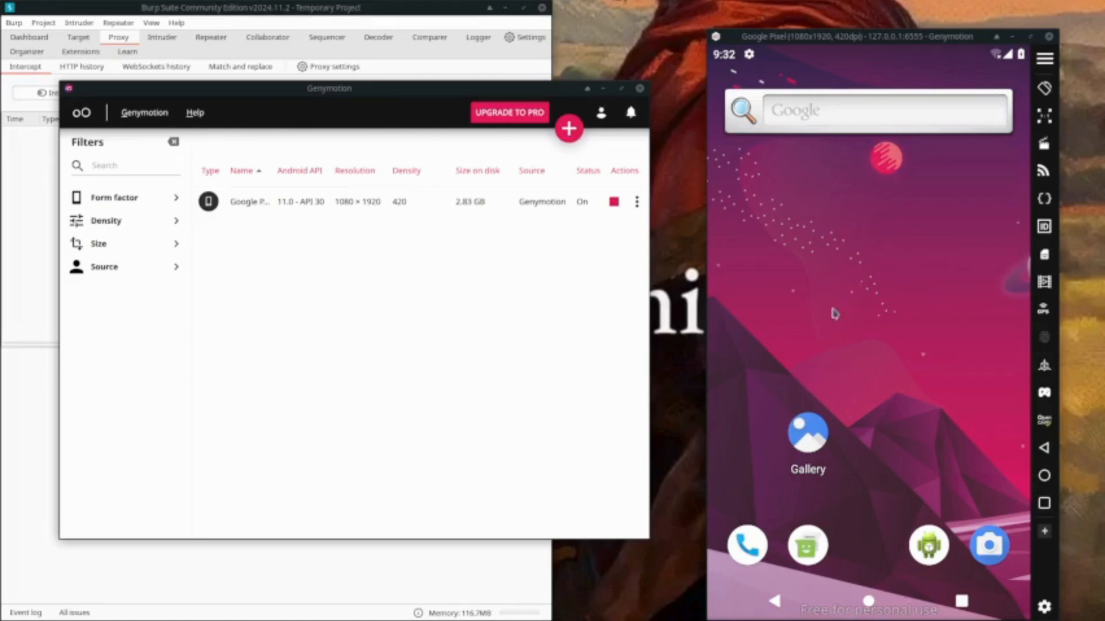
mouse_move(909, 500)
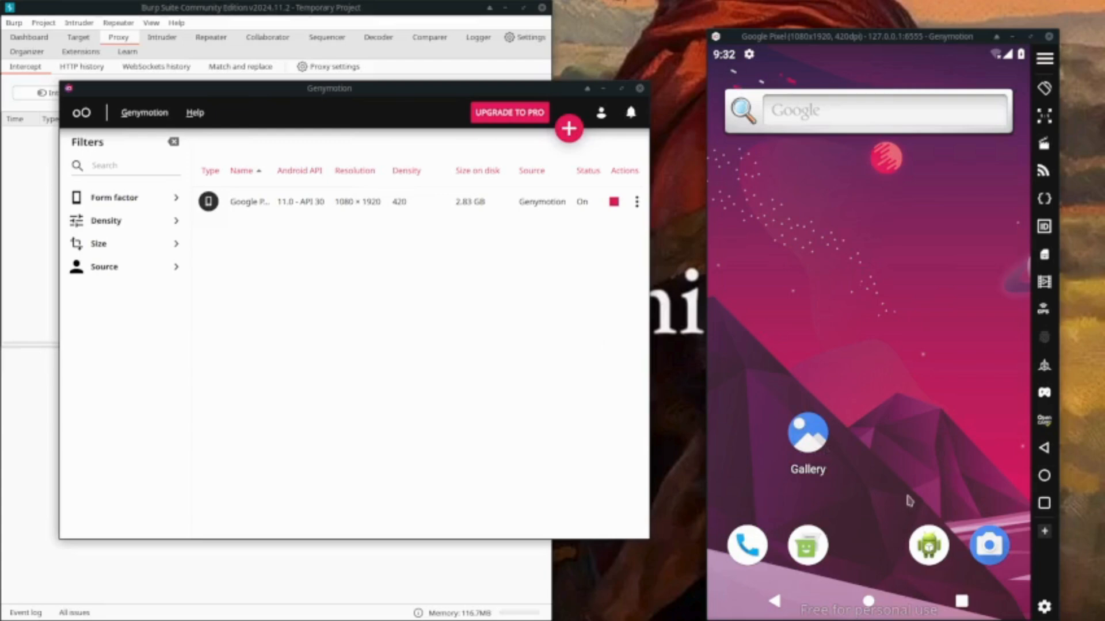
mouse_move(414, 231)
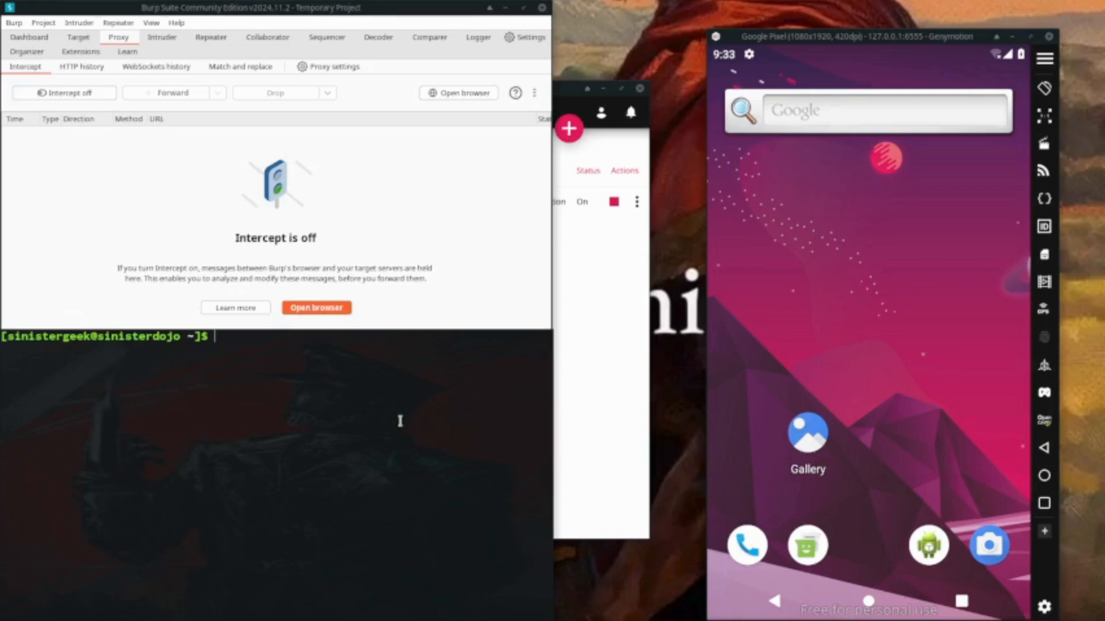
Step: Point the emulator's global HTTP proxy at localhost:3333 and start an adb reverse for tcp:3333
type("adb shell settings put global http_proxy localhost:3333")
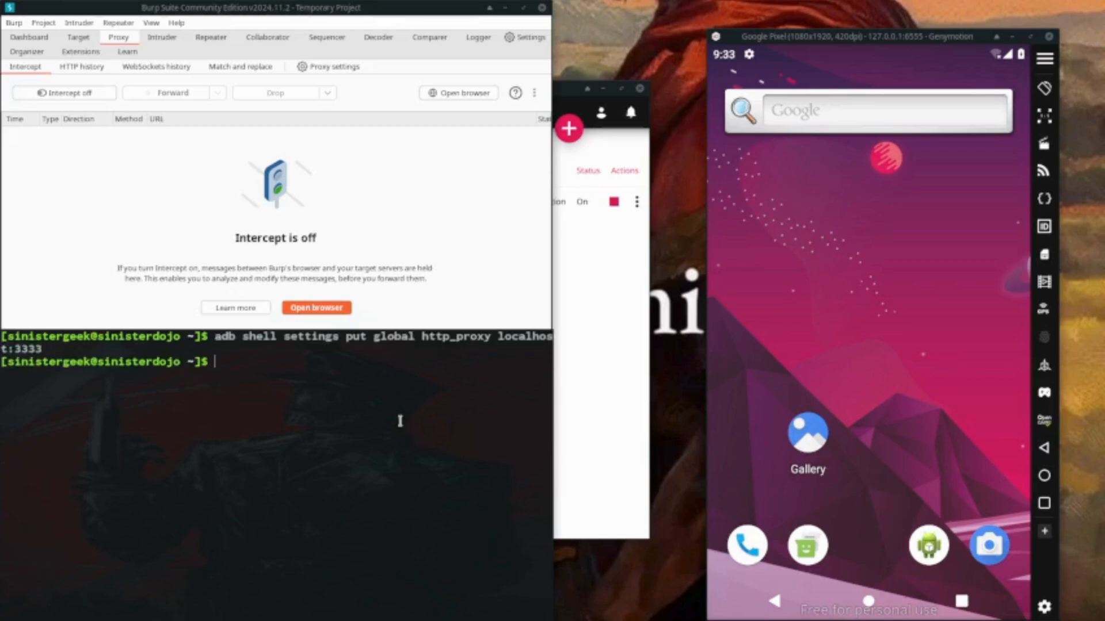
type("a")
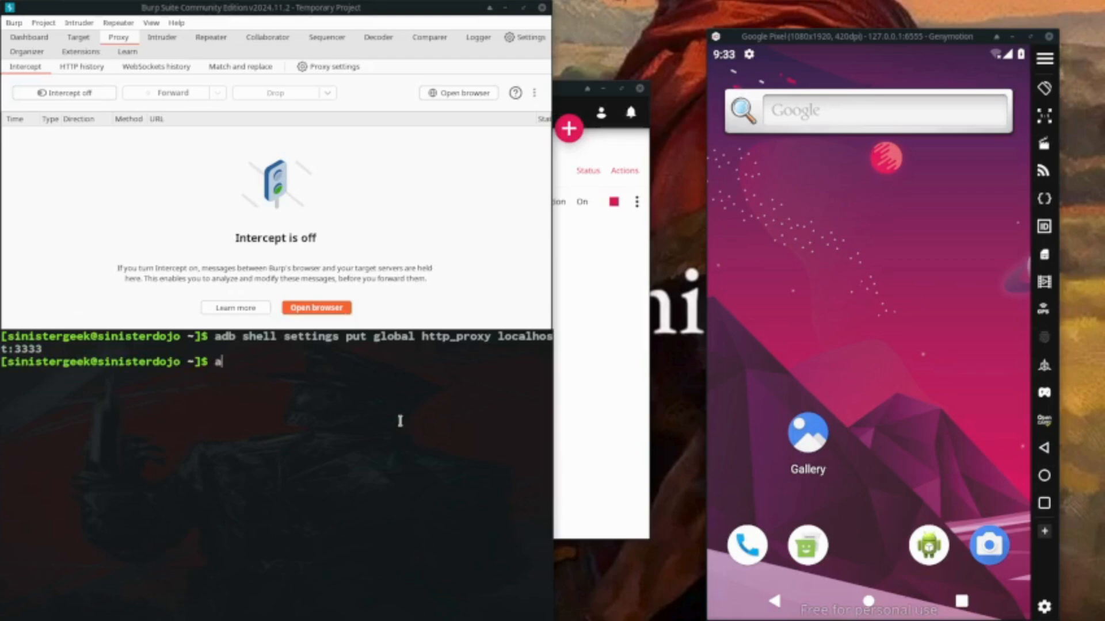
type("db rev")
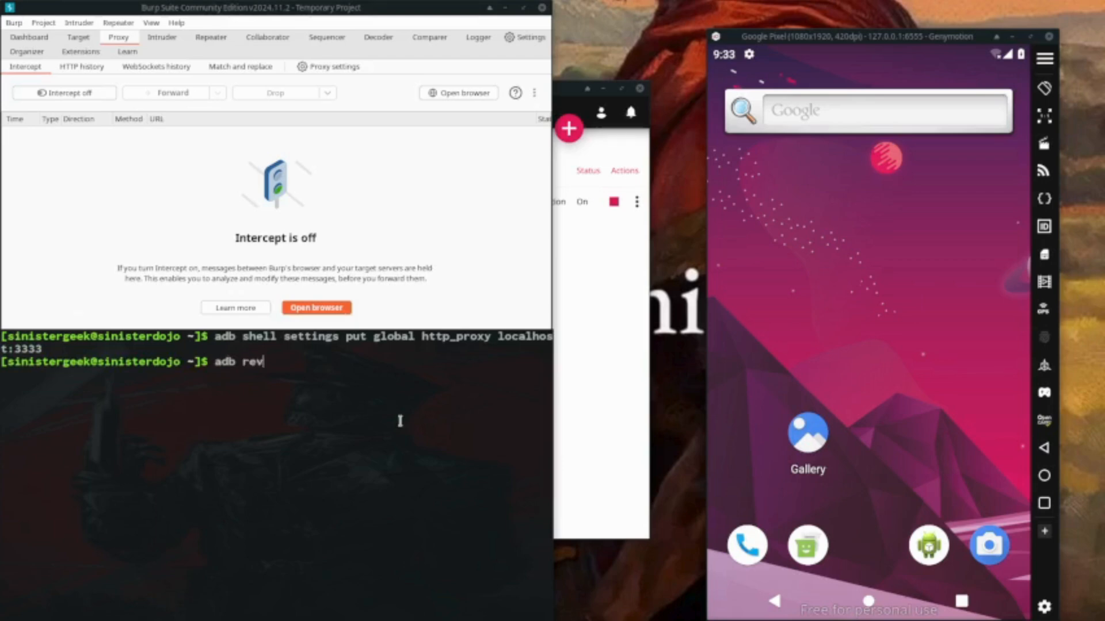
type("er")
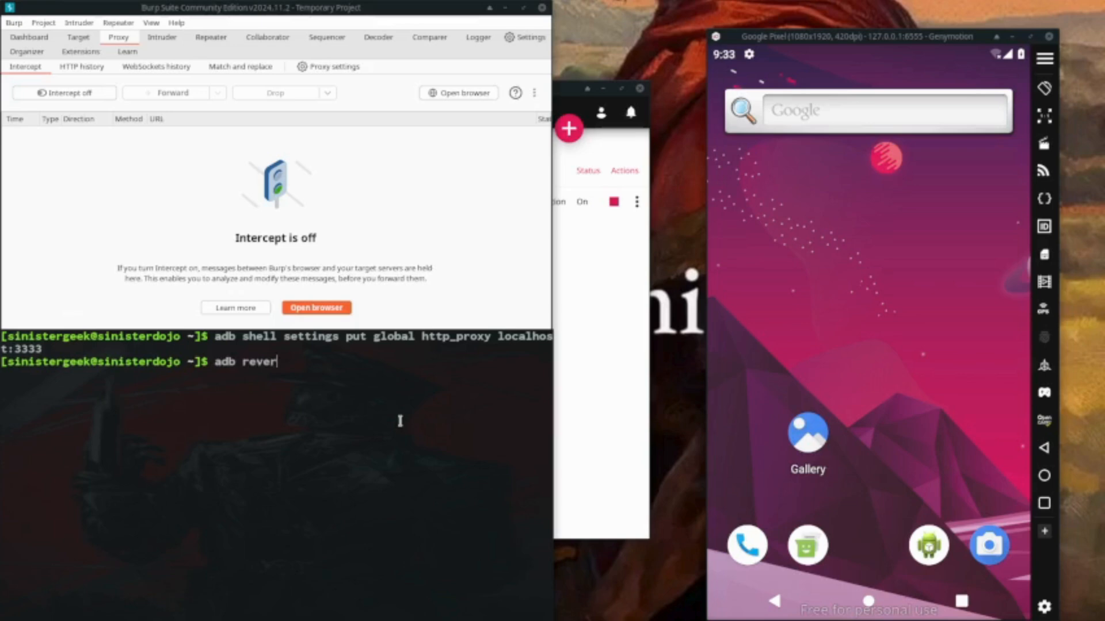
type("se")
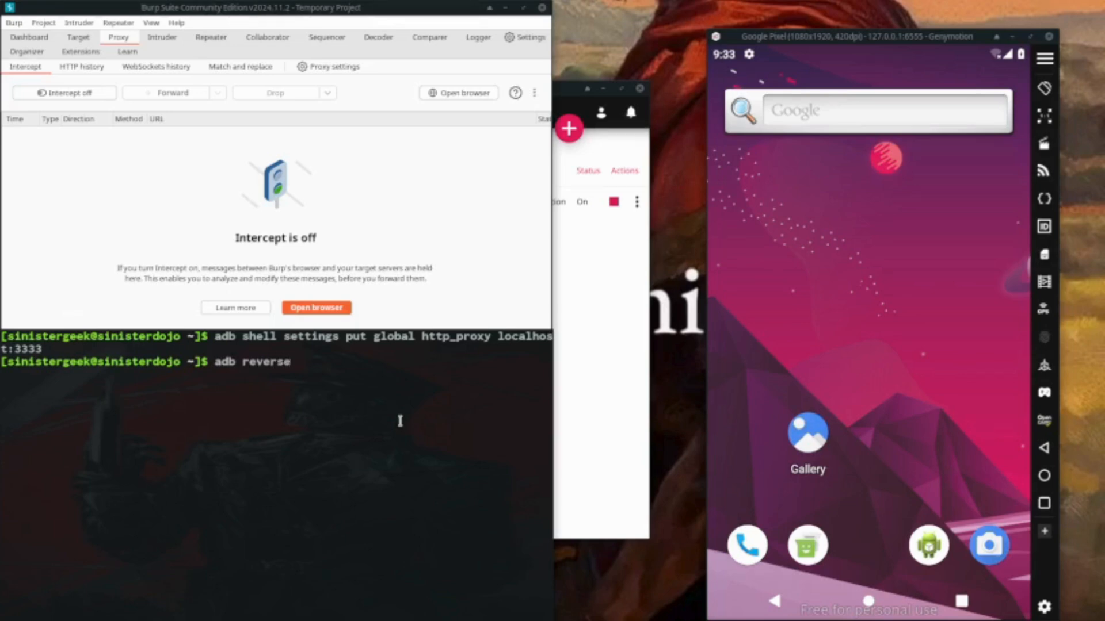
type("tcp:3")
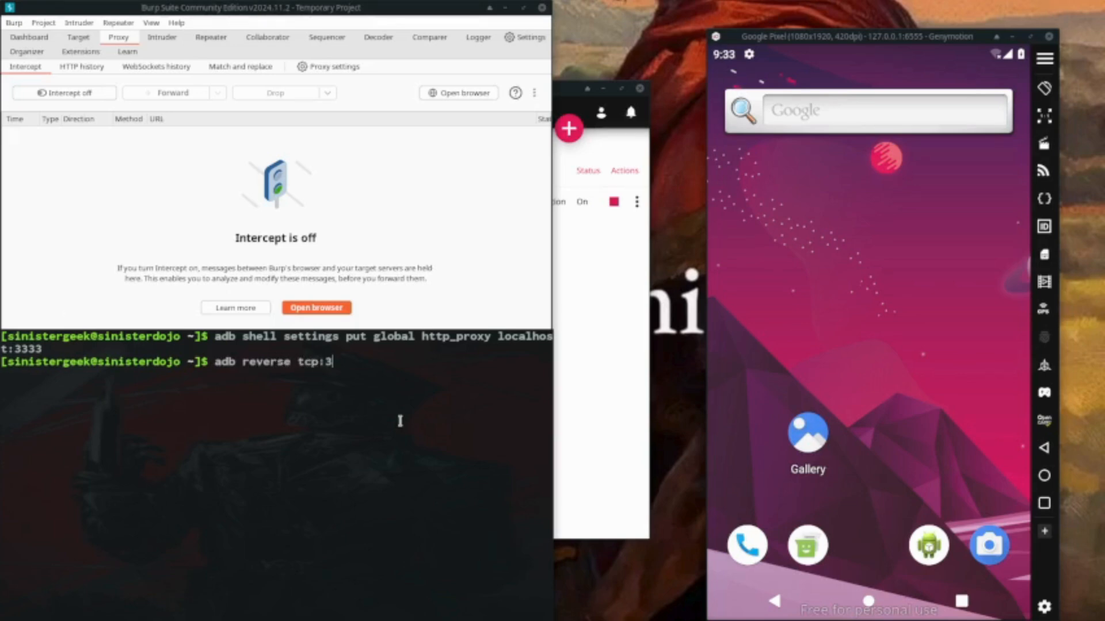
type("333")
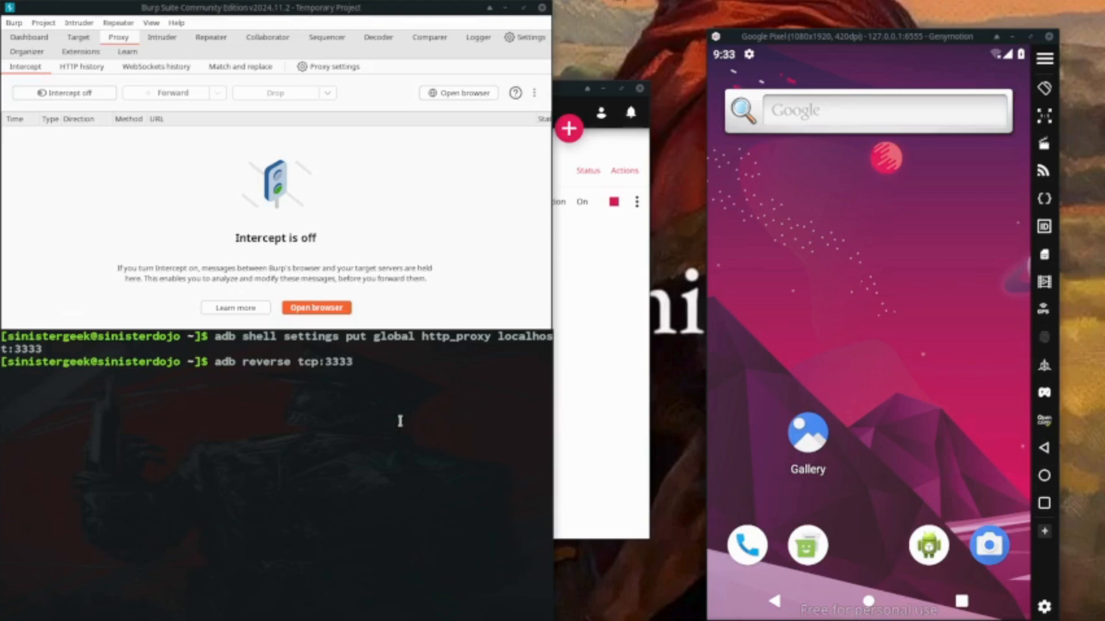
Step: Confirm Burp's proxy listener is on port 8082, then reverse-forward emulator tcp:3333 to host tcp:8082
left_click(526, 37)
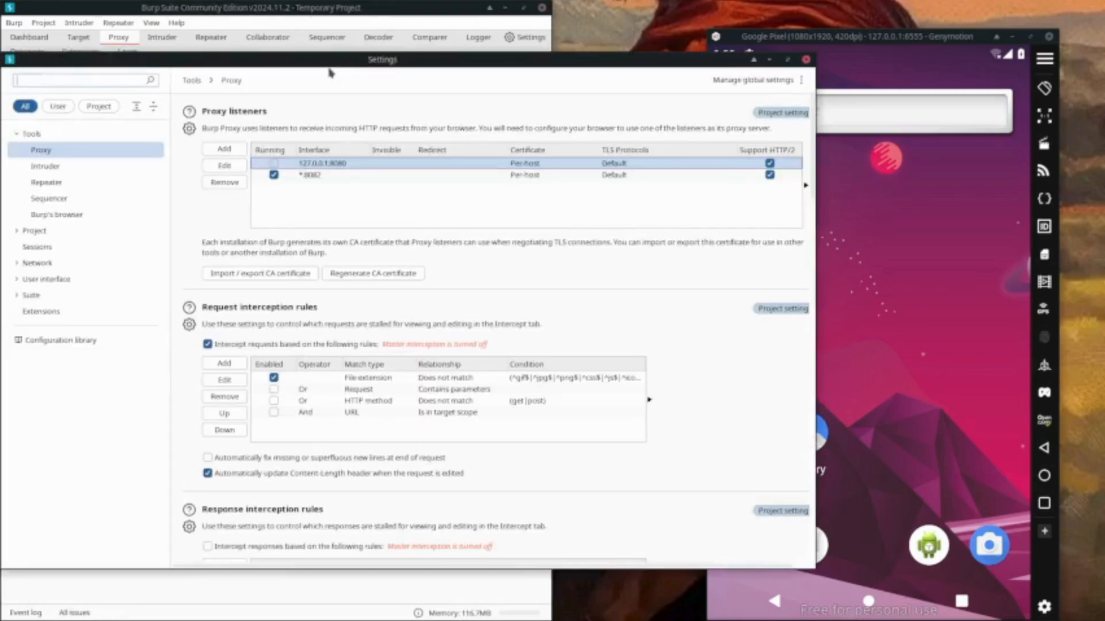
mouse_move(831, 63)
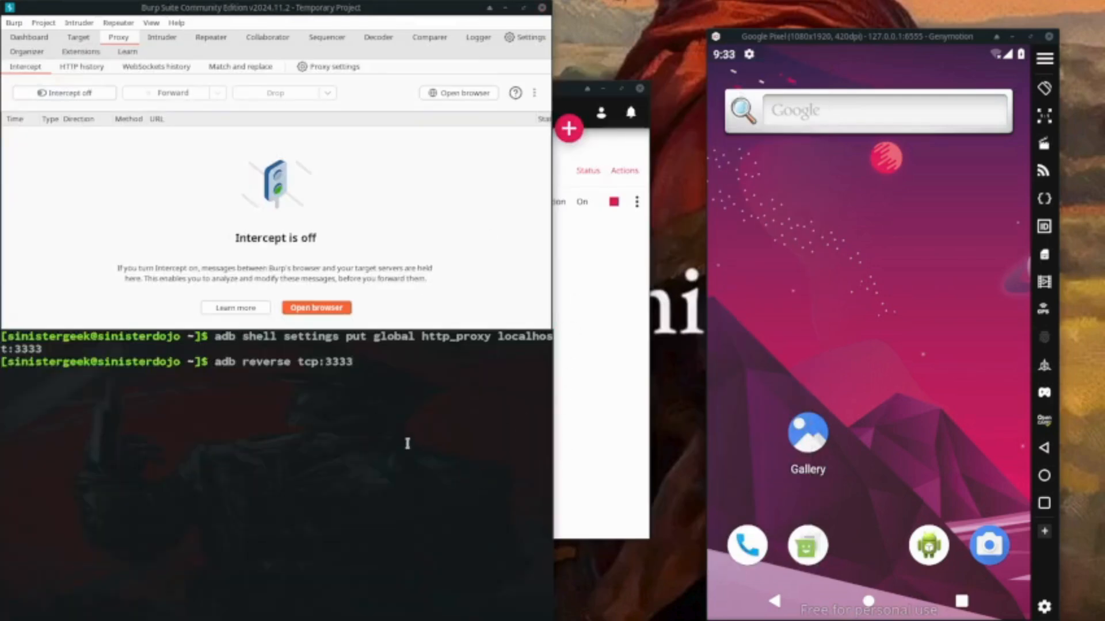
type("tcp:")
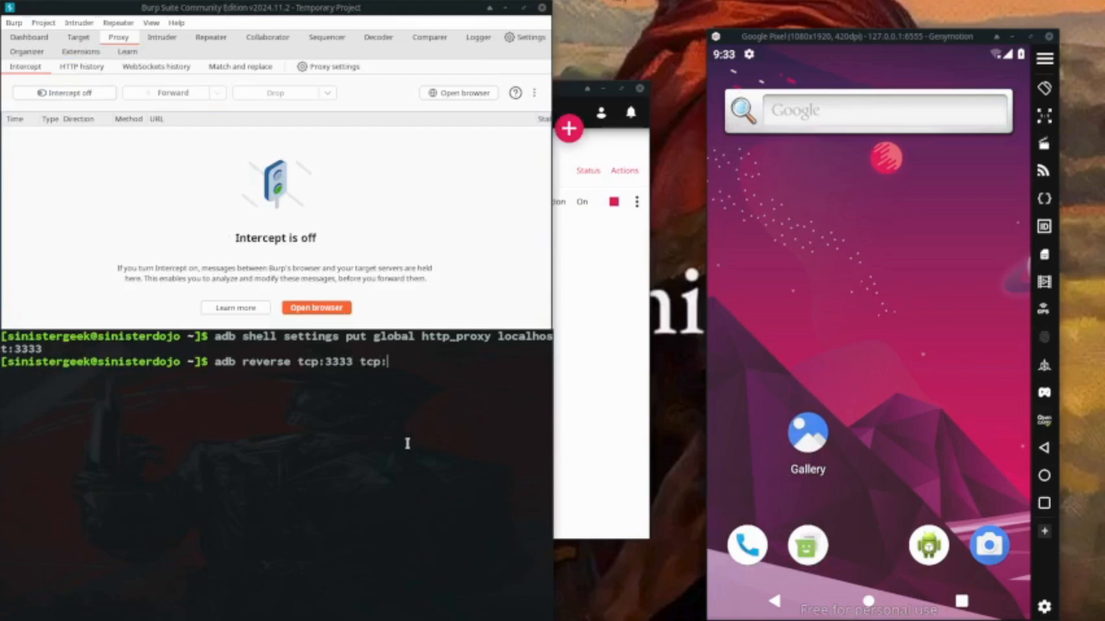
type("9")
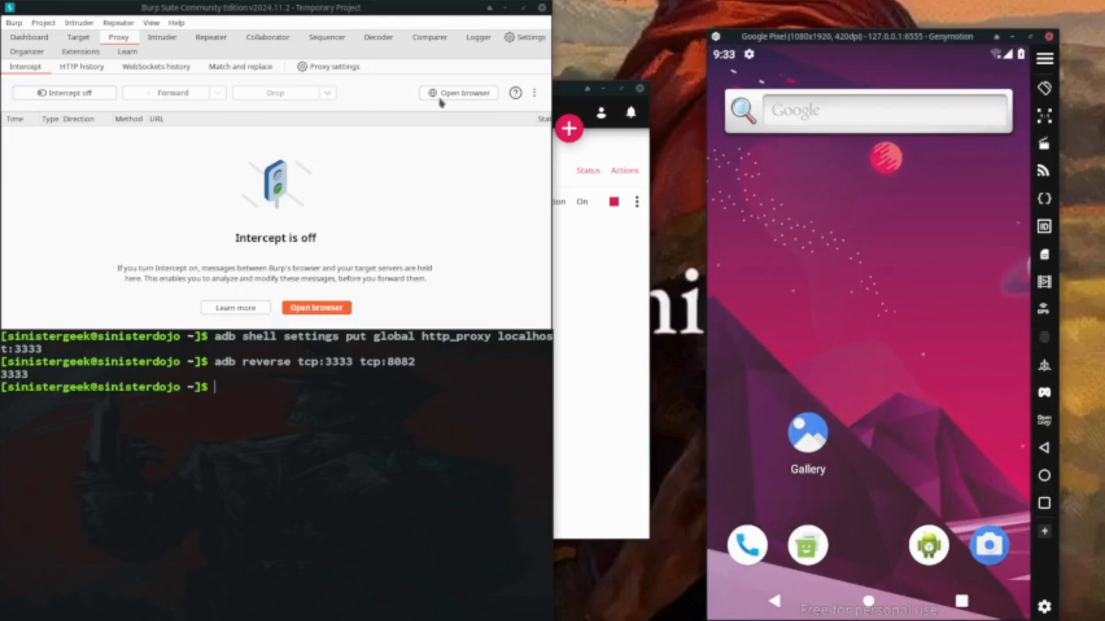
Step: Show Proxy HTTP history and launch Twitch on the emulator to generate captured traffic
left_click(81, 66)
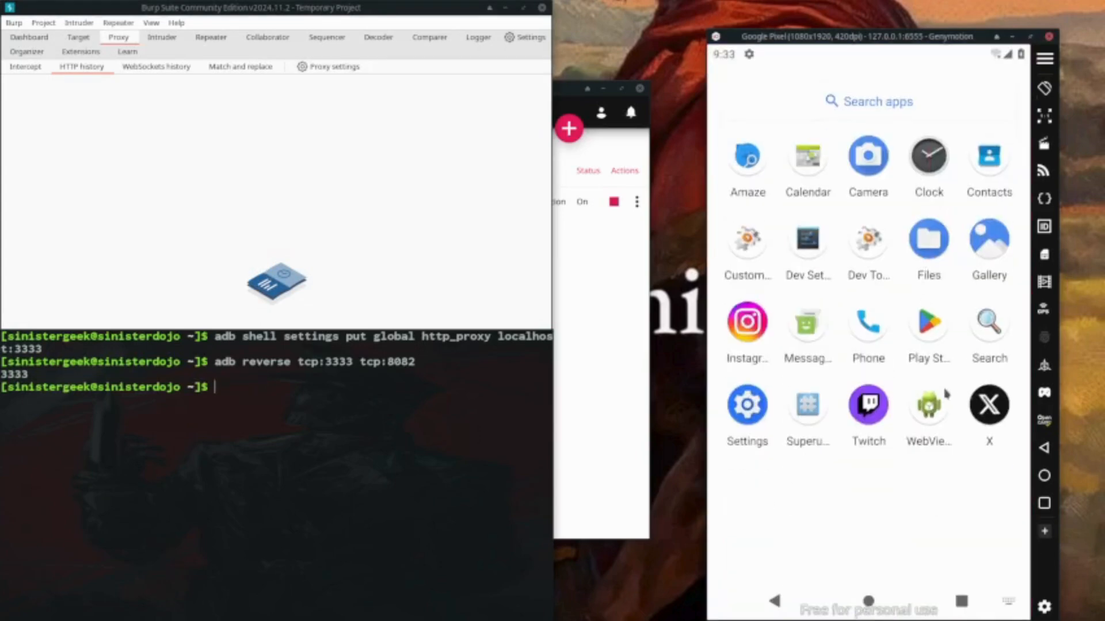
mouse_move(863, 435)
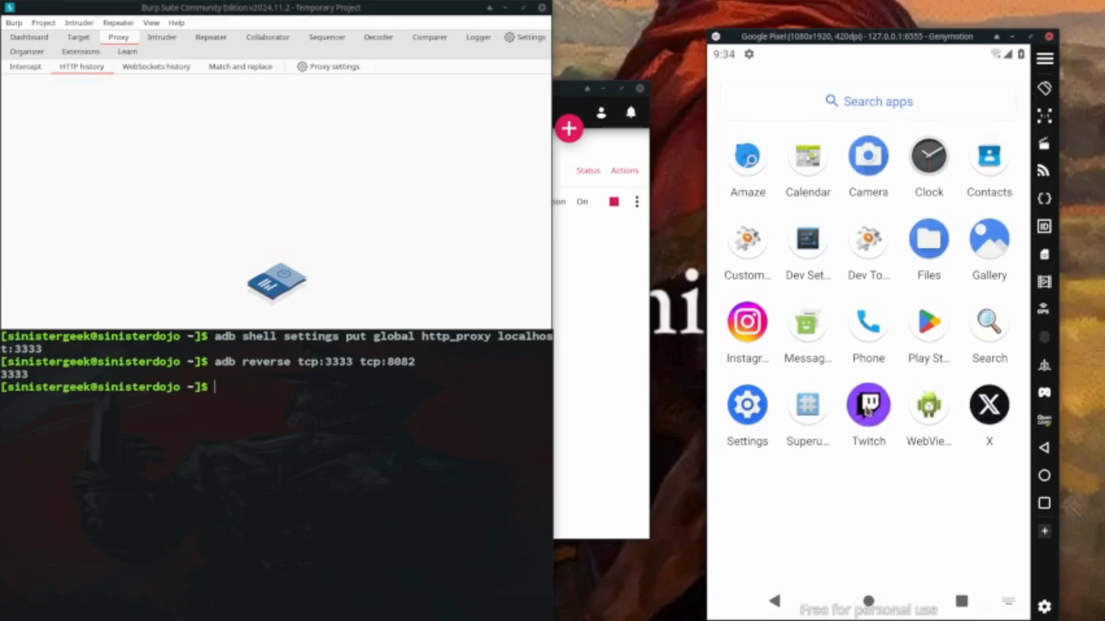
left_click(867, 404)
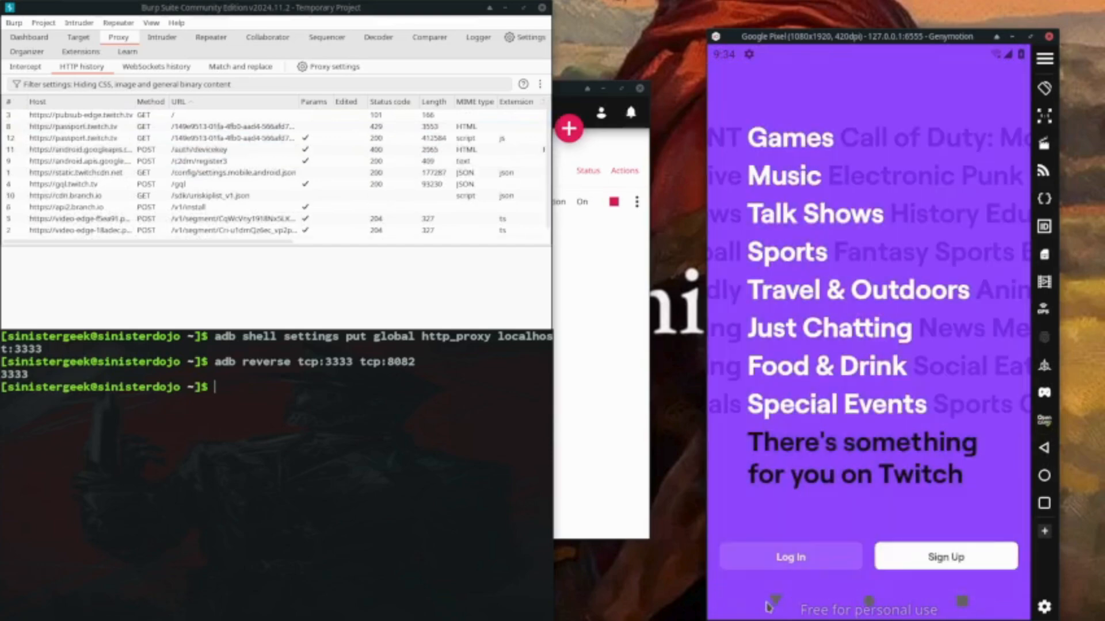
Step: Open Twitch's login form and begin entering a username, capturing Google Play and Firebase requests
left_click(789, 556)
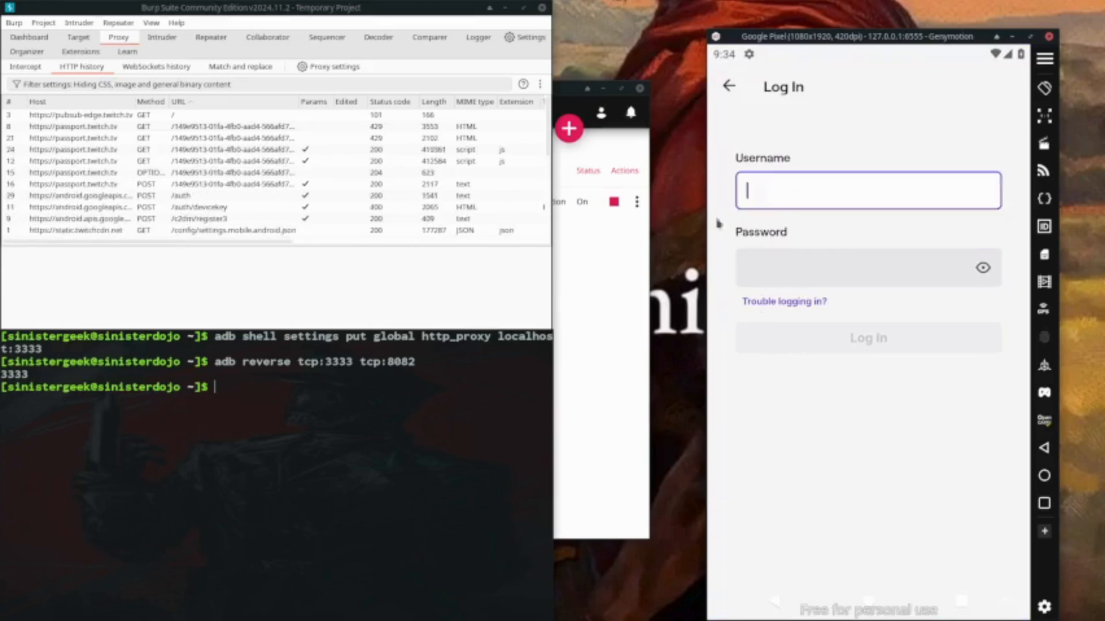
type("t")
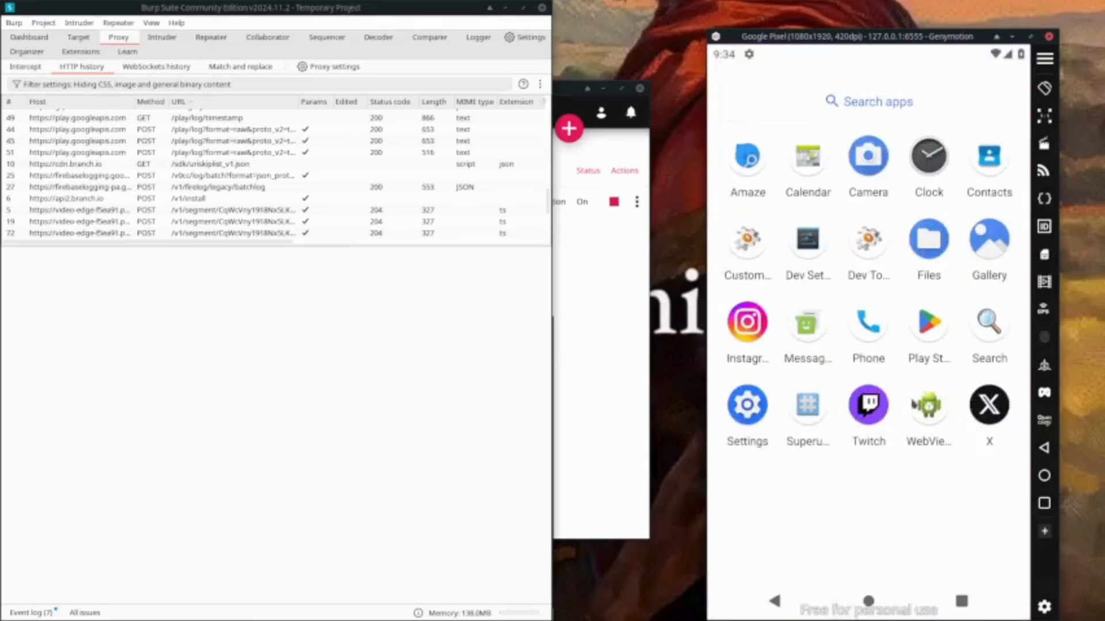
Step: Review the new Android client, Twitch integrity and Firebase settings requests in HTTP history
left_click(988, 404)
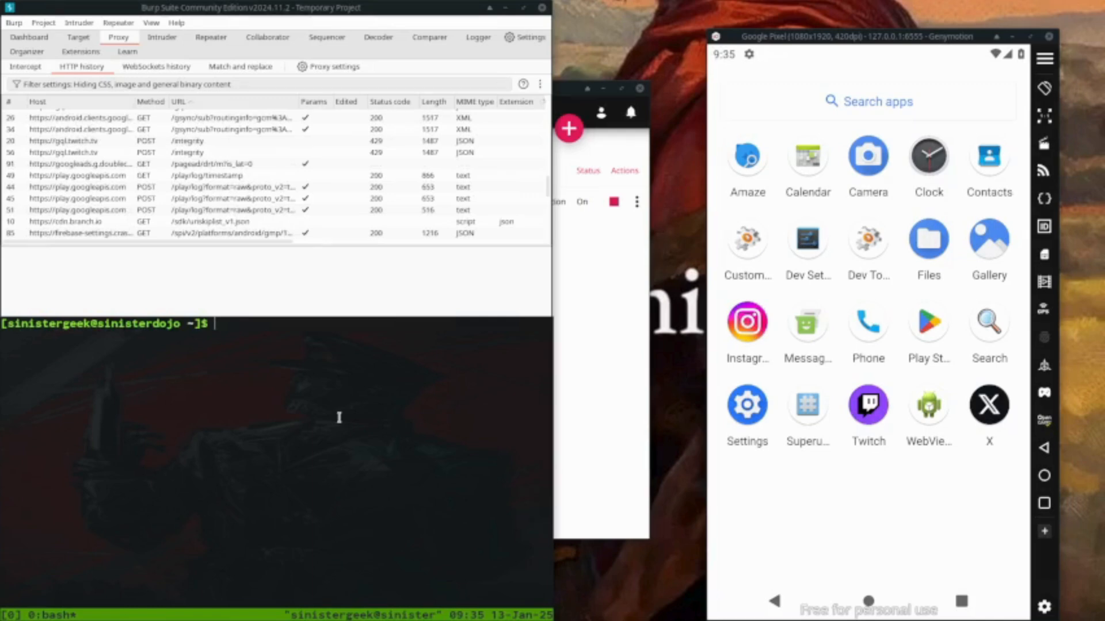
Step: Create a localtest virtual environment with python -m venv, then delete it with rm -rf
type("p")
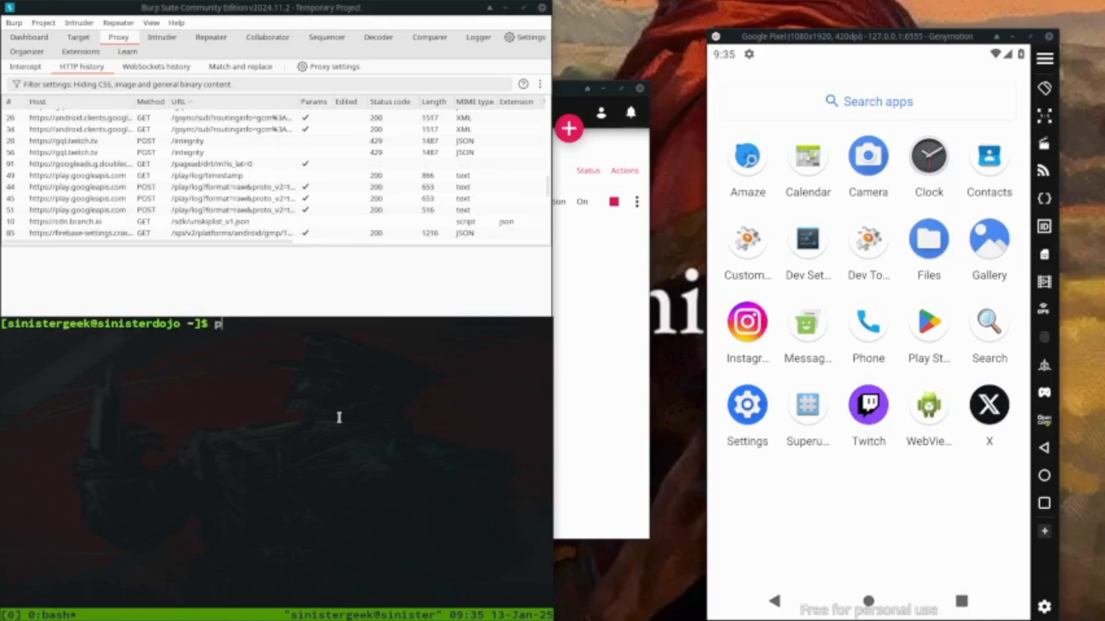
type("ython -m v")
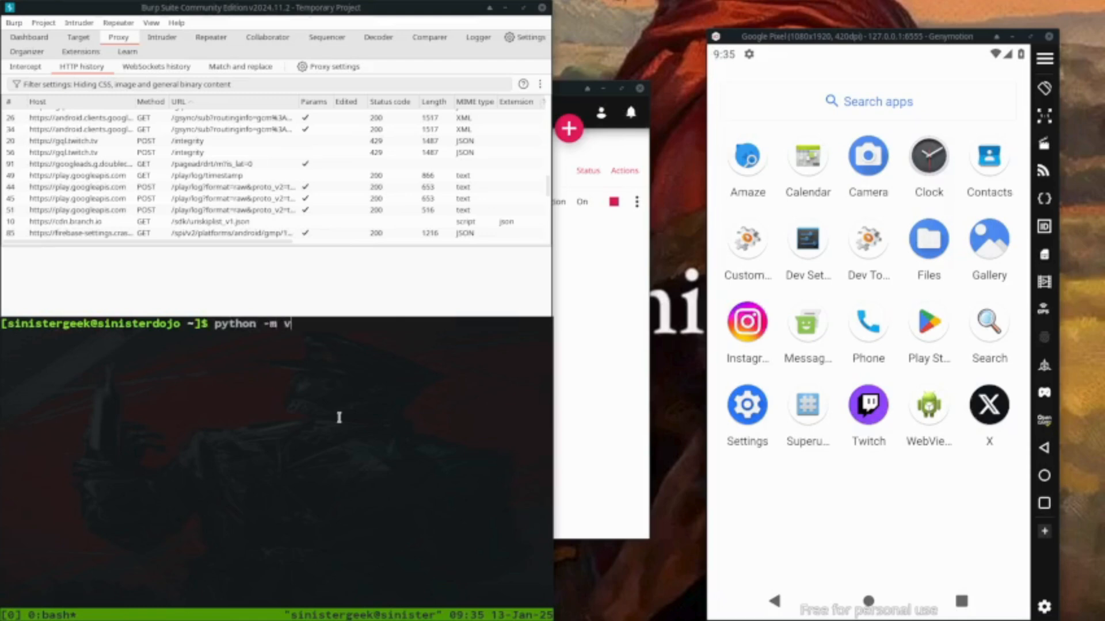
type("env")
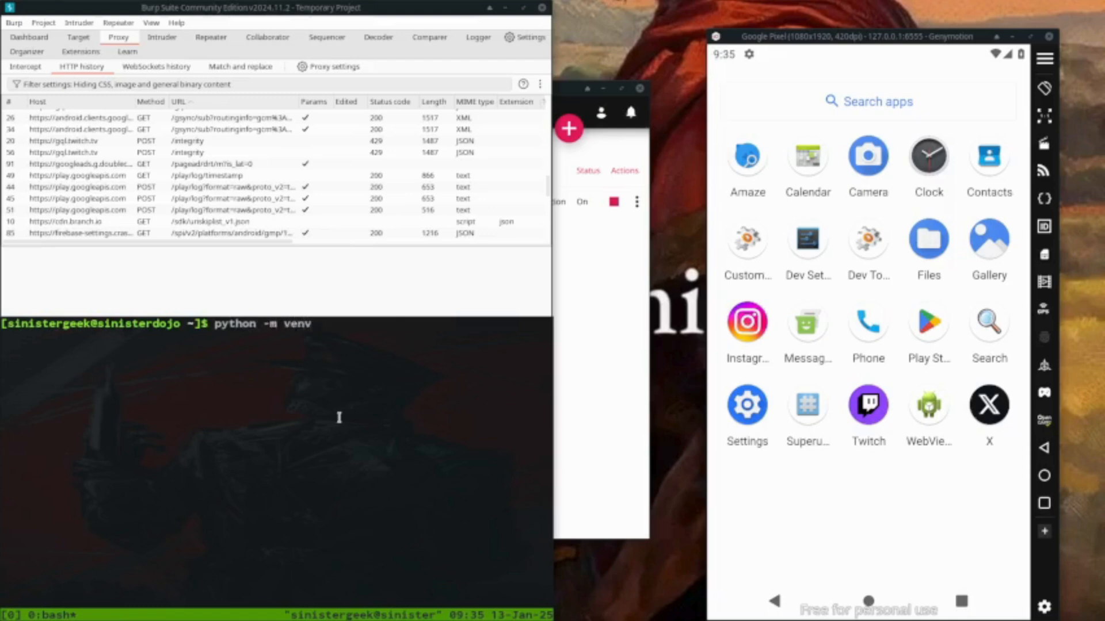
type("local")
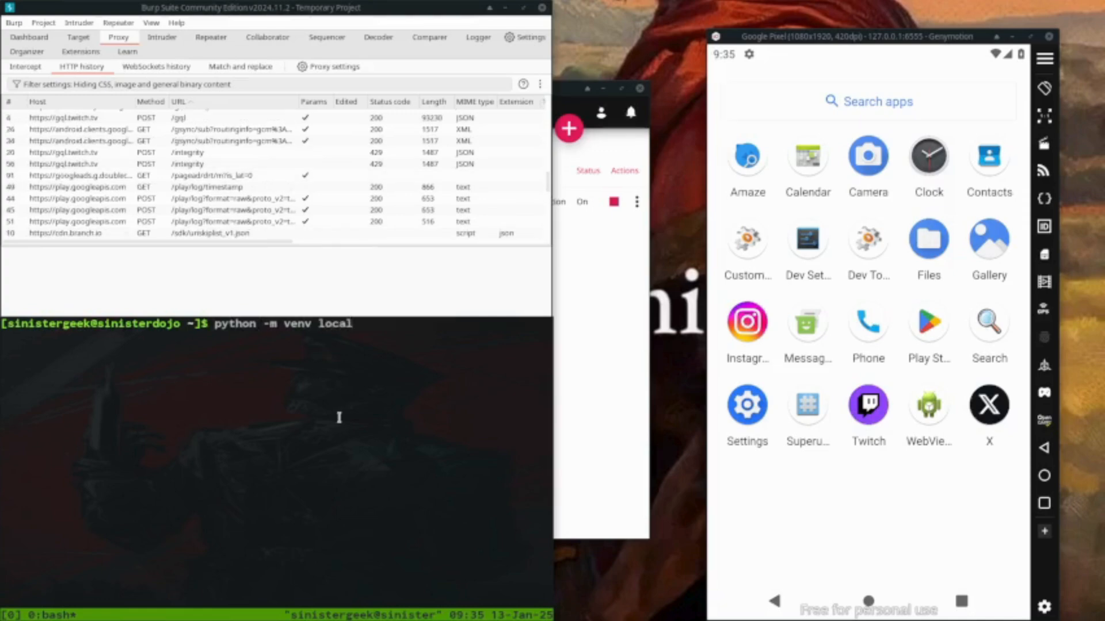
type("test")
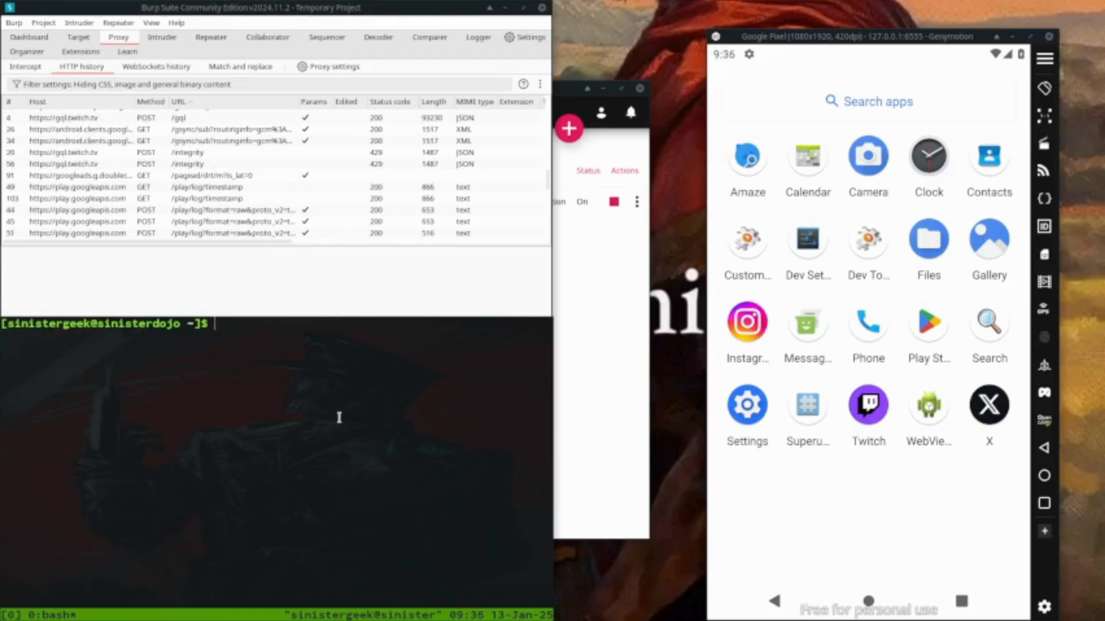
type("rm -rf")
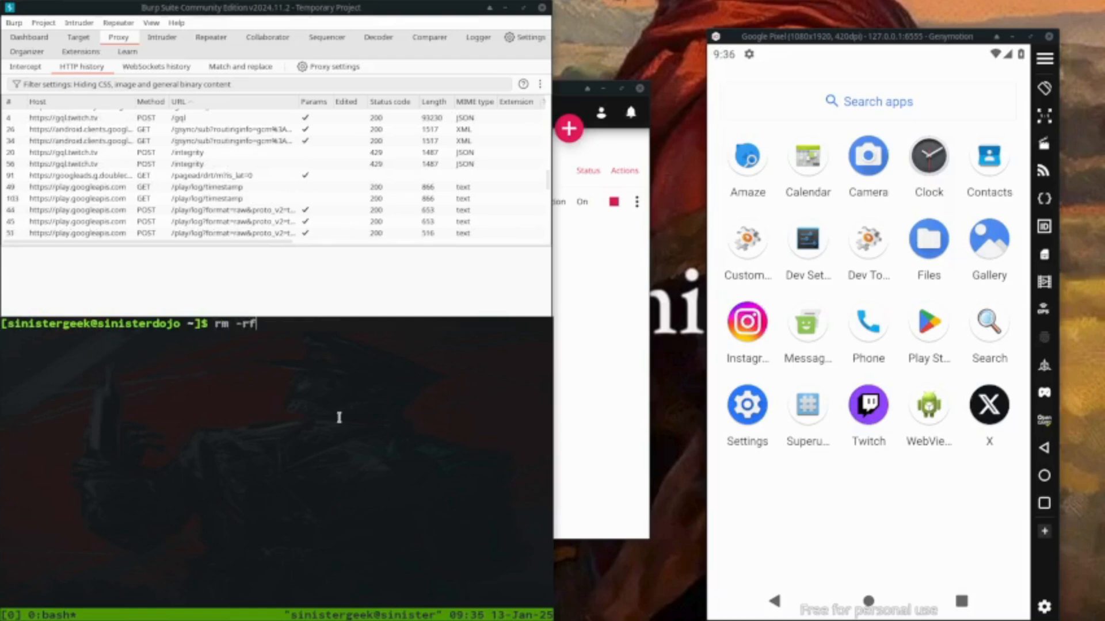
type("localtest/")
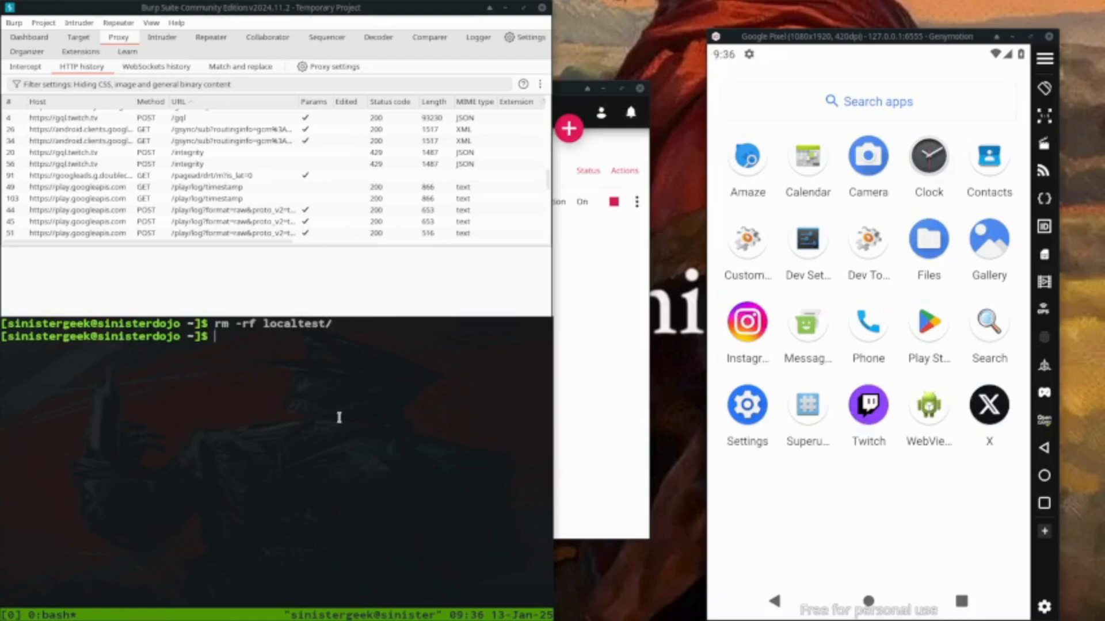
Step: Make pythontool's bin/activate executable with sudo chmod +x, then return to the pythontool folder
type("cd pythontool/")
type("ls")
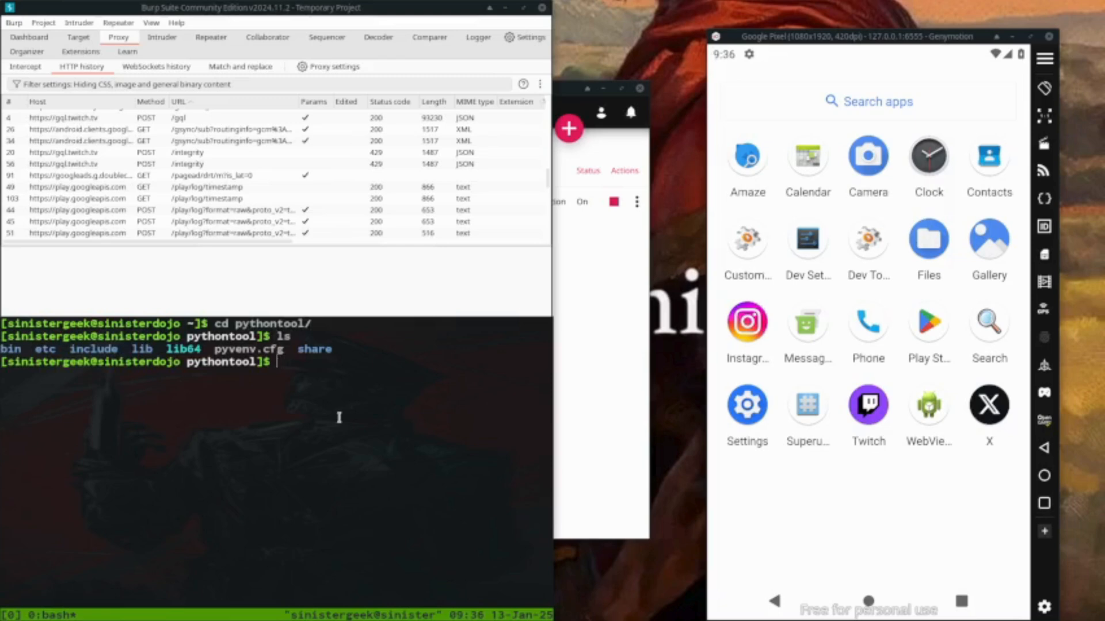
type("cd")
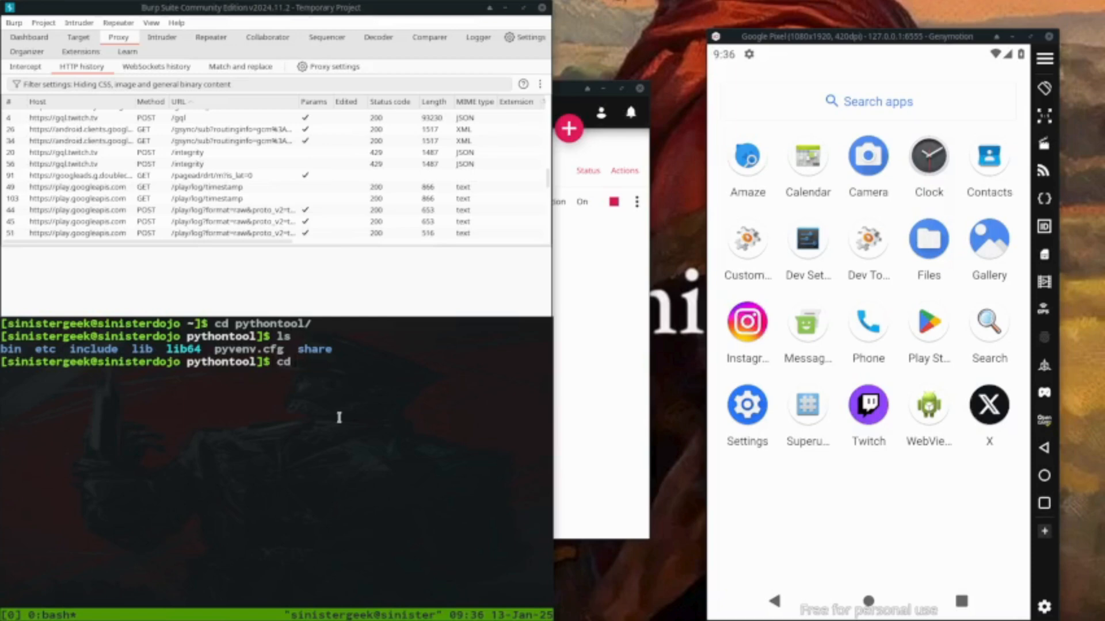
type("bi")
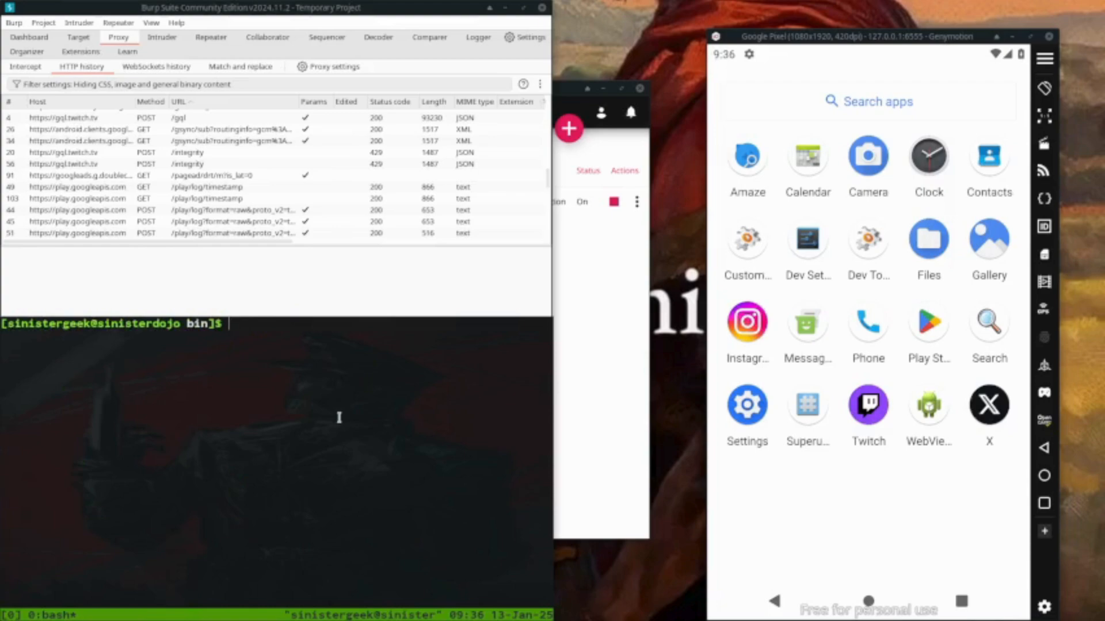
type("chm")
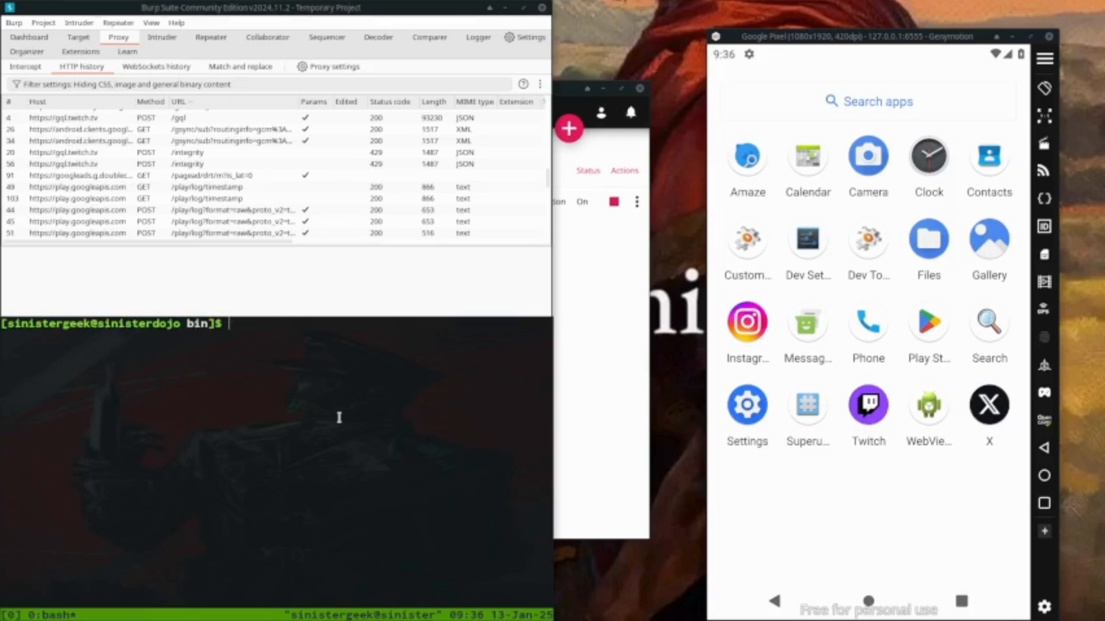
type("sudo")
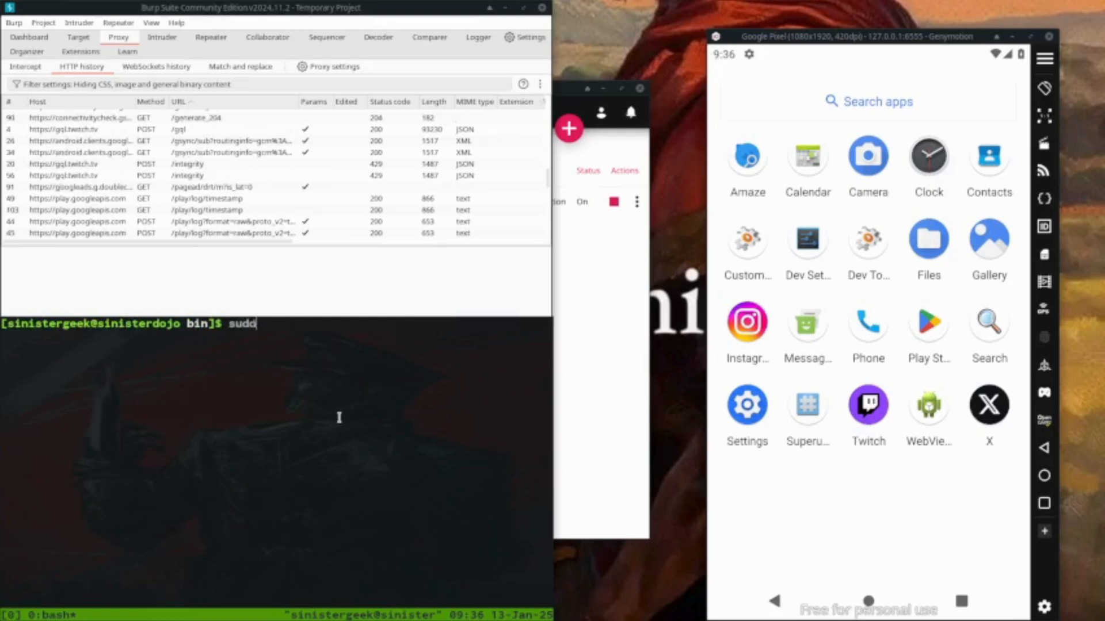
type("chmod")
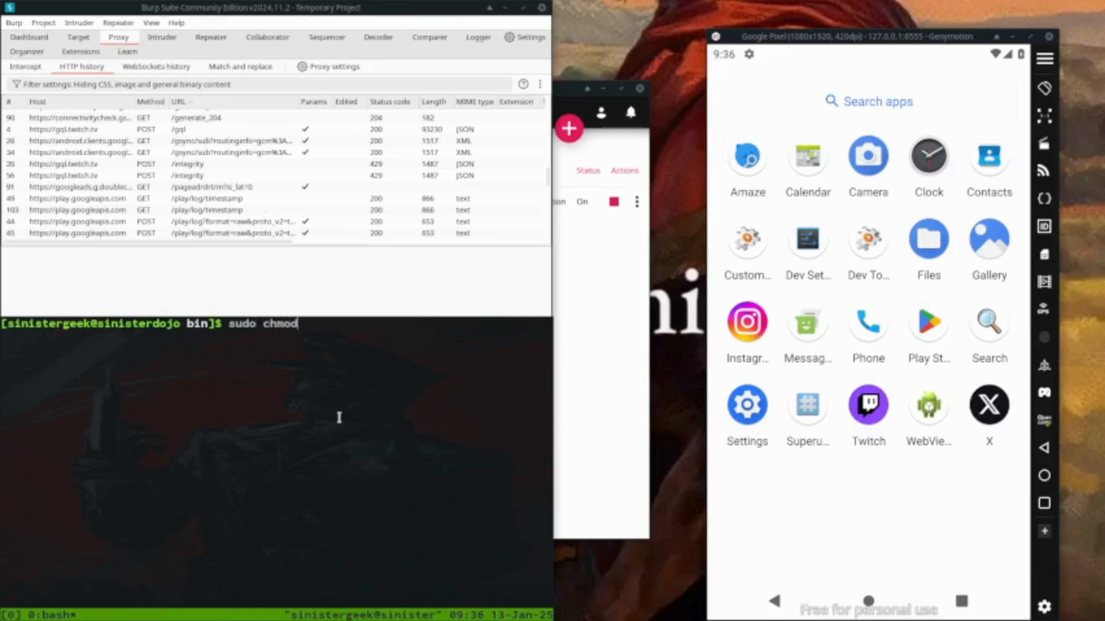
type("+x b")
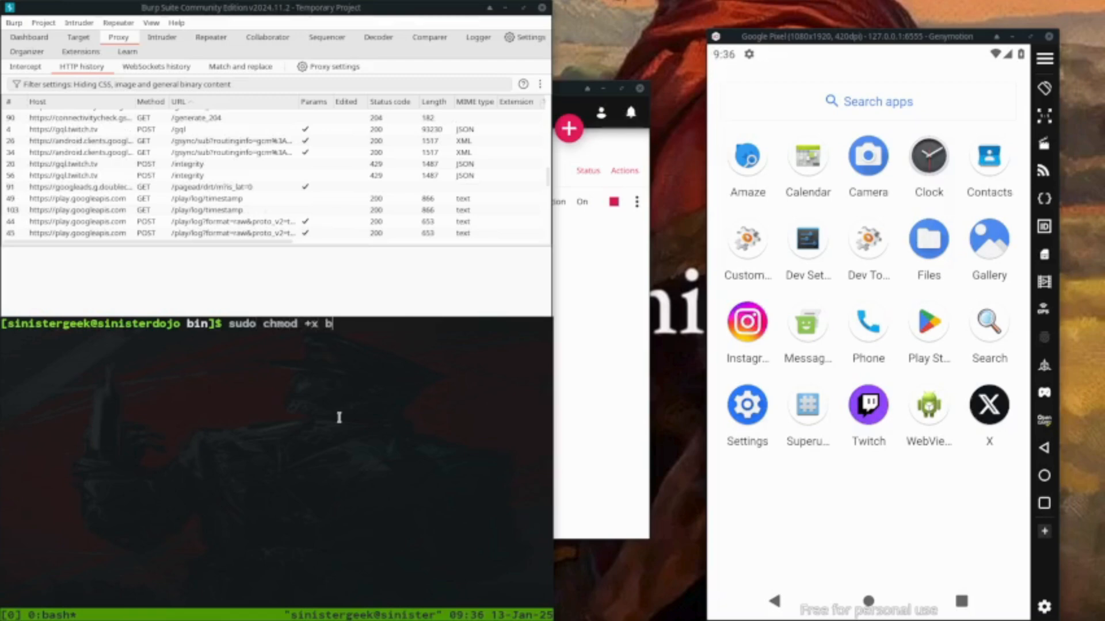
type("activate")
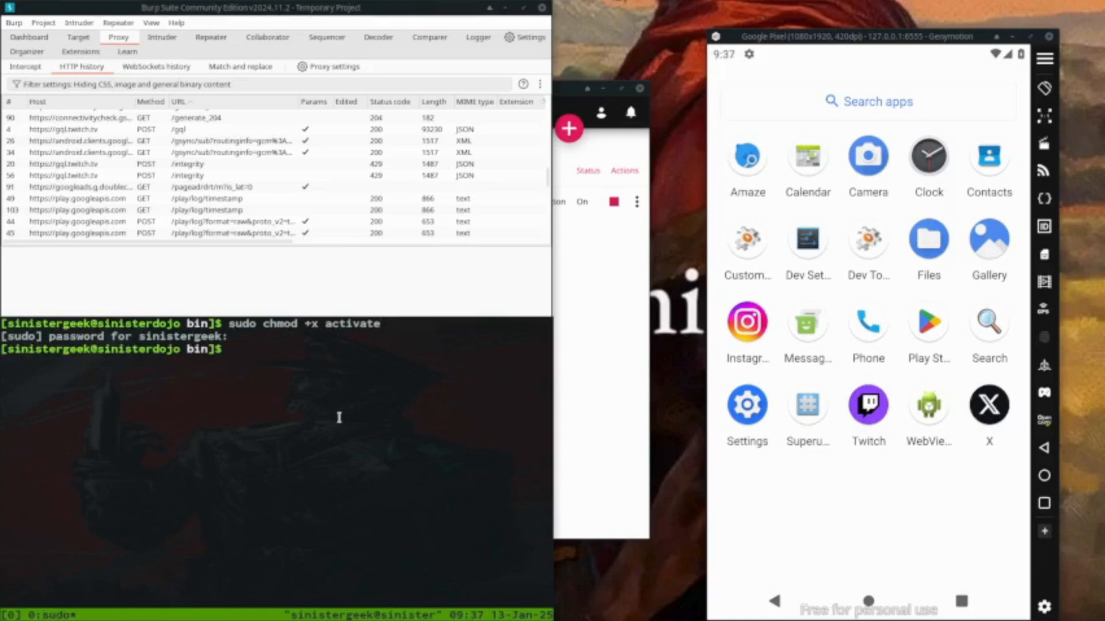
type("cd ..")
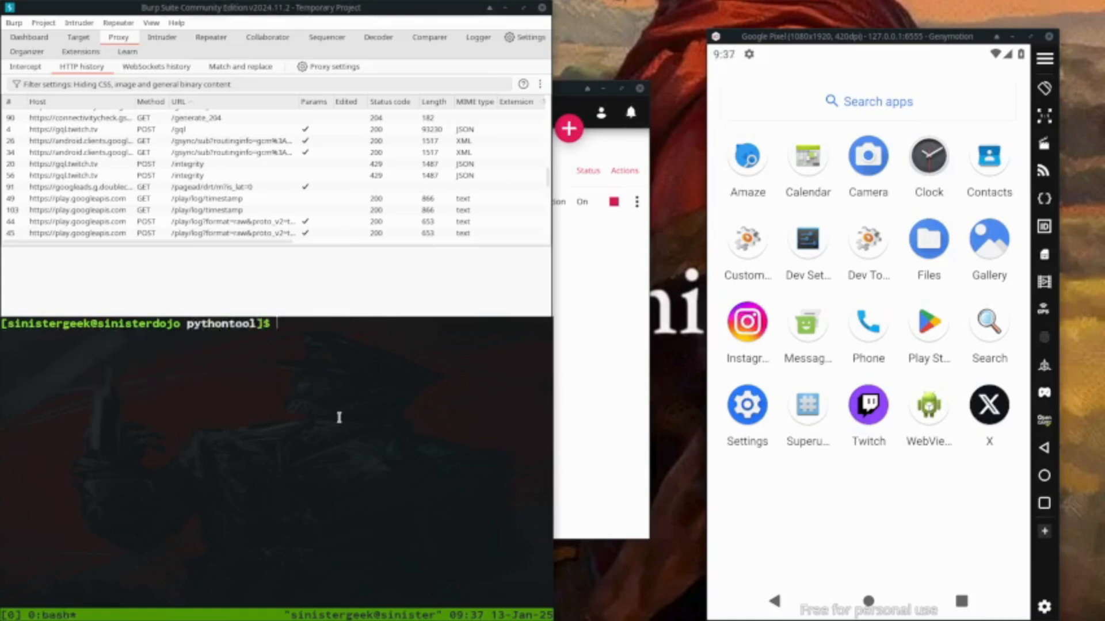
type(".")
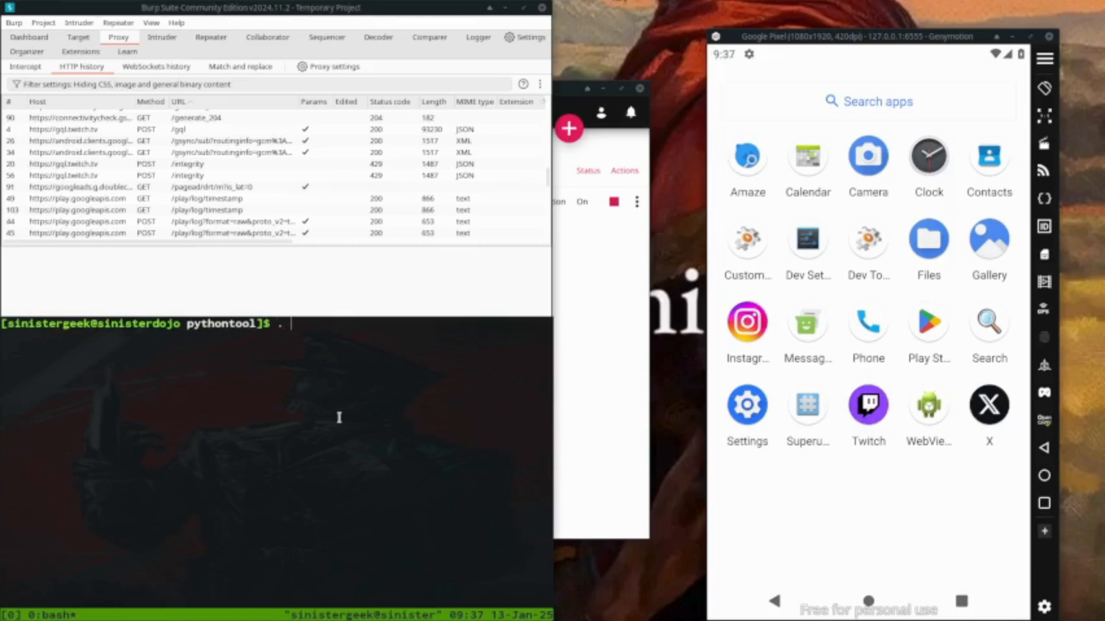
Step: Activate the pythontool virtual environment with '. bin/activate'
type("b")
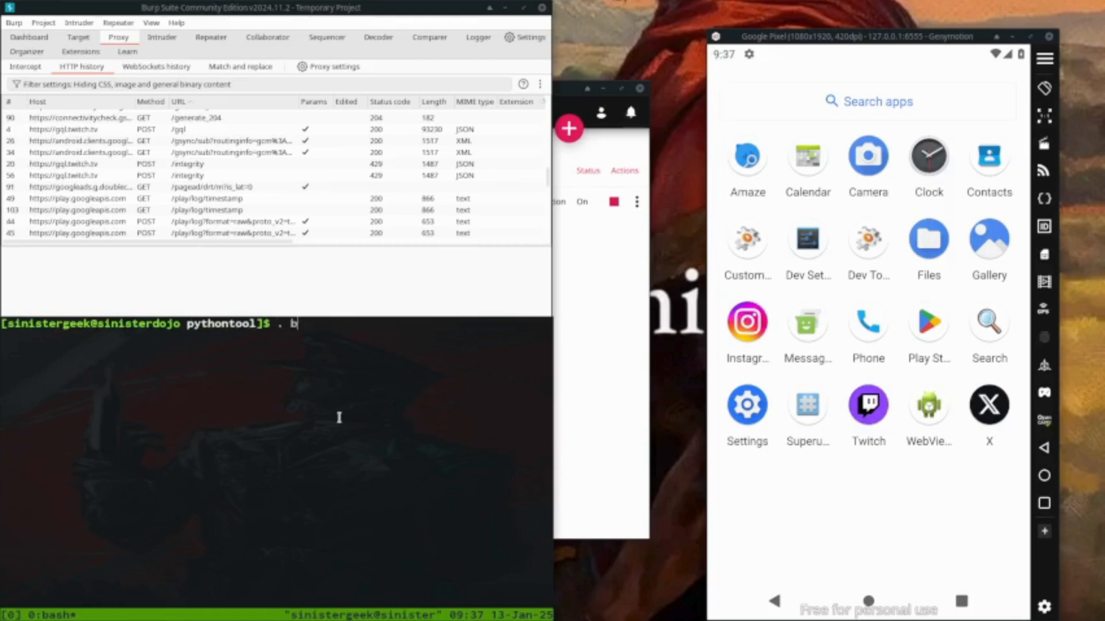
type("in/activate")
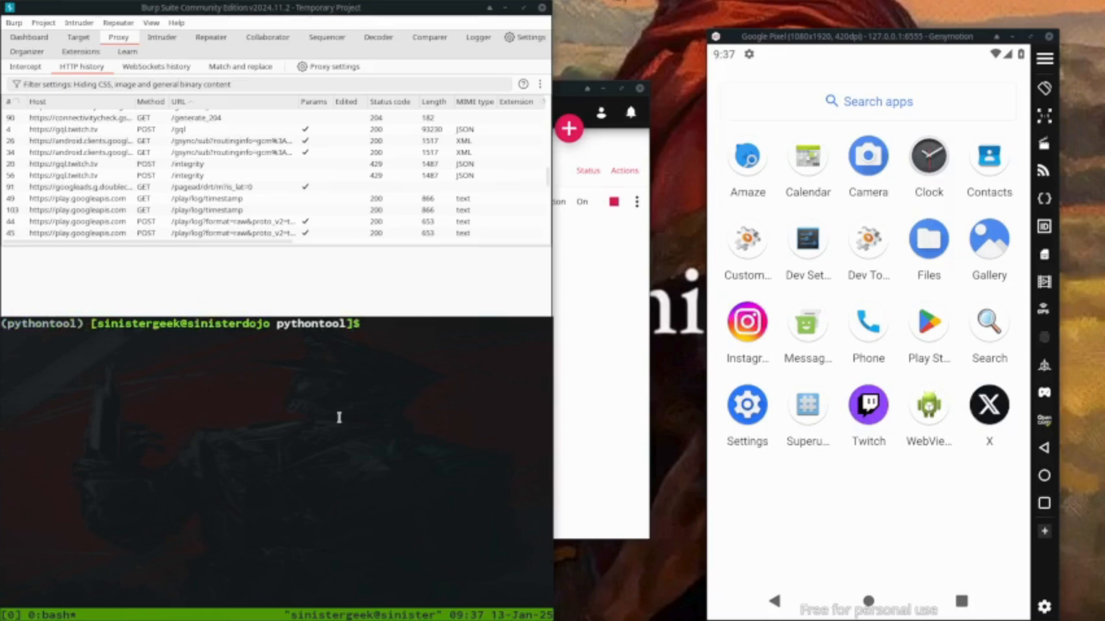
type("l")
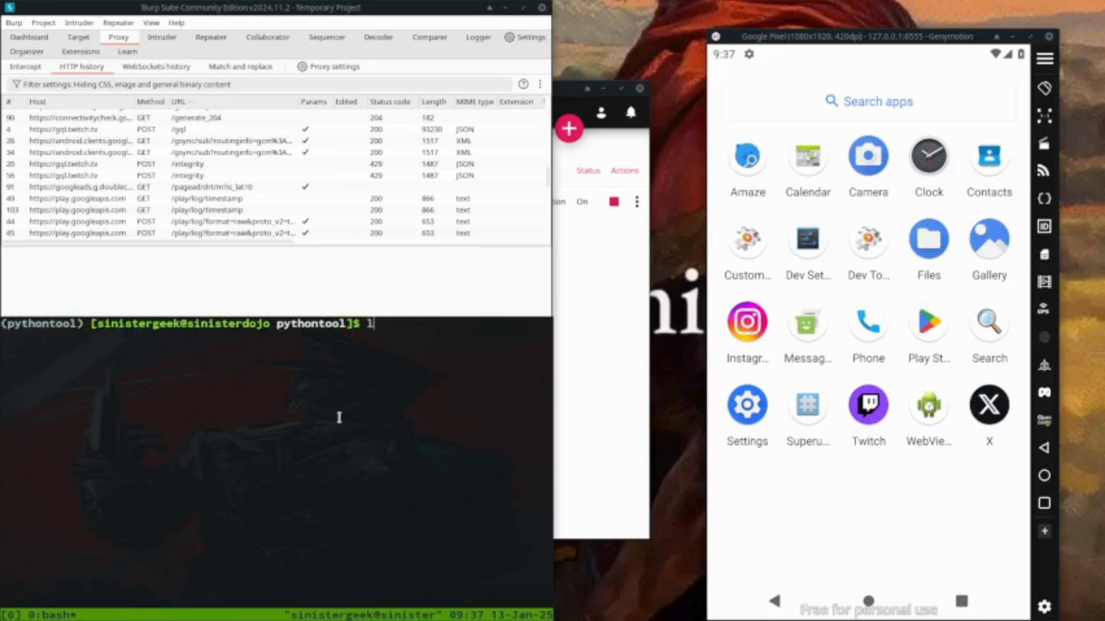
key("BackSpace")
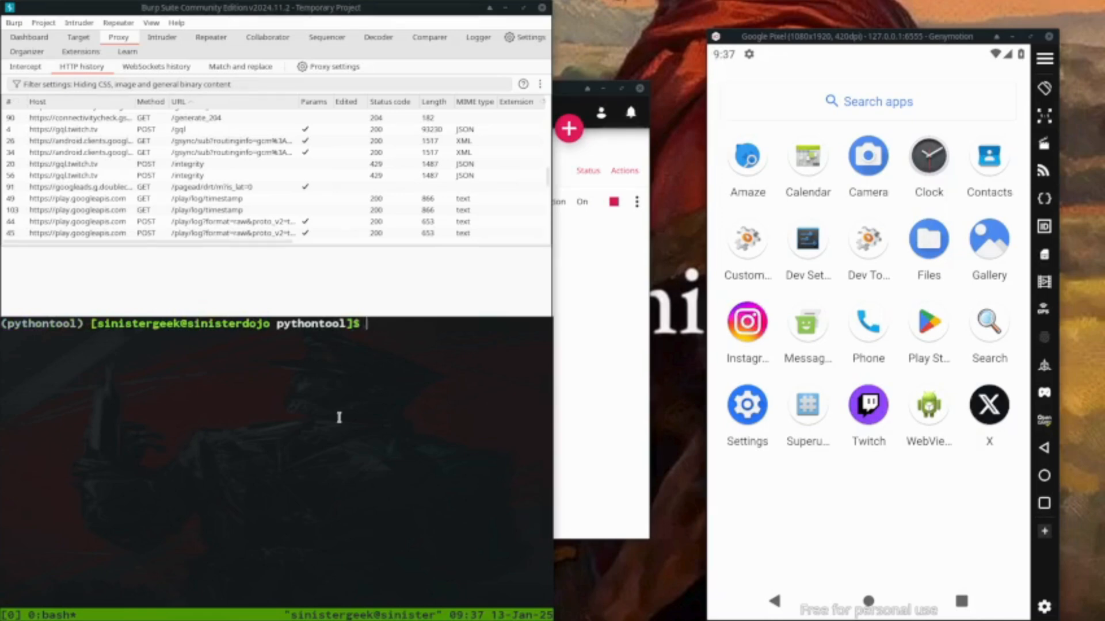
Step: Install frida with pip, which reports 16.6.1 already installed, and abandon a versioned install
type("pip is")
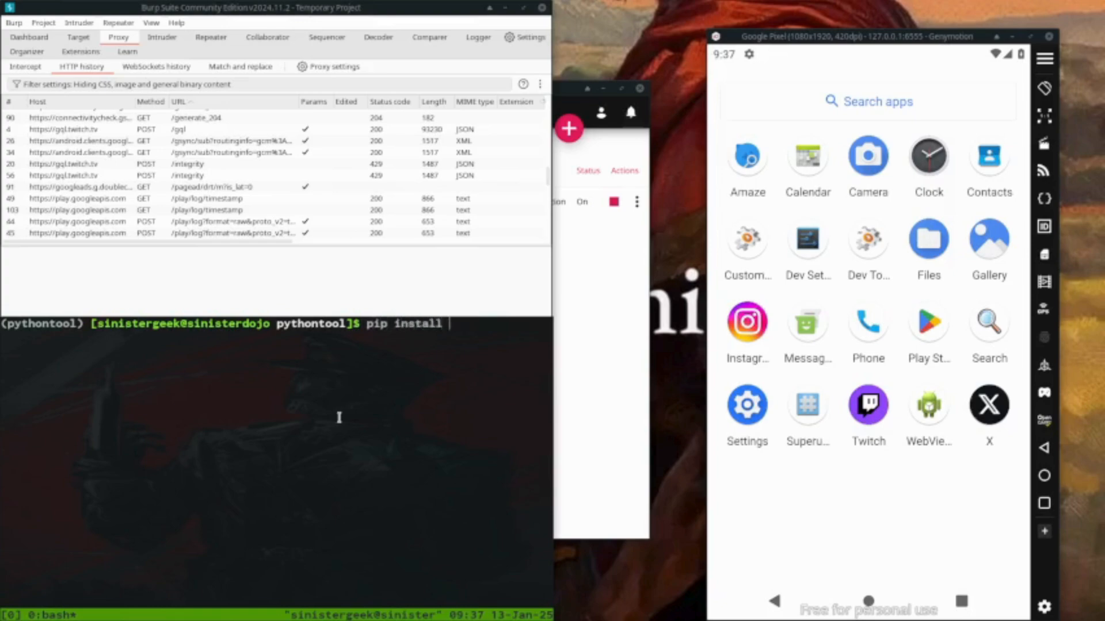
type("frida")
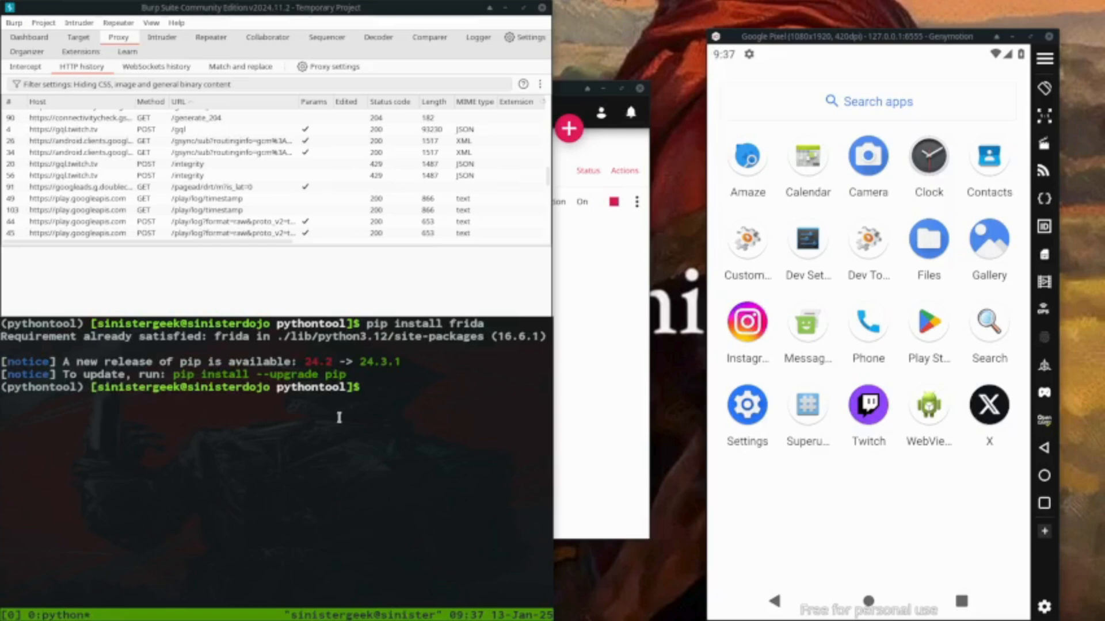
type("pip install frida=")
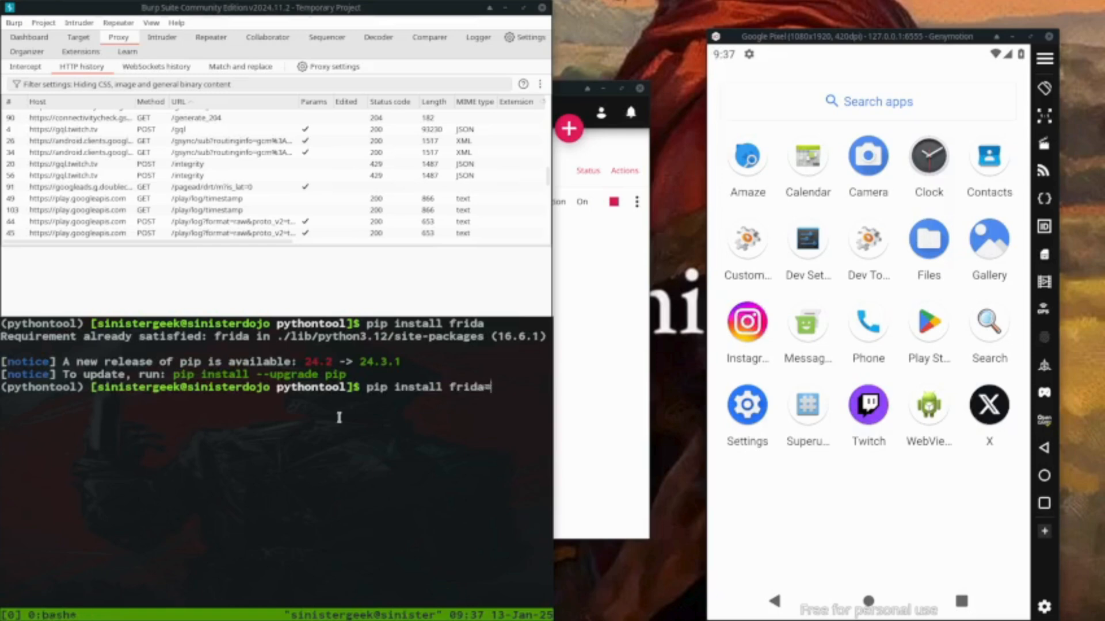
key("BackSpace")
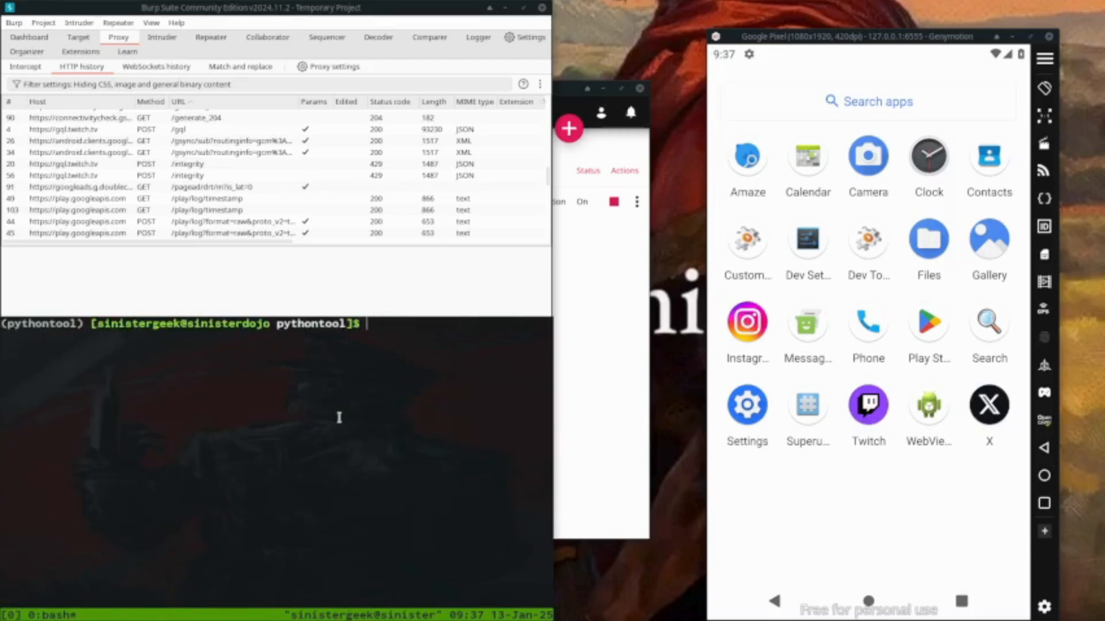
Step: Install objection with pip in a new tmux shell window
type("pip")
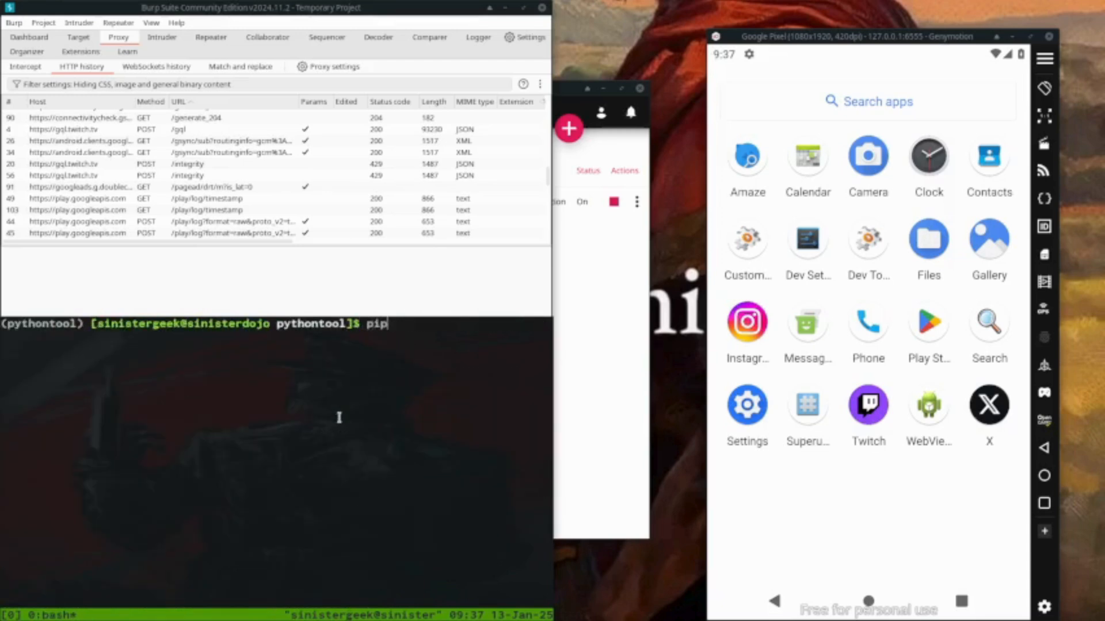
type("install")
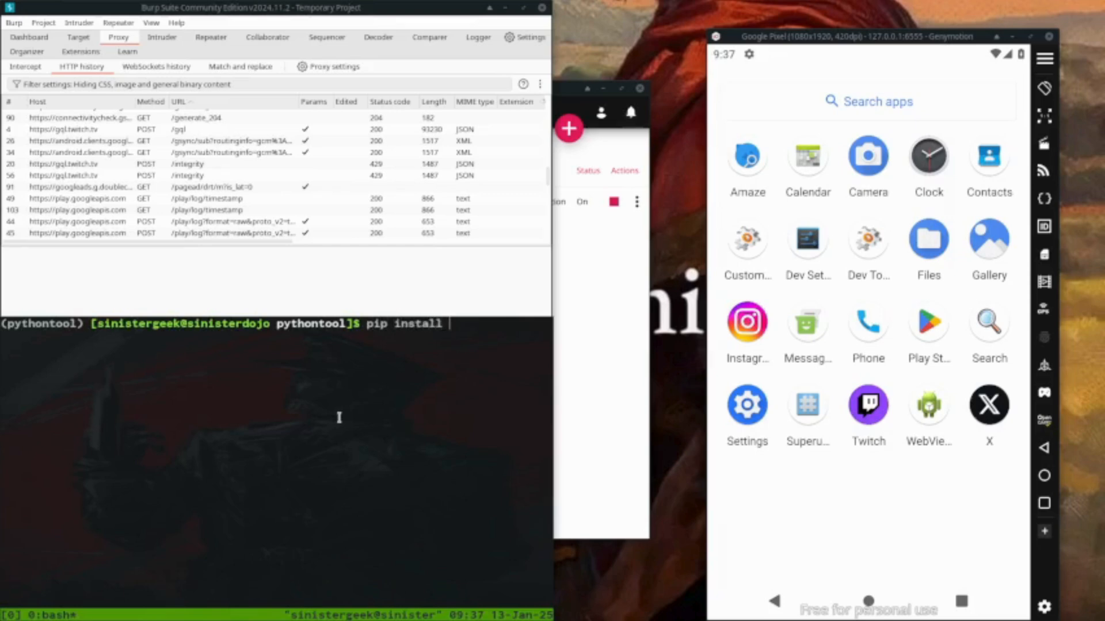
type("object")
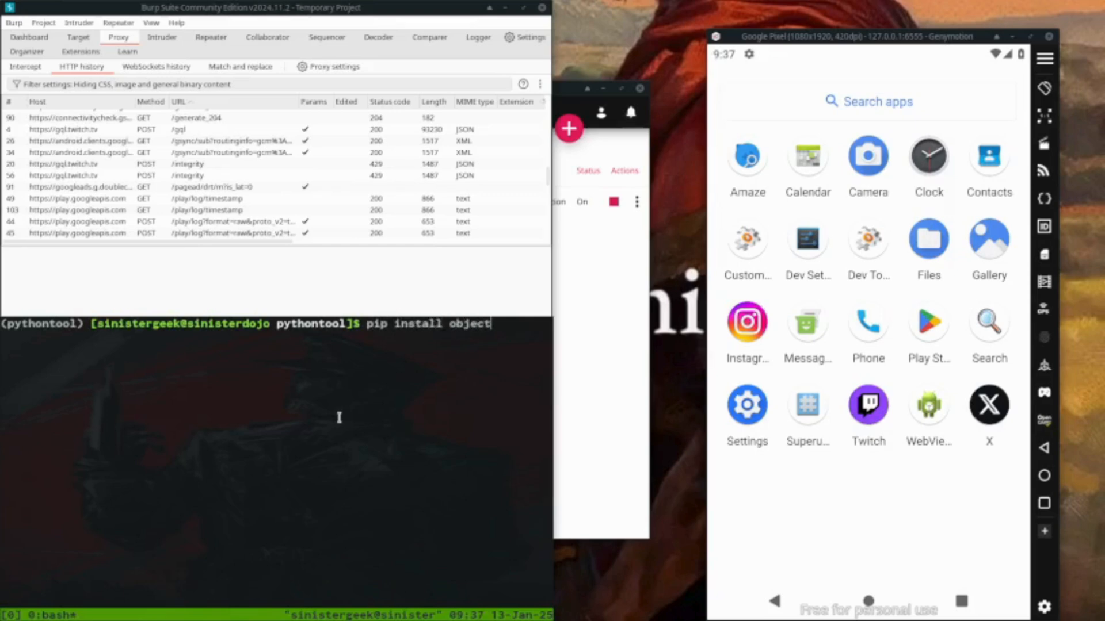
type("ion")
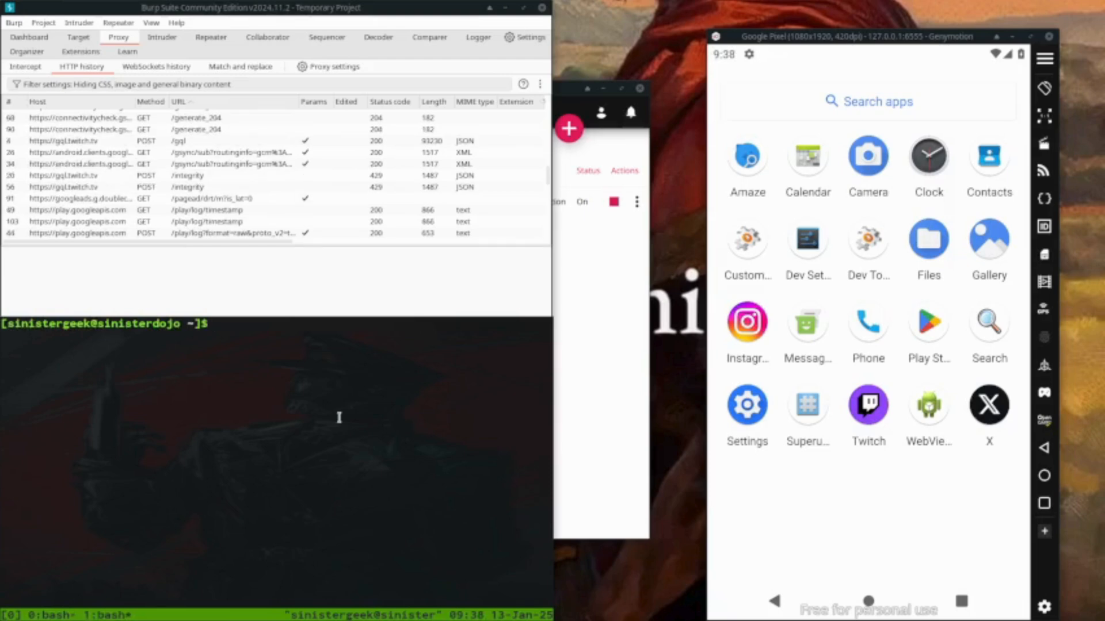
Step: Run objection, which fails with a missing module, enter a pip force-reinstall, then exit the window
type("objection")
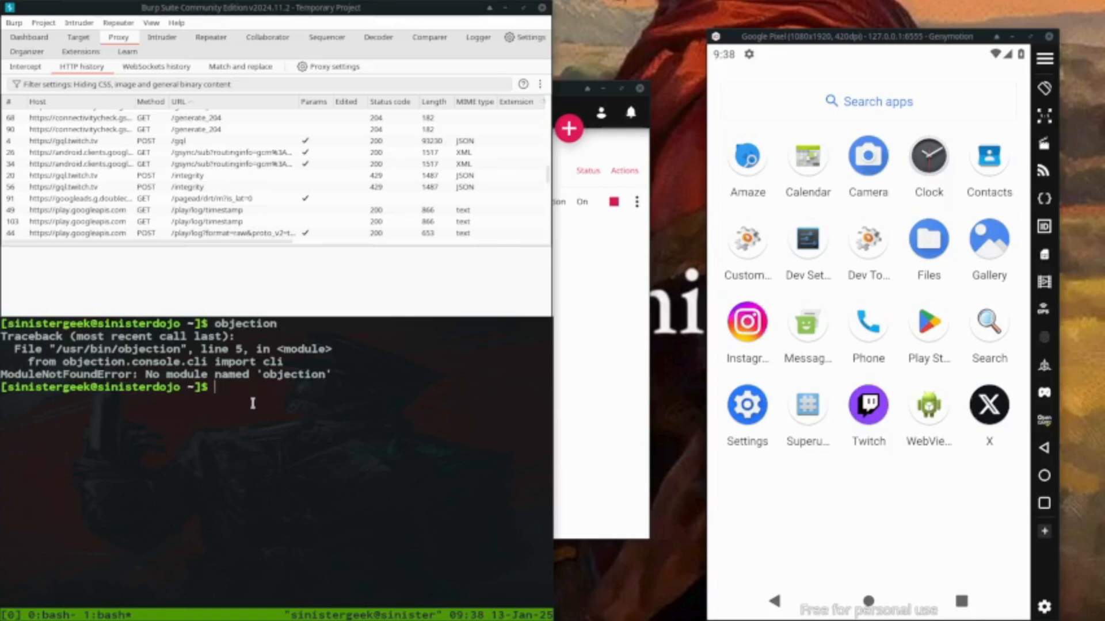
type("pip install --force-reinstall object-detection")
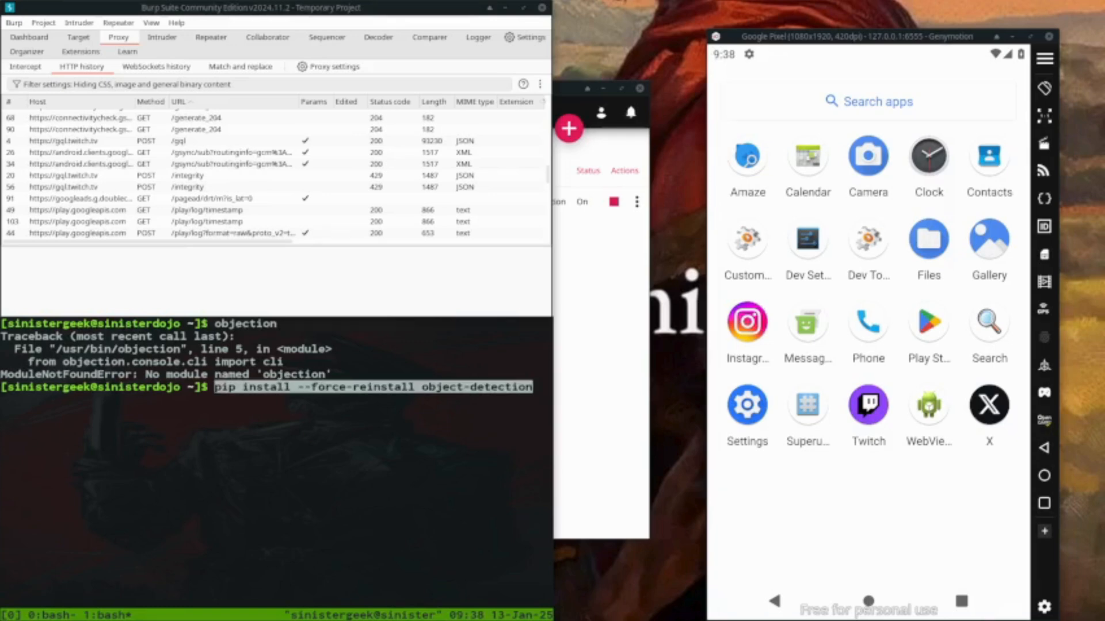
type("exi")
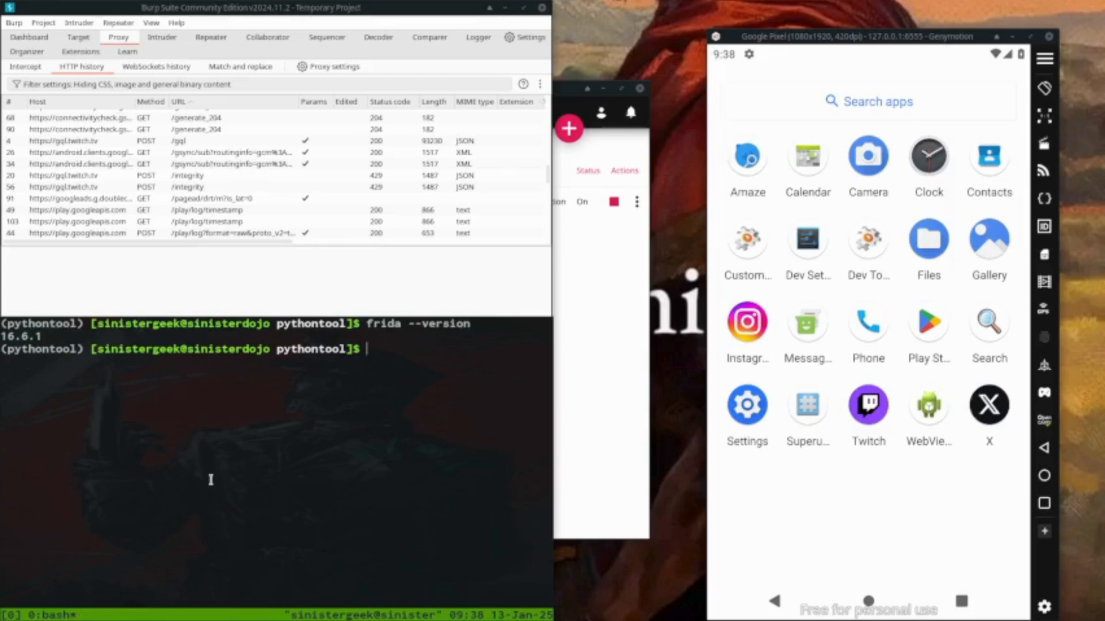
Step: Query the emulator's CPU architecture with 'adb shell getprop ro.product.cpu.abi'
type("adb")
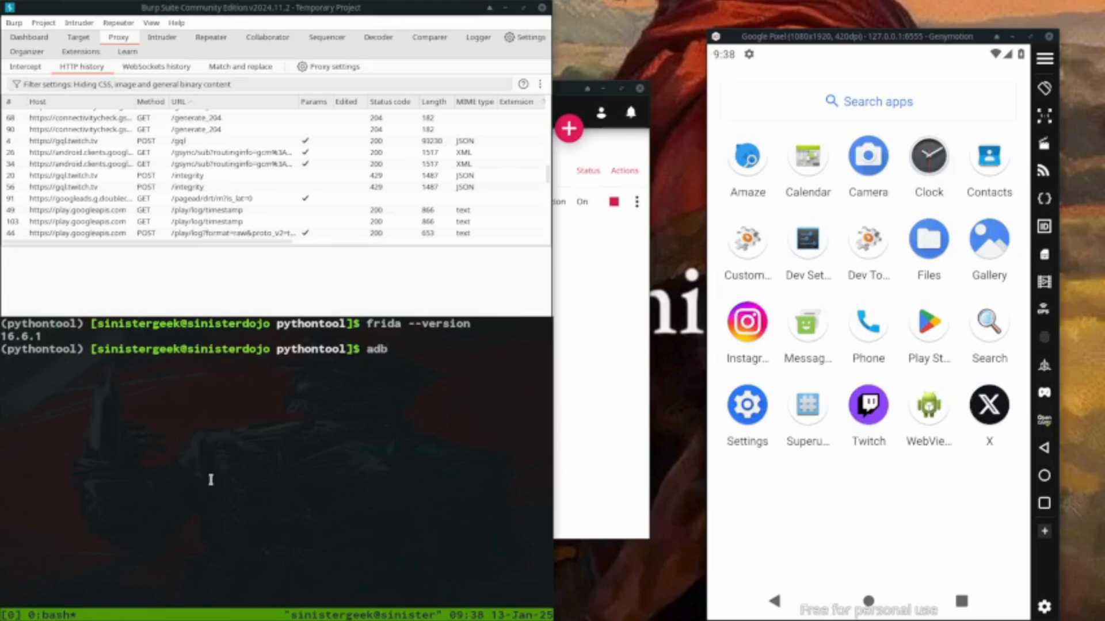
type("s")
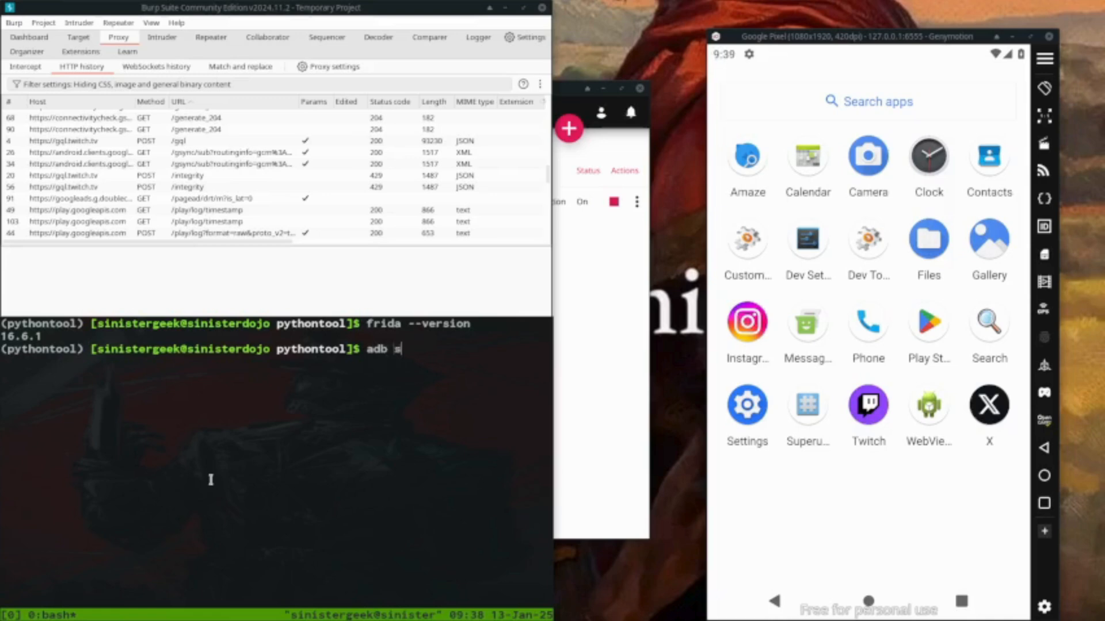
type("hell")
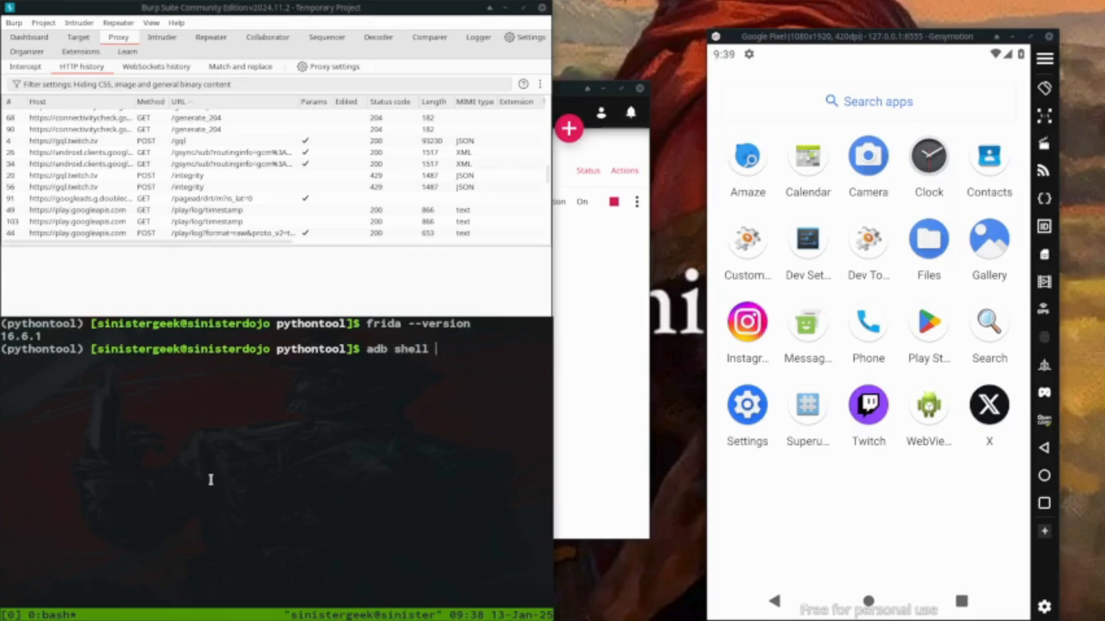
type("getprop")
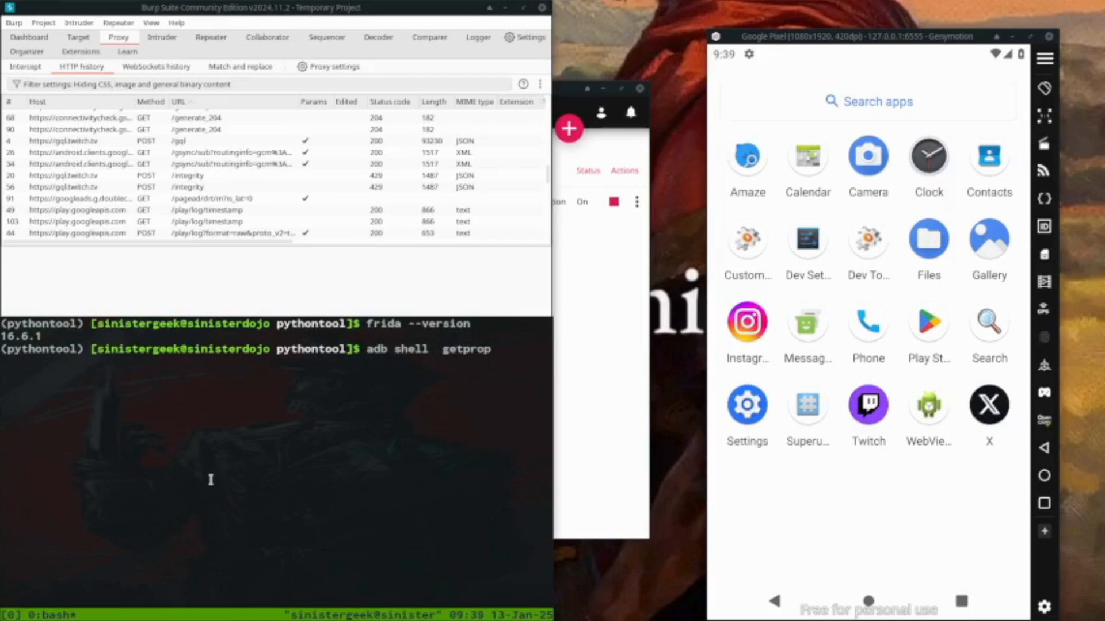
type("ro.p")
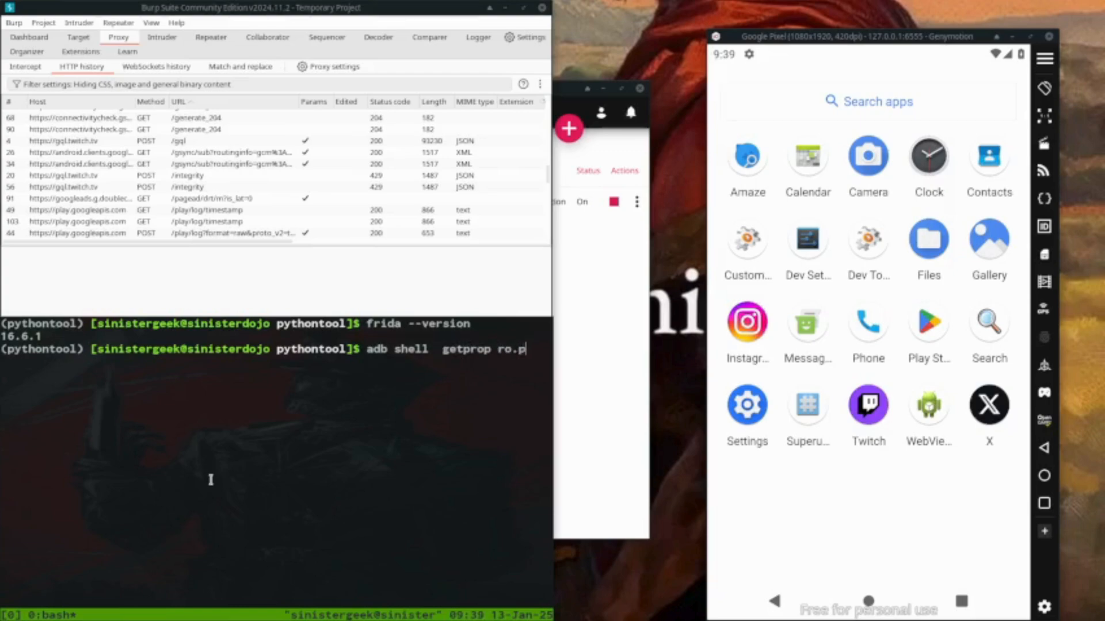
type("roduct.cpu")
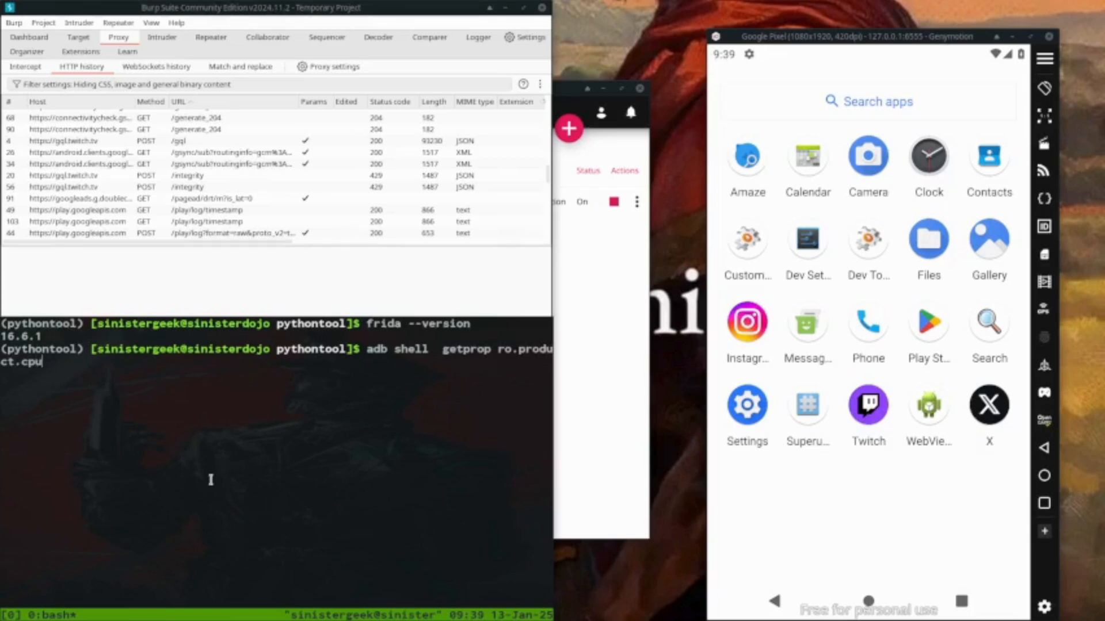
type(".abi")
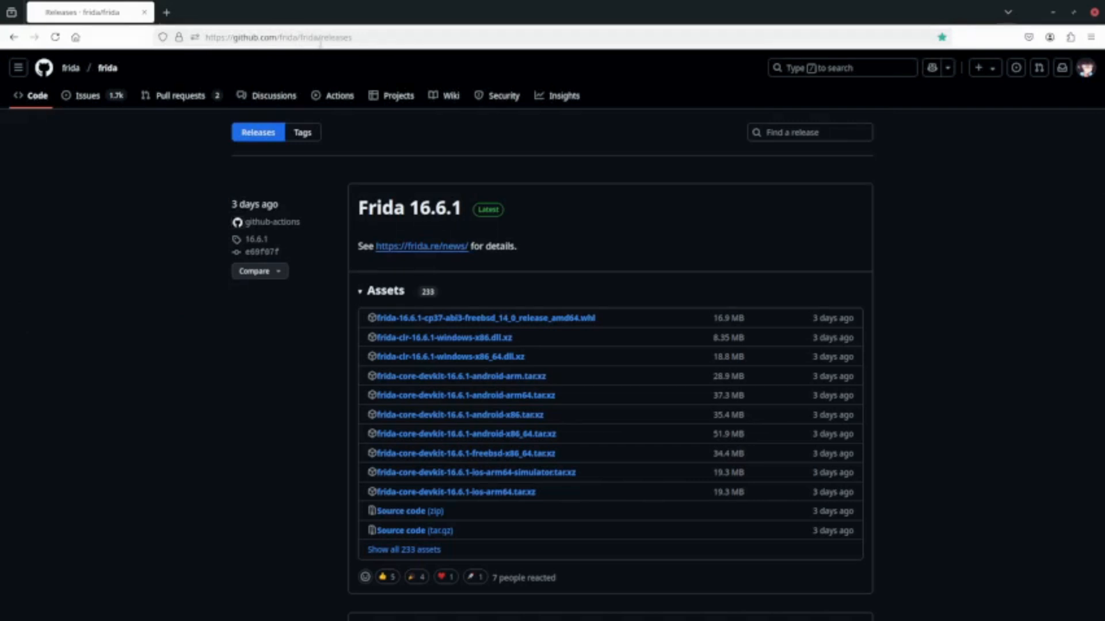
Step: Search the Frida 16.6.1 assets for 'server' and download frida-server-16.6.1-android-x86_64.xz
scroll("down", 3)
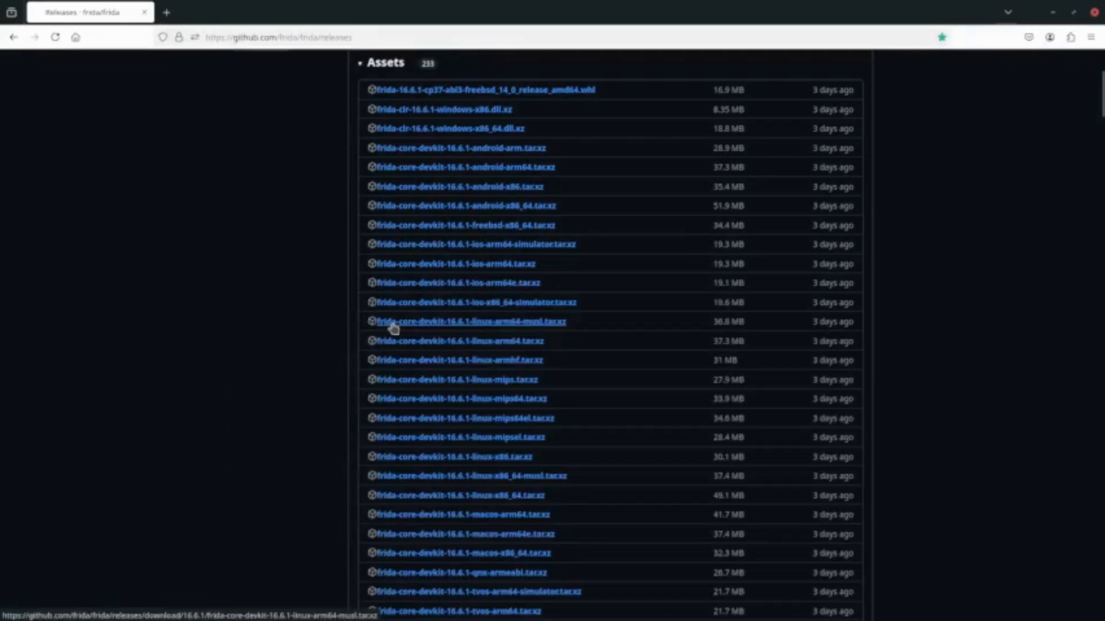
type("server")
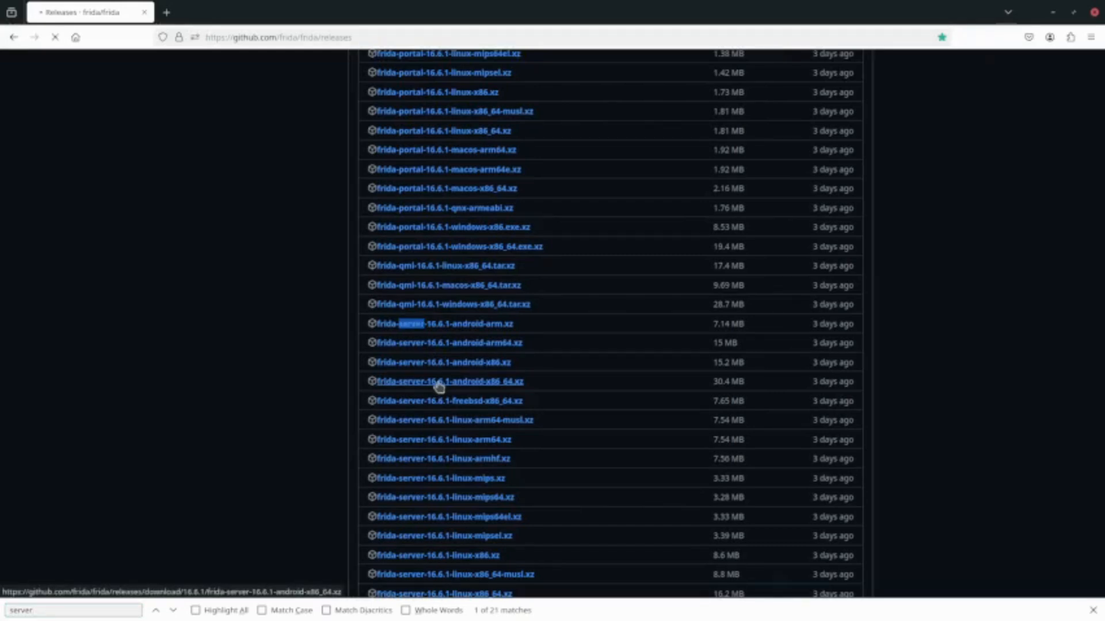
left_click(446, 381)
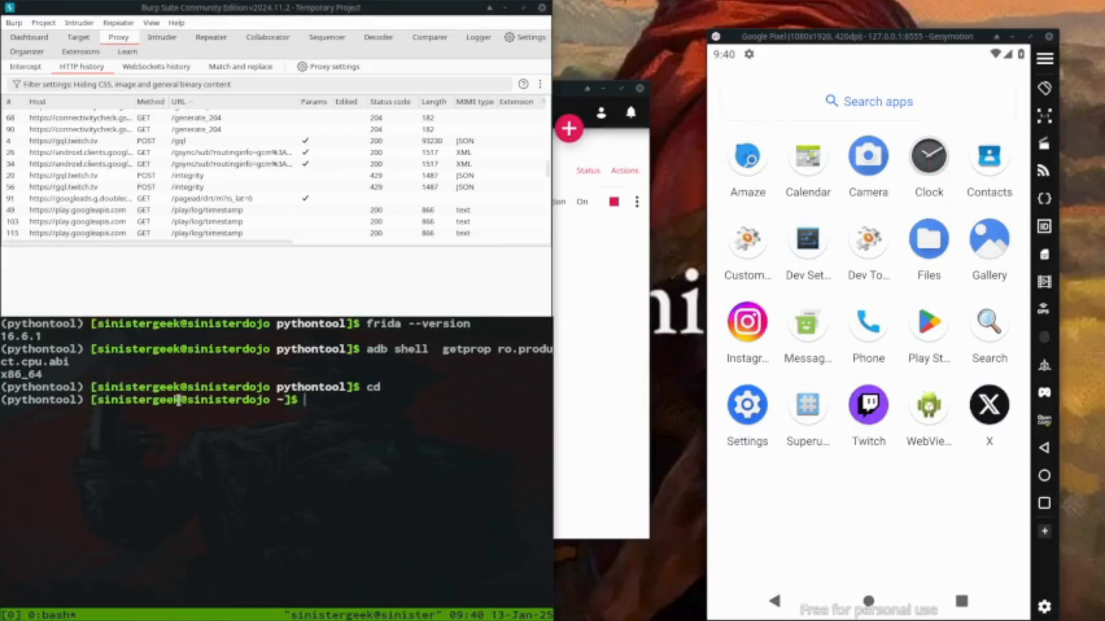
Step: Decompress frida-server-16.6.1-android-x86_64.xz in Downloads with xz -d
type("cd Downloads/")
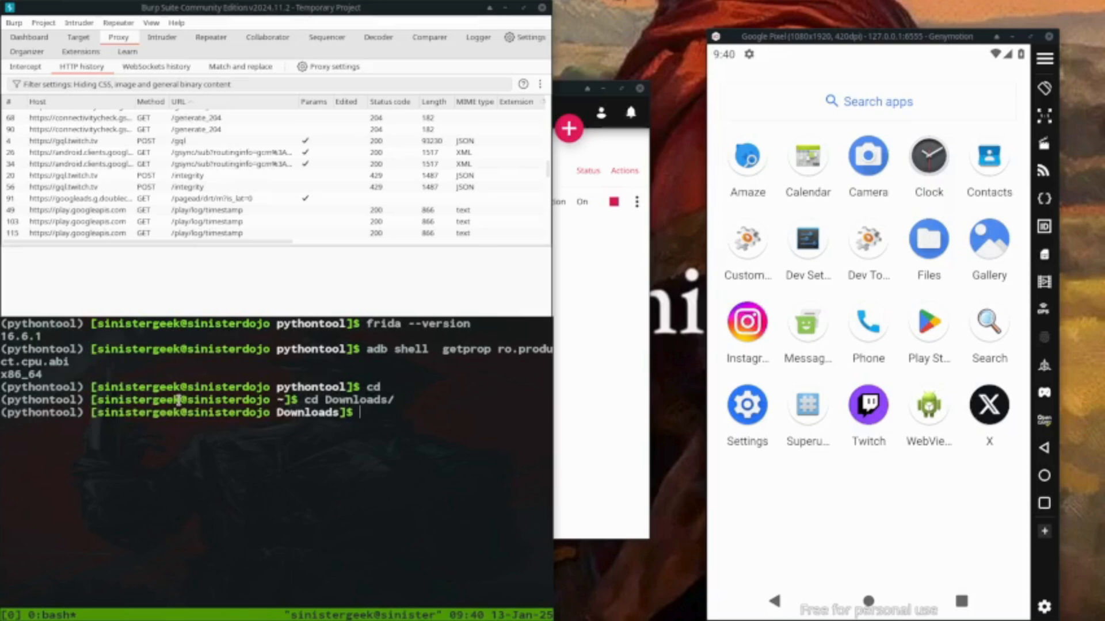
type("xz")
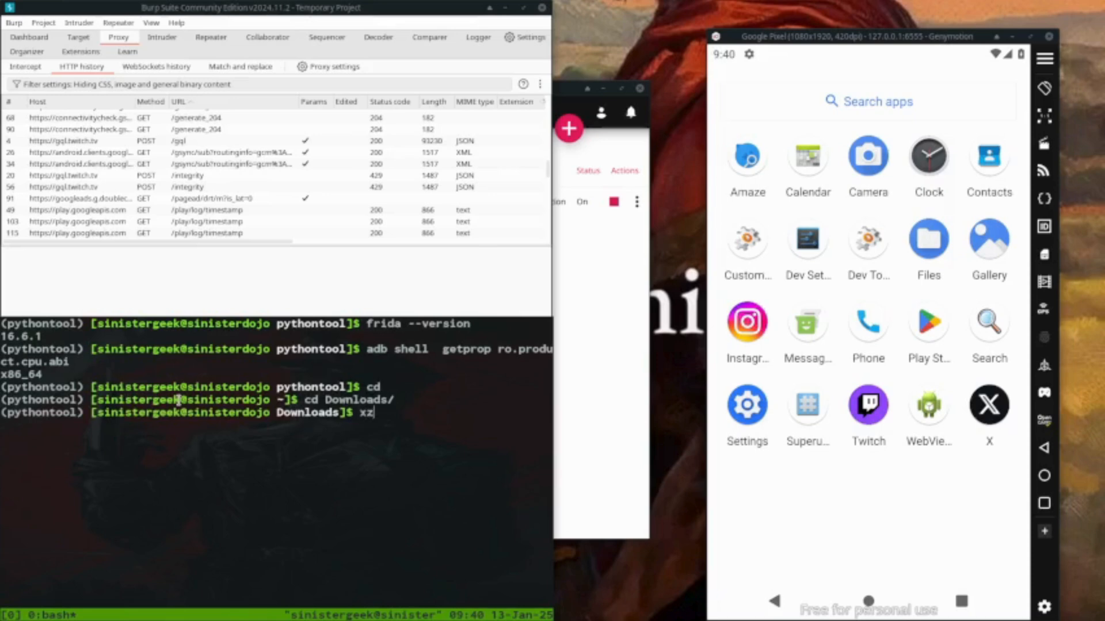
type("-")
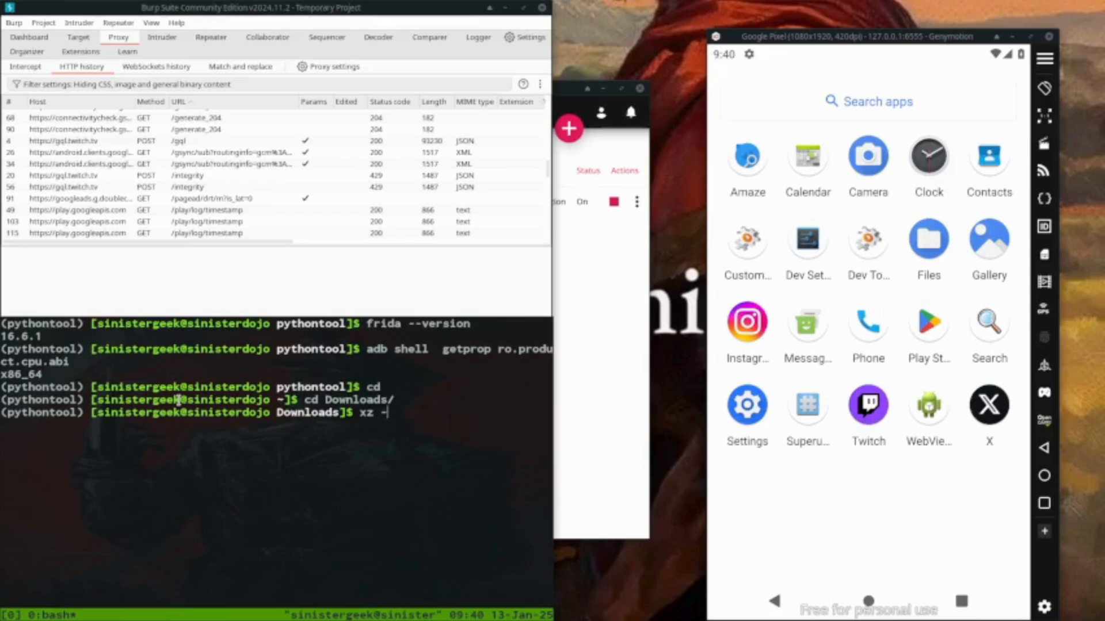
type("d")
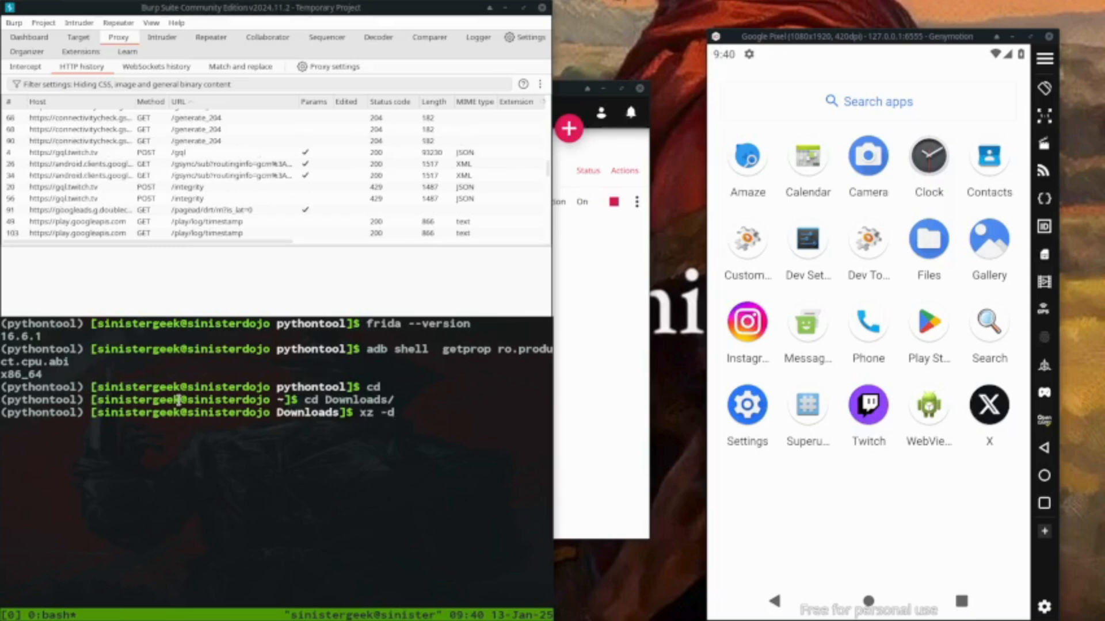
type("frida-server-16.6.1-android-x86_64.xz")
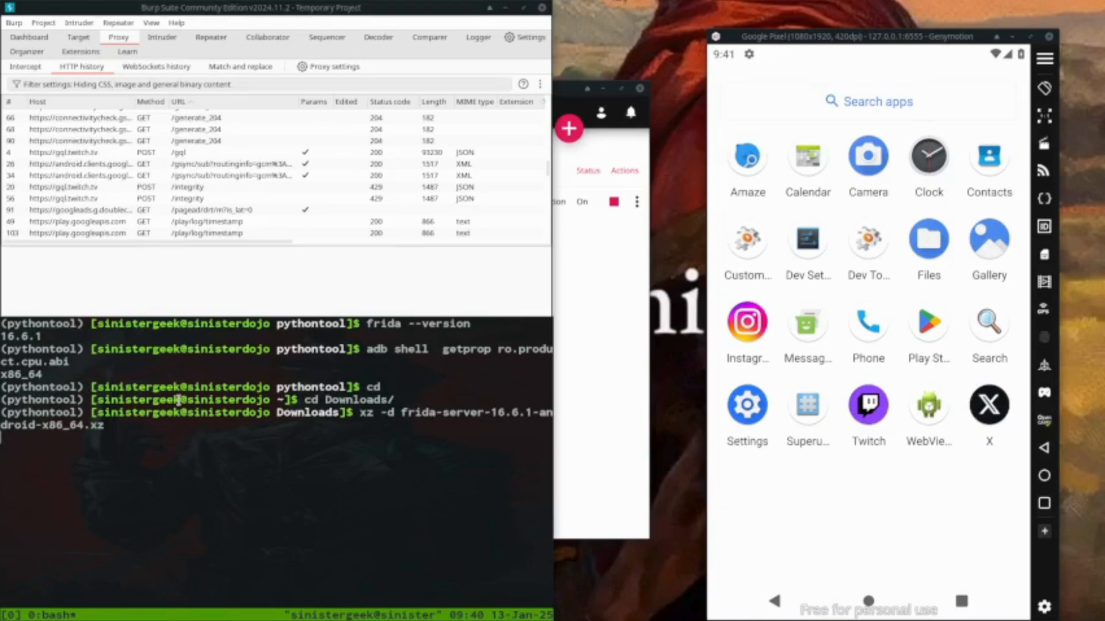
Step: Move and rename the extracted frida-server-16.6.1-android-x86_64 binary with mv
type("mv")
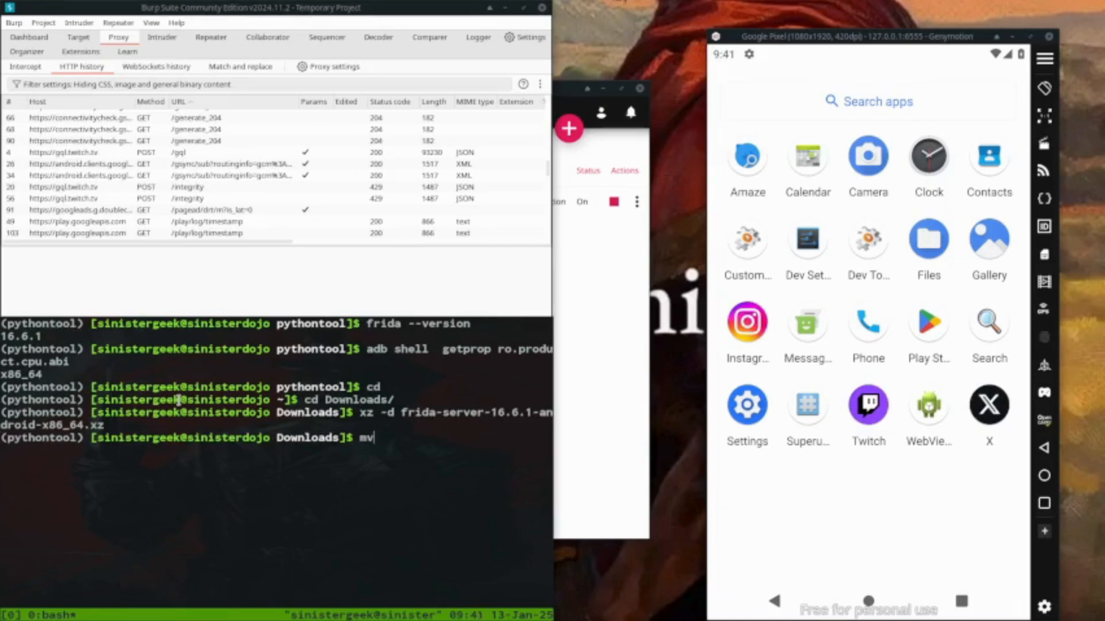
type("f")
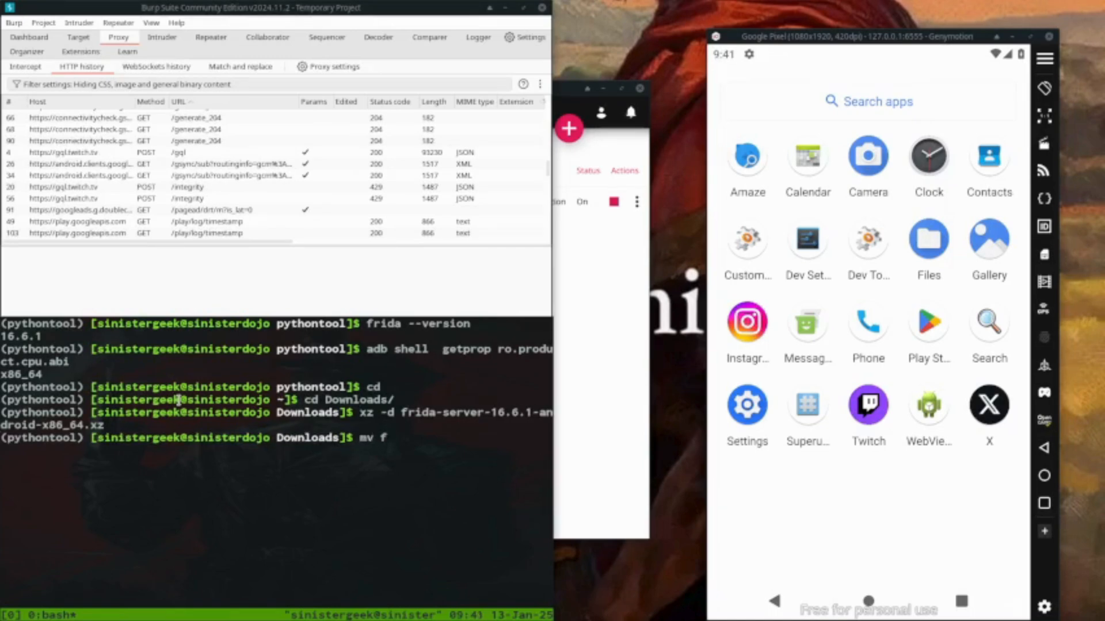
type("frida-server-16.6.1-android-x86_64")
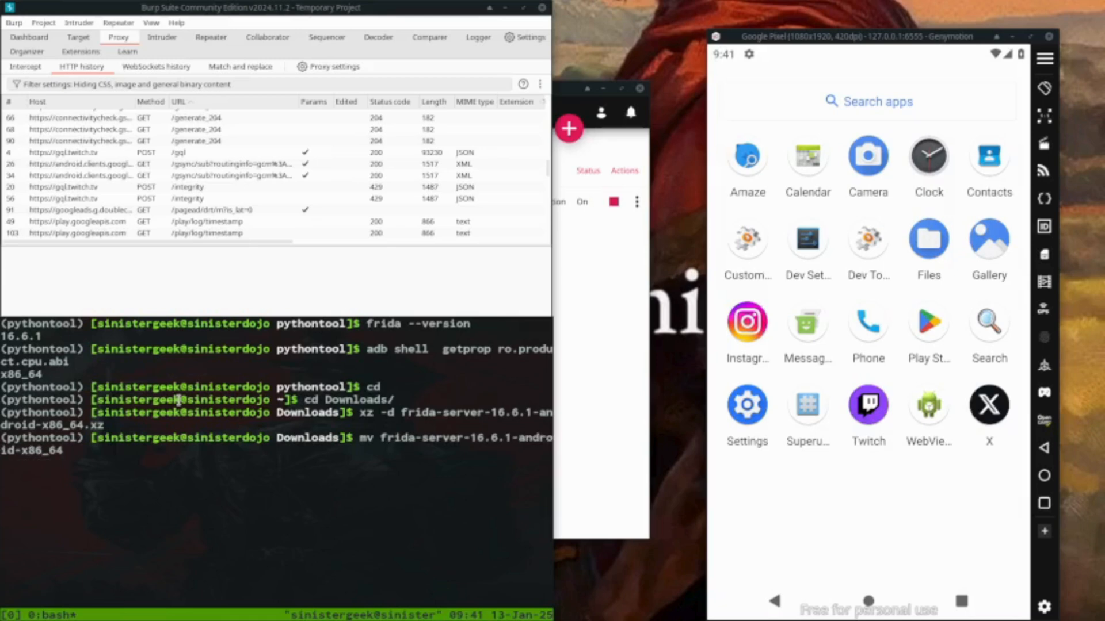
type("fr")
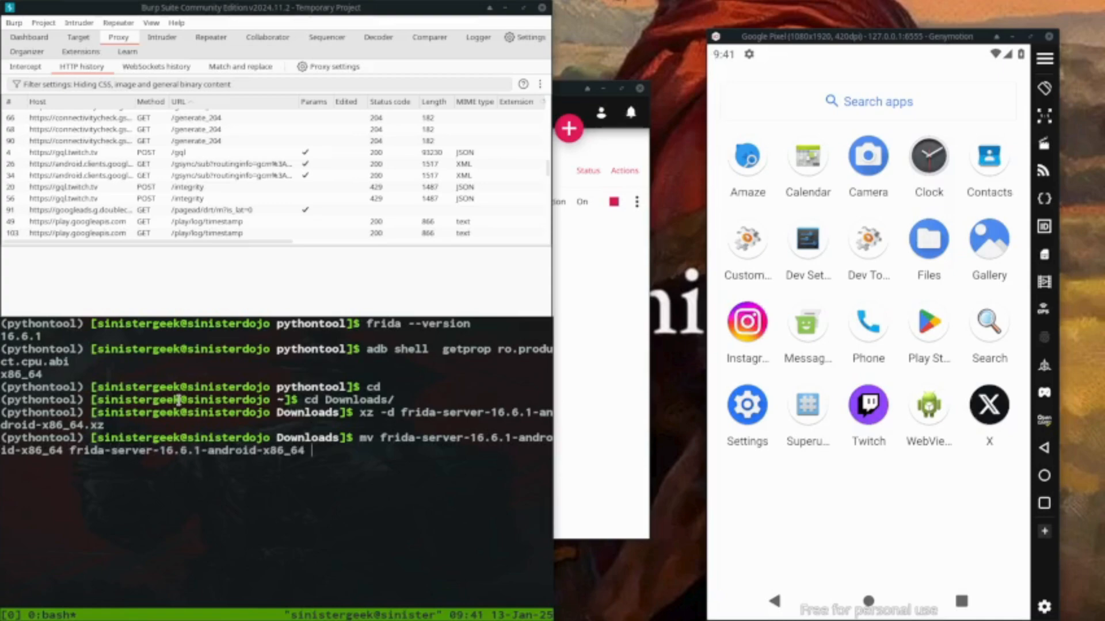
key("BackSpace")
type("ls")
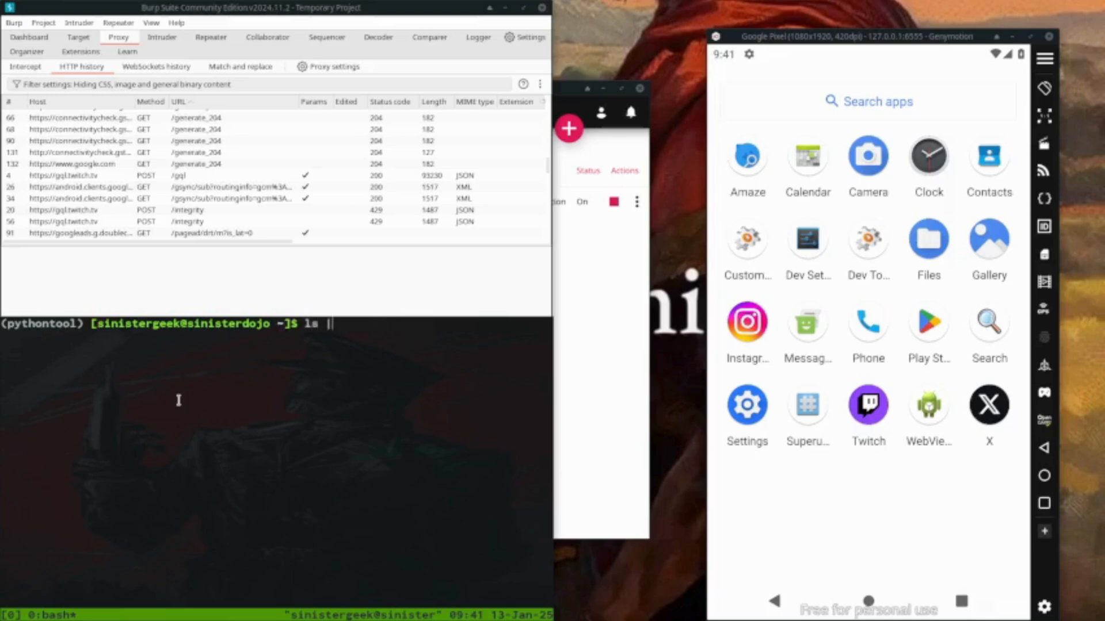
Step: Confirm frida-server is in the home folder and adb push it to /data/local/tmp/
type("grep \"")
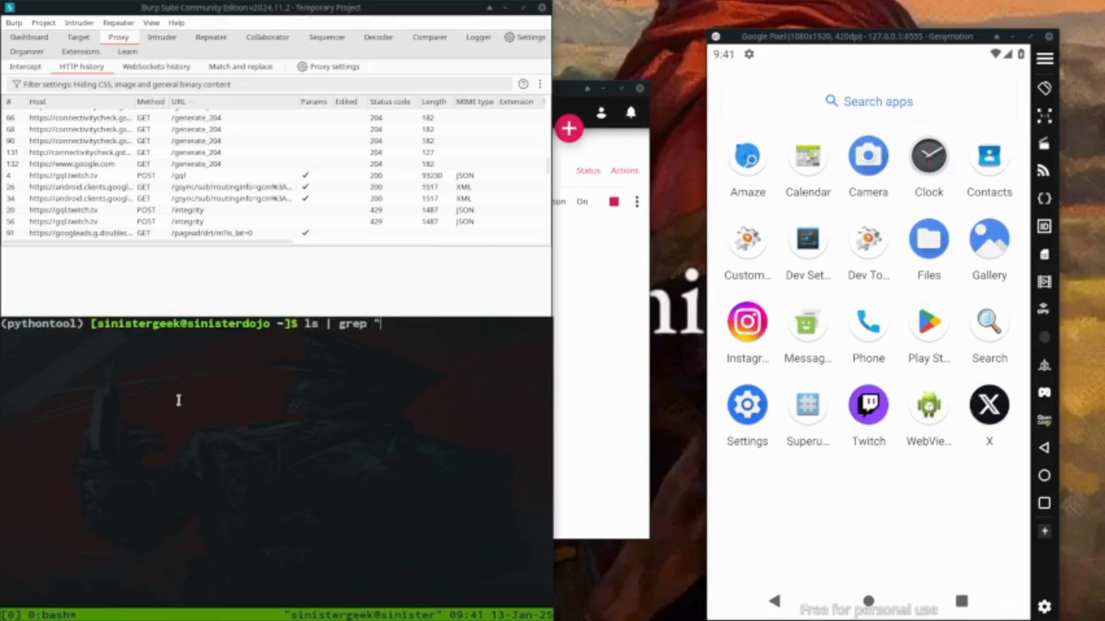
type("frida")
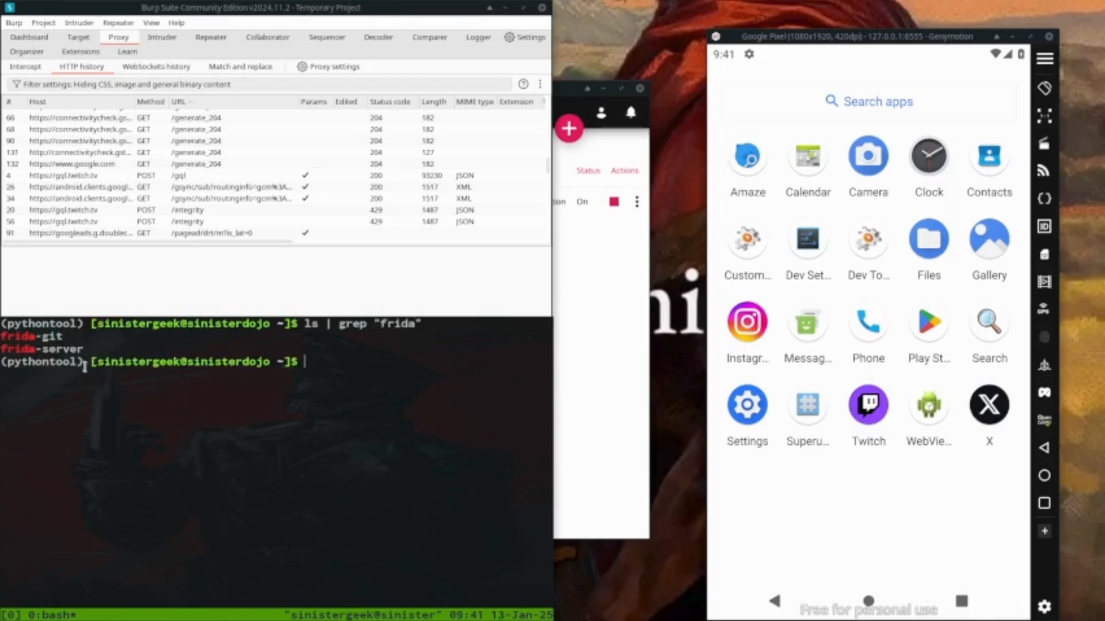
mouse_move(375, 443)
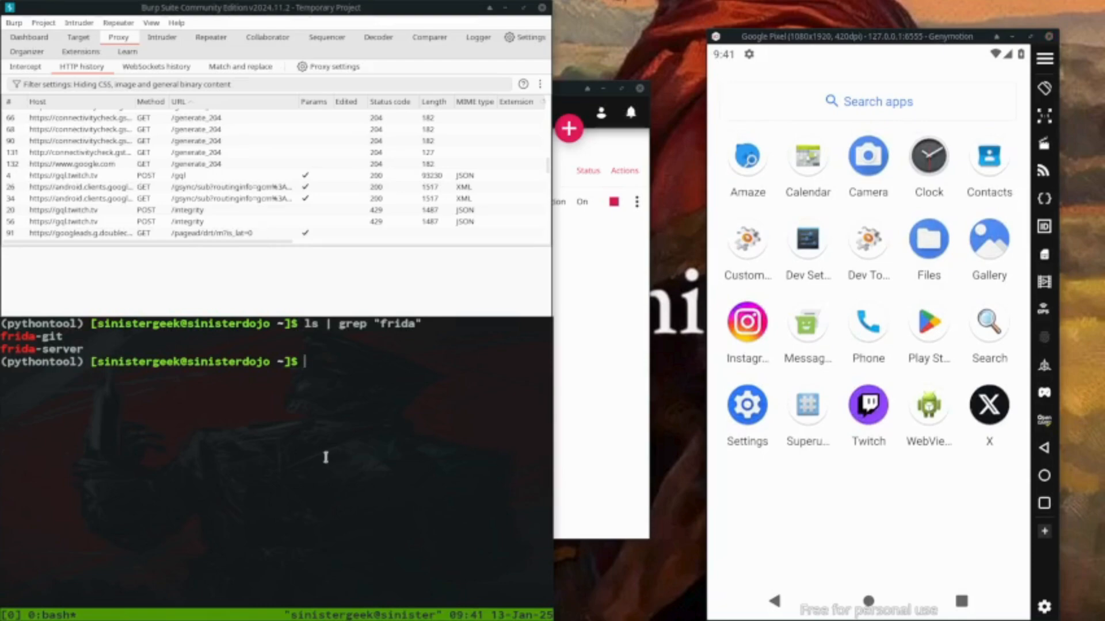
type("adb")
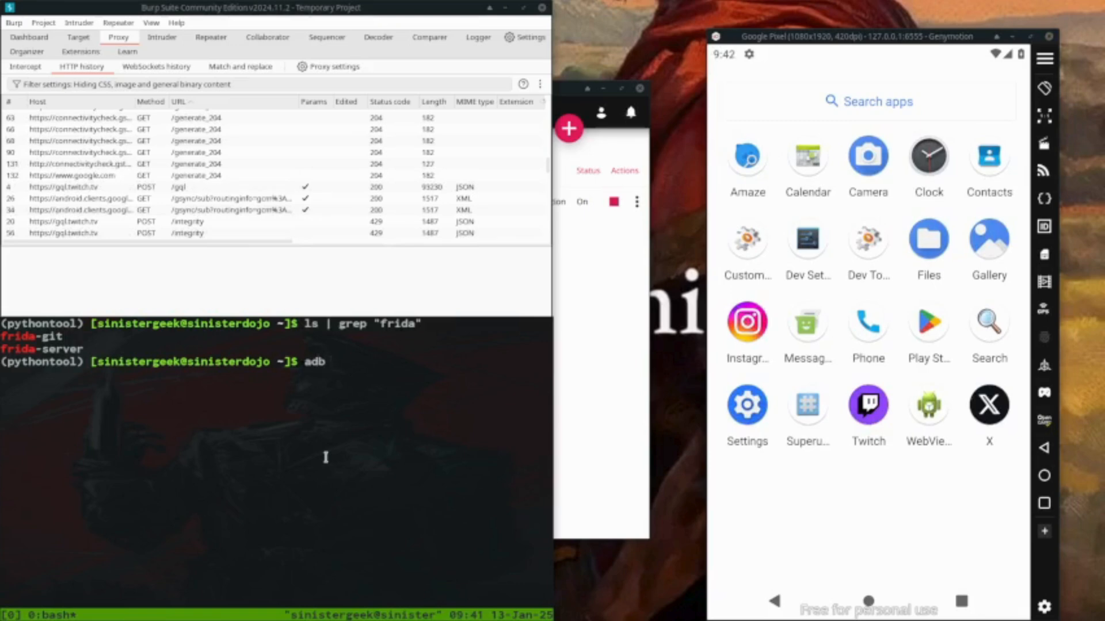
type("push")
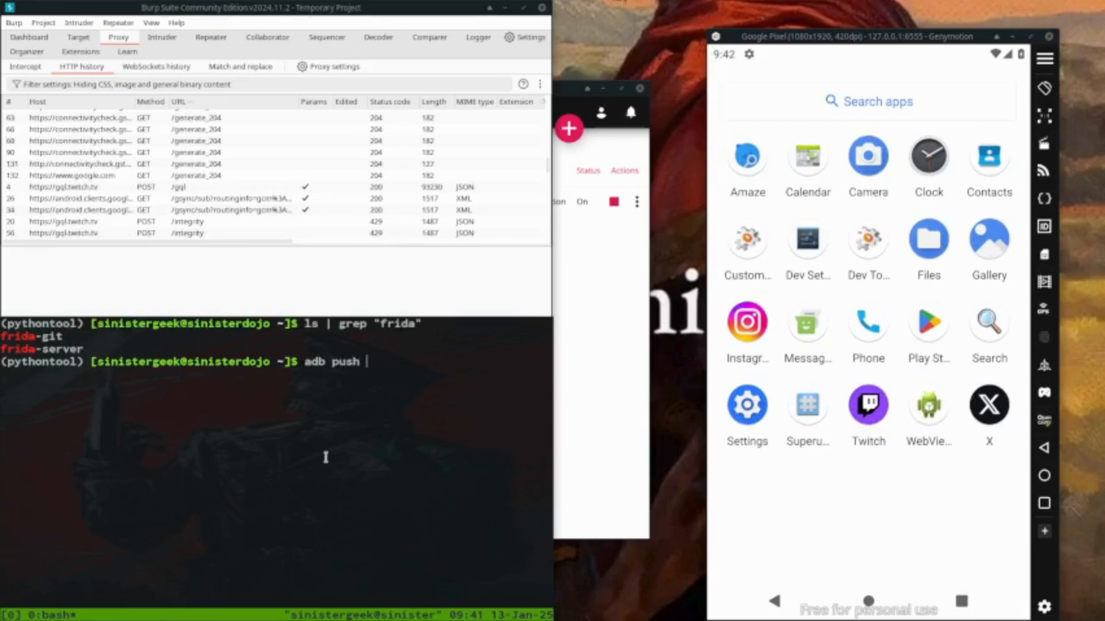
type("frida-")
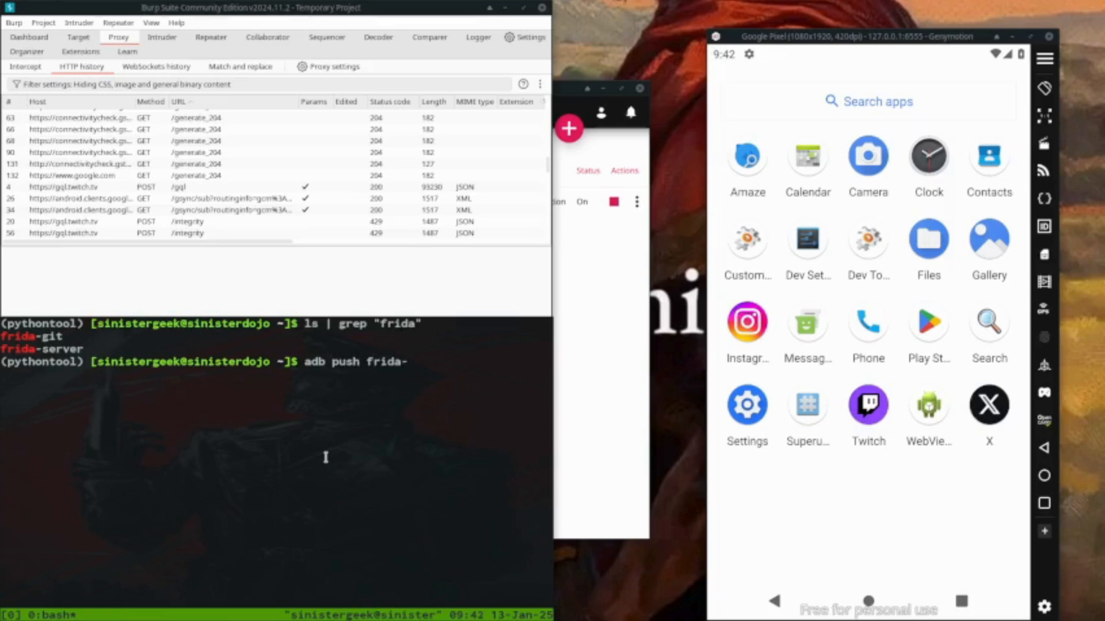
type("server")
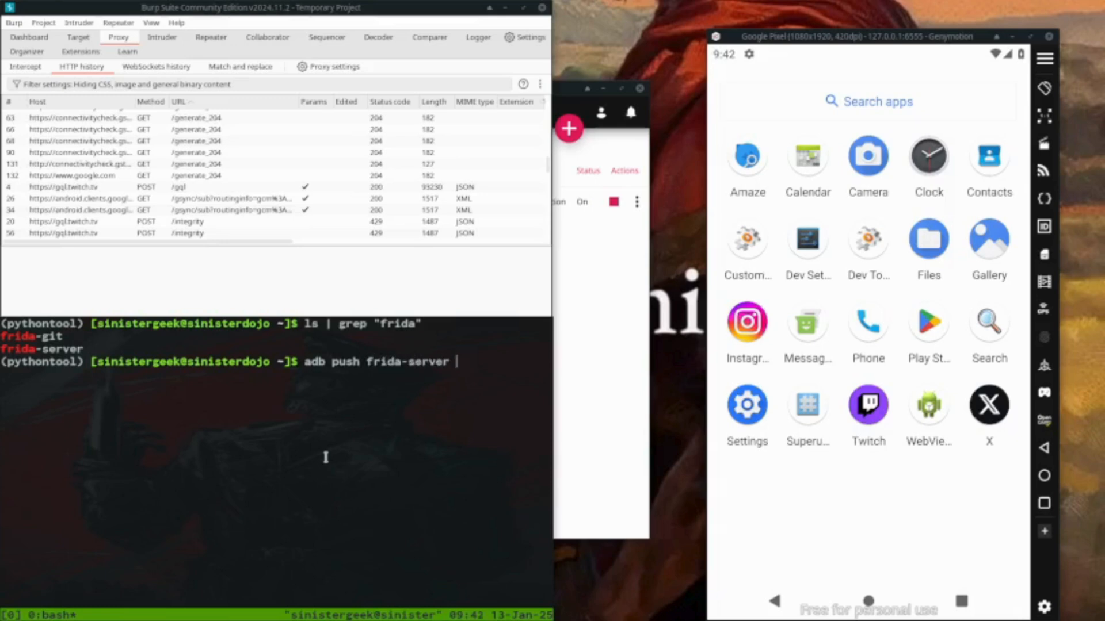
type("/")
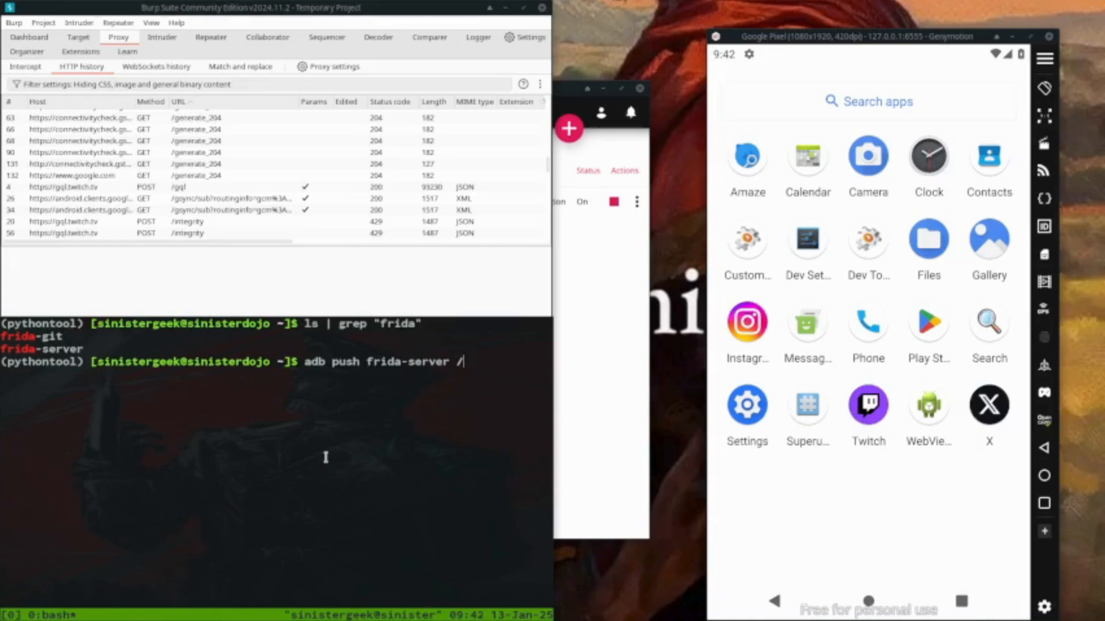
type("dataa")
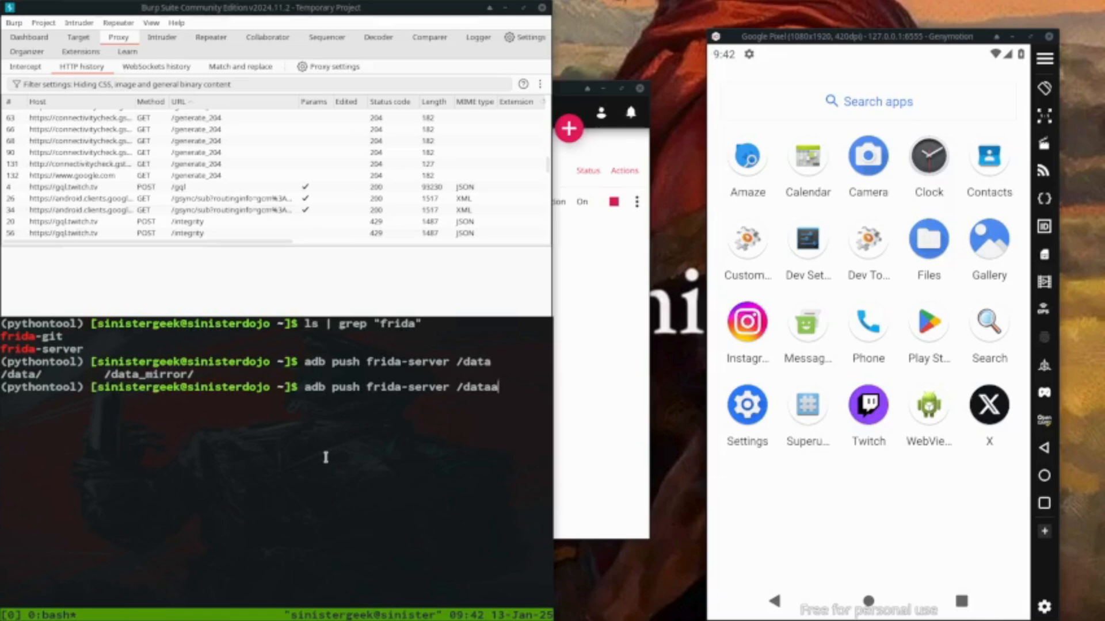
type(".")
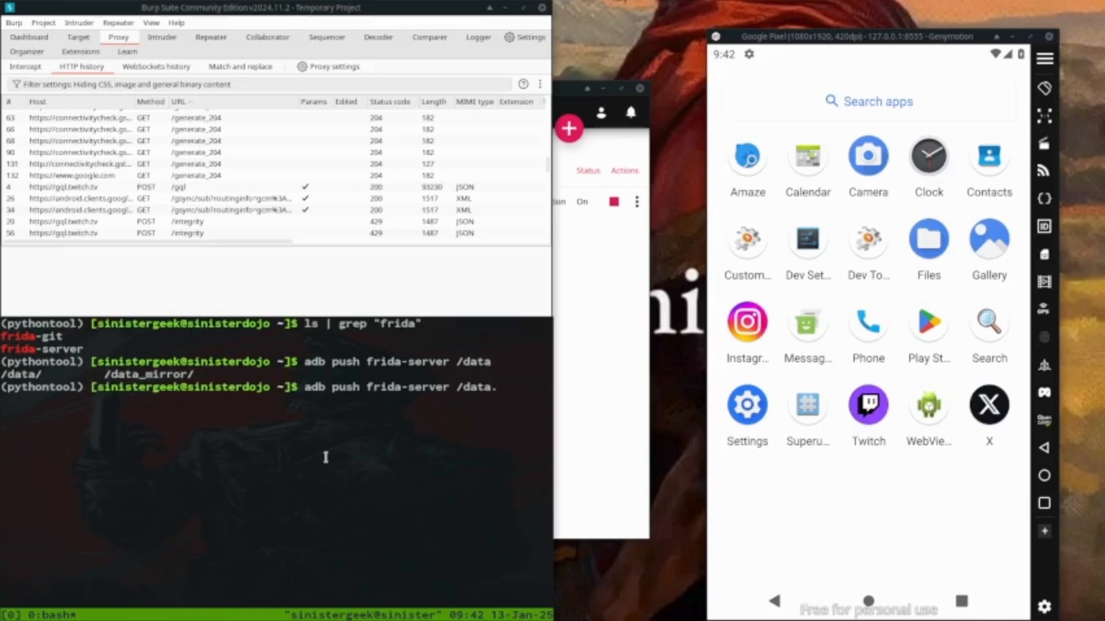
type("/local/tmp/")
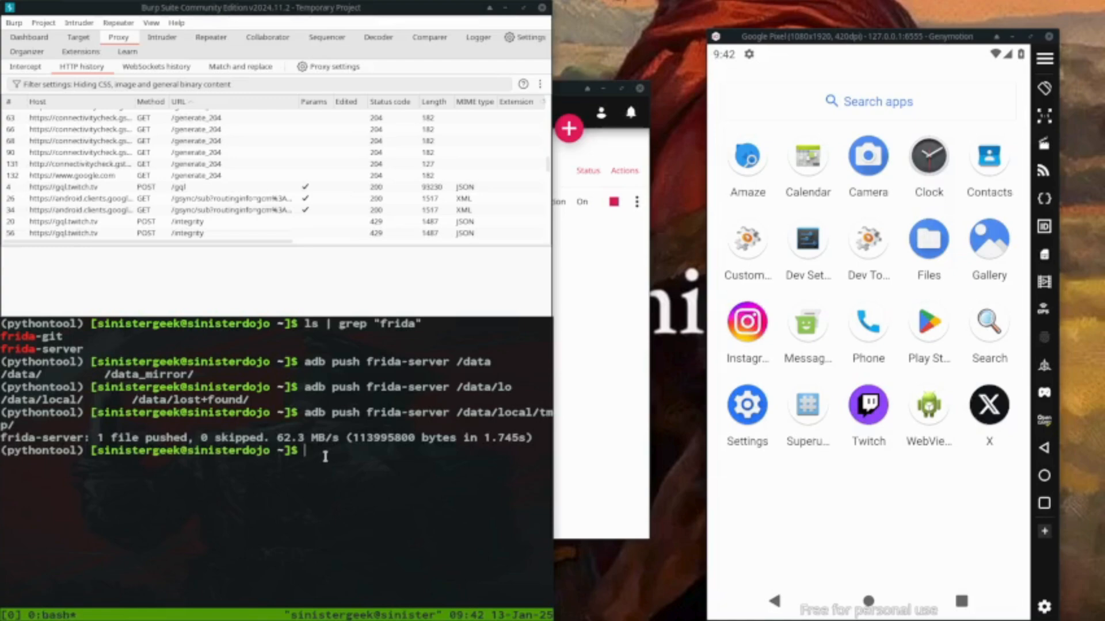
type("ab")
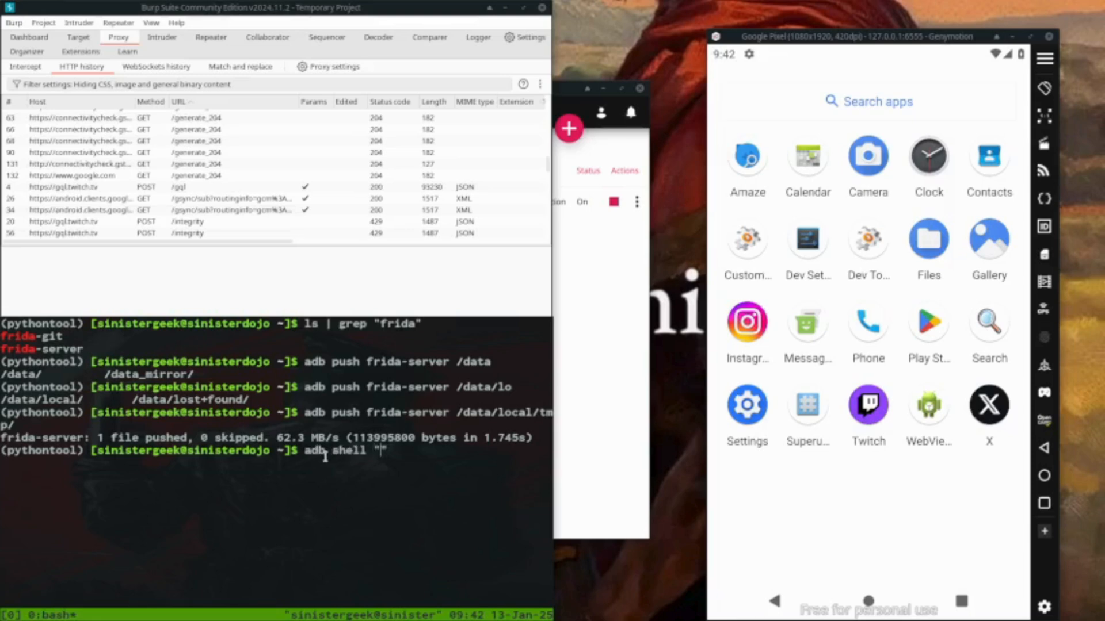
Step: Run adb shell "chmod +x /data/local/tmp/frida-server" on the emulator
type("chmod +x")
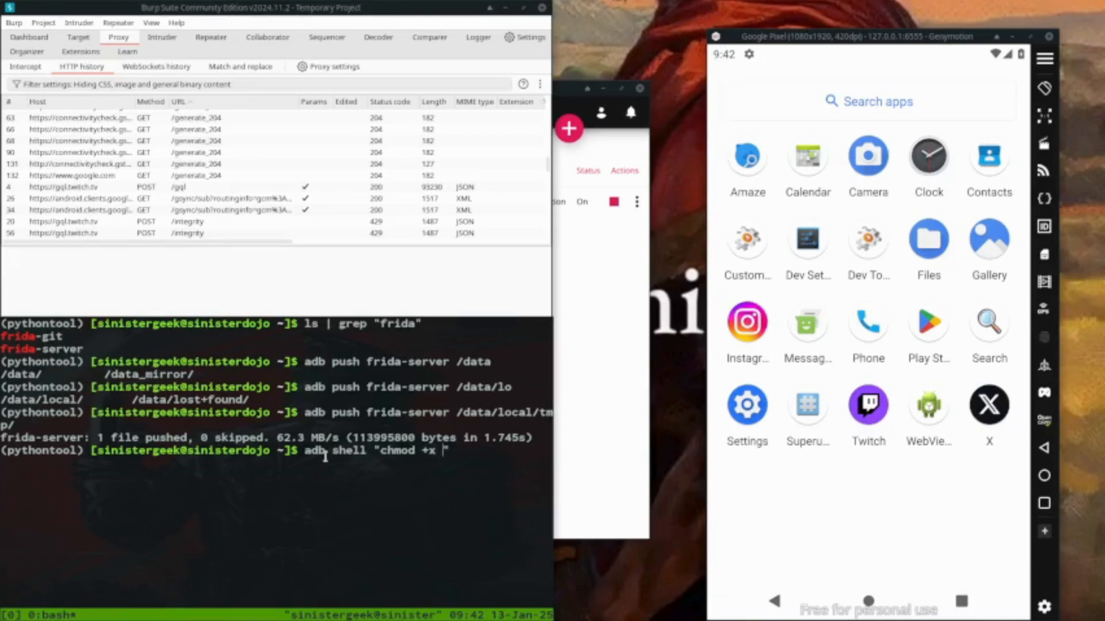
type("/")
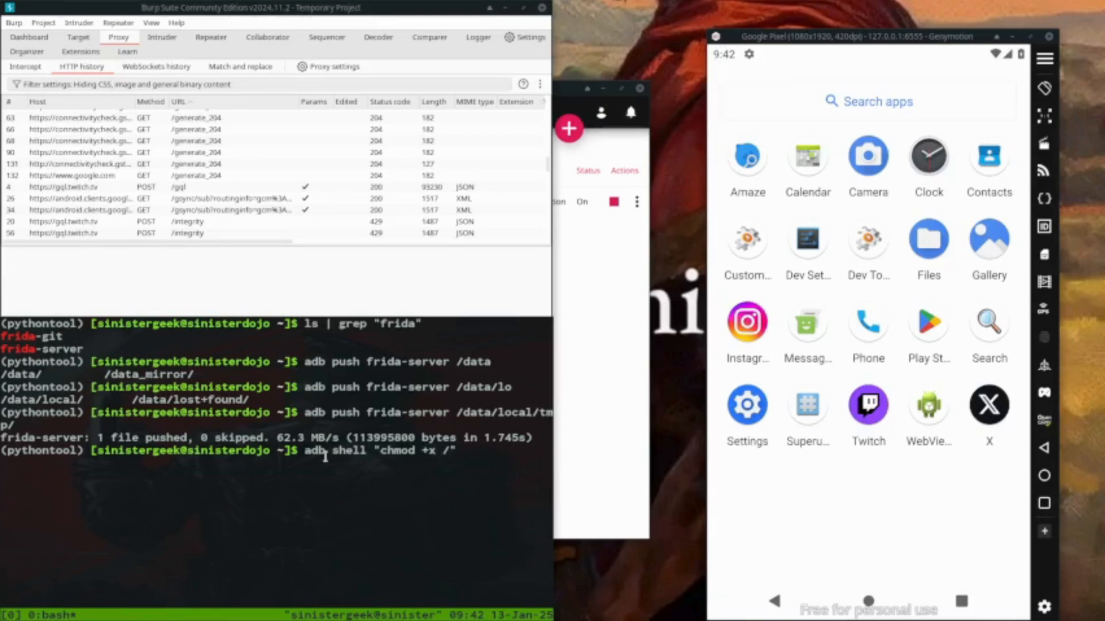
type("data/local\"")
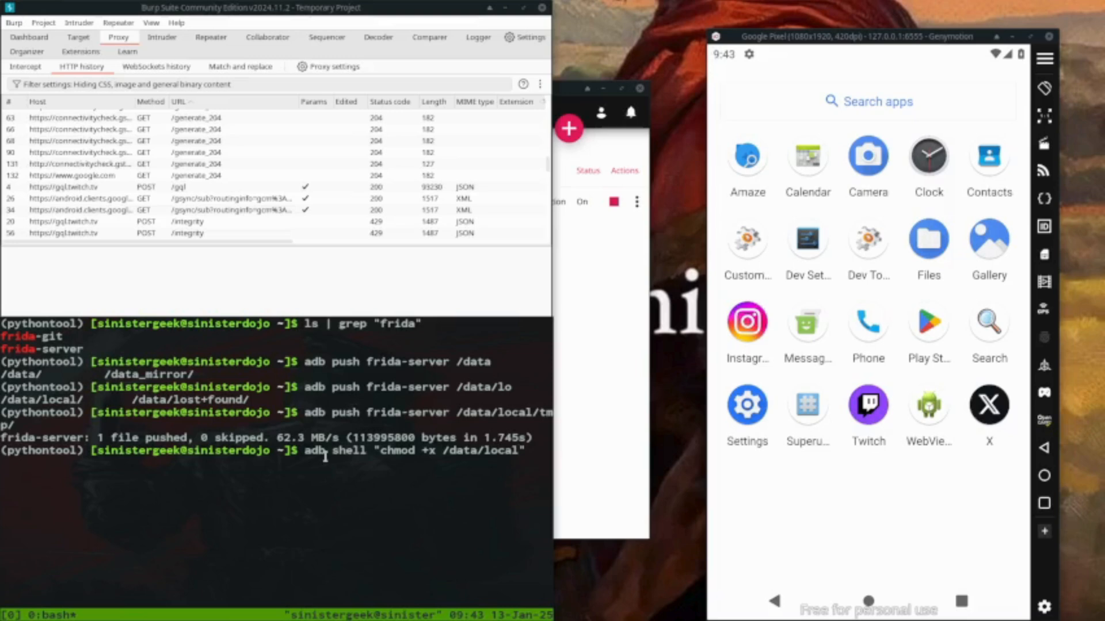
type("tmp/")
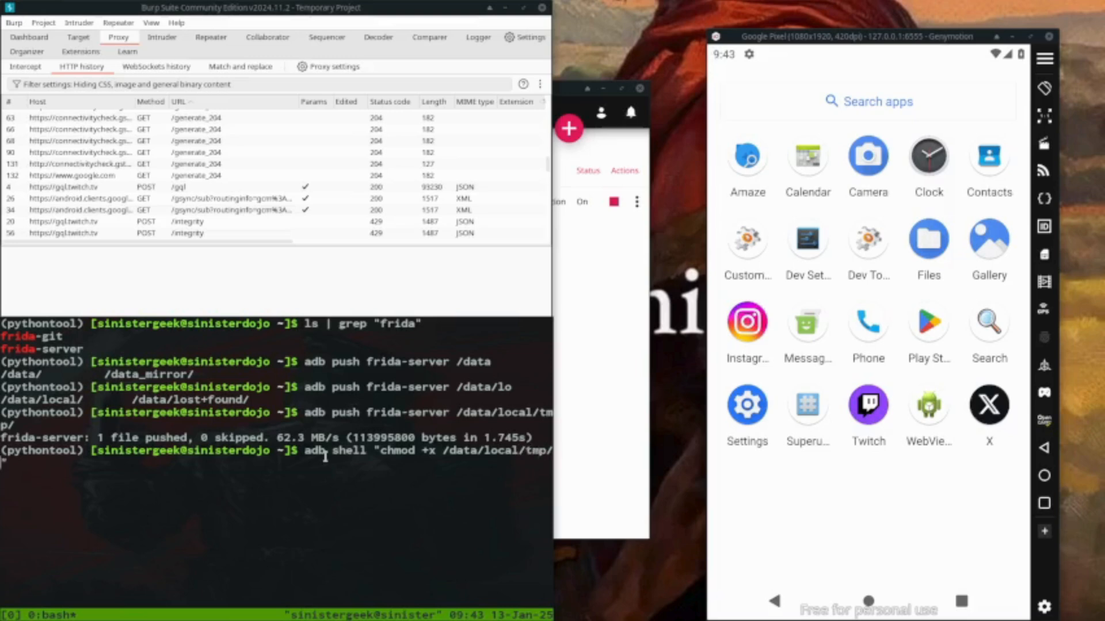
type("frid")
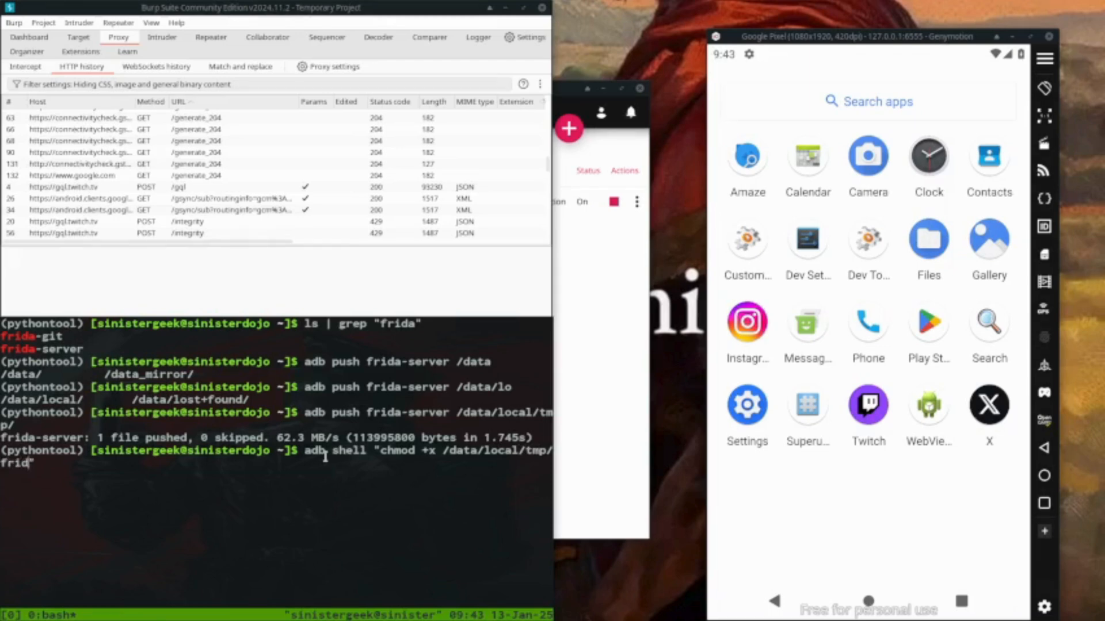
type("a-server")
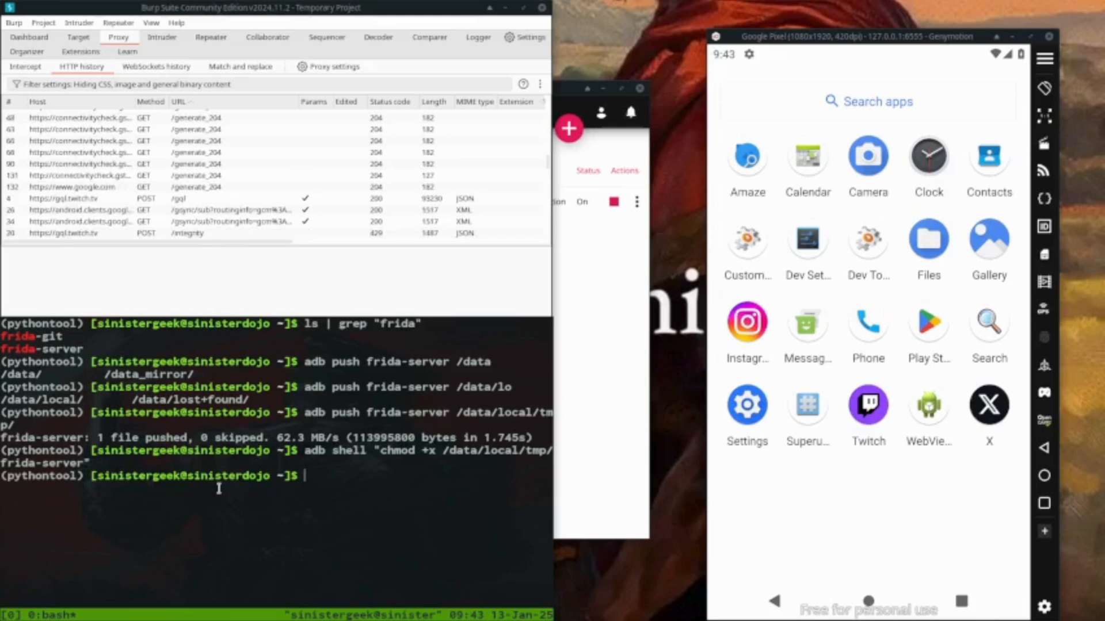
Step: Launch /data/local/tmp/frida-server via adb shell in the background, as PID 6484
type("adb shell \"\"")
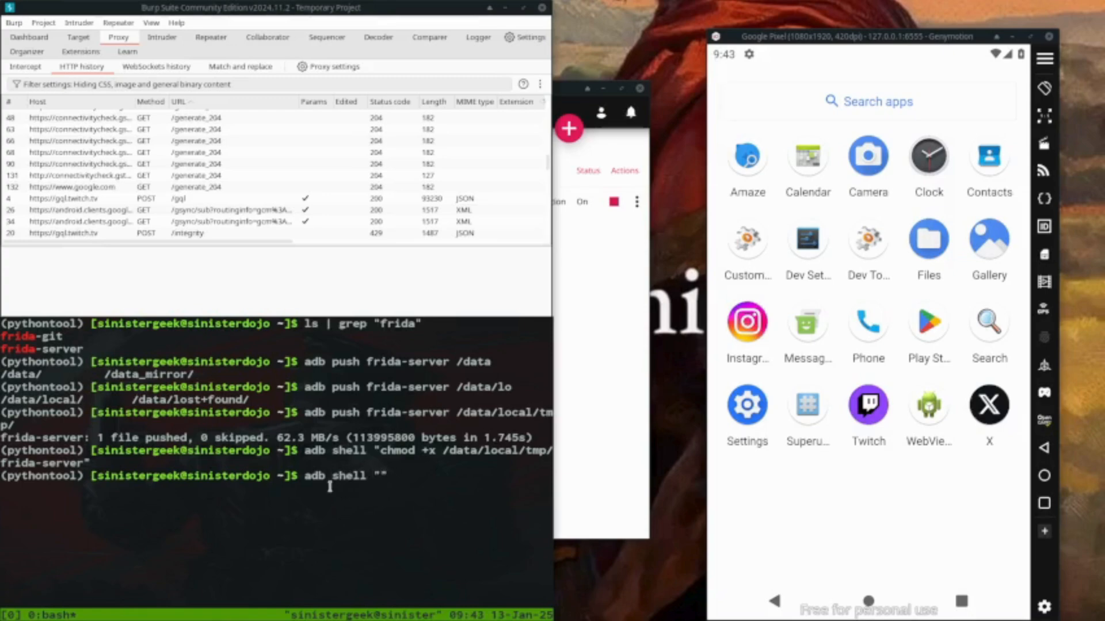
type("/data")
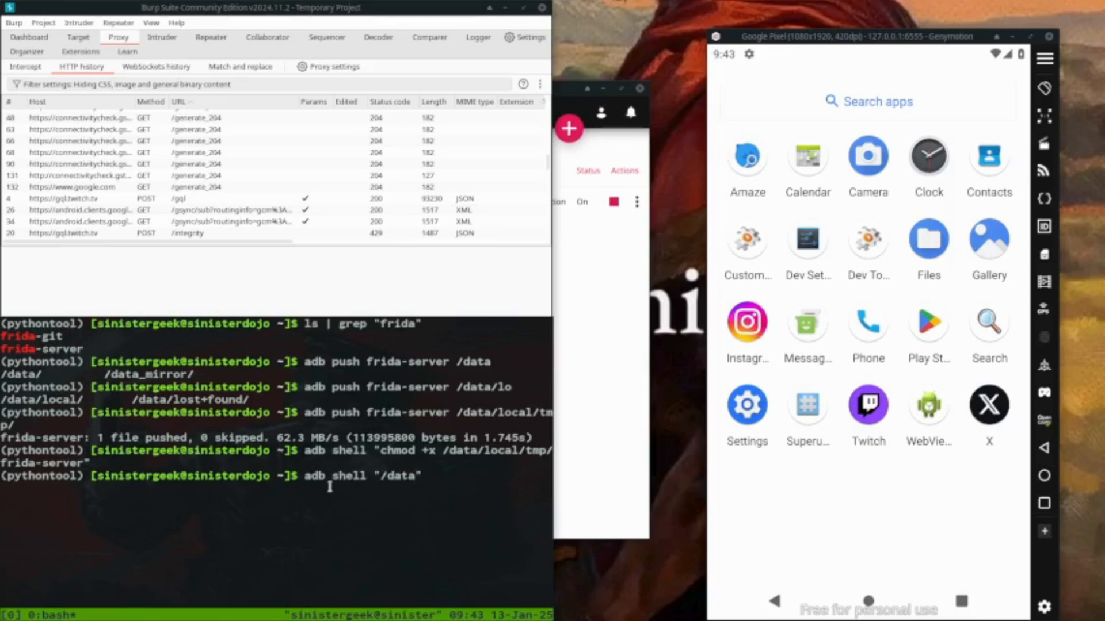
type("/local/")
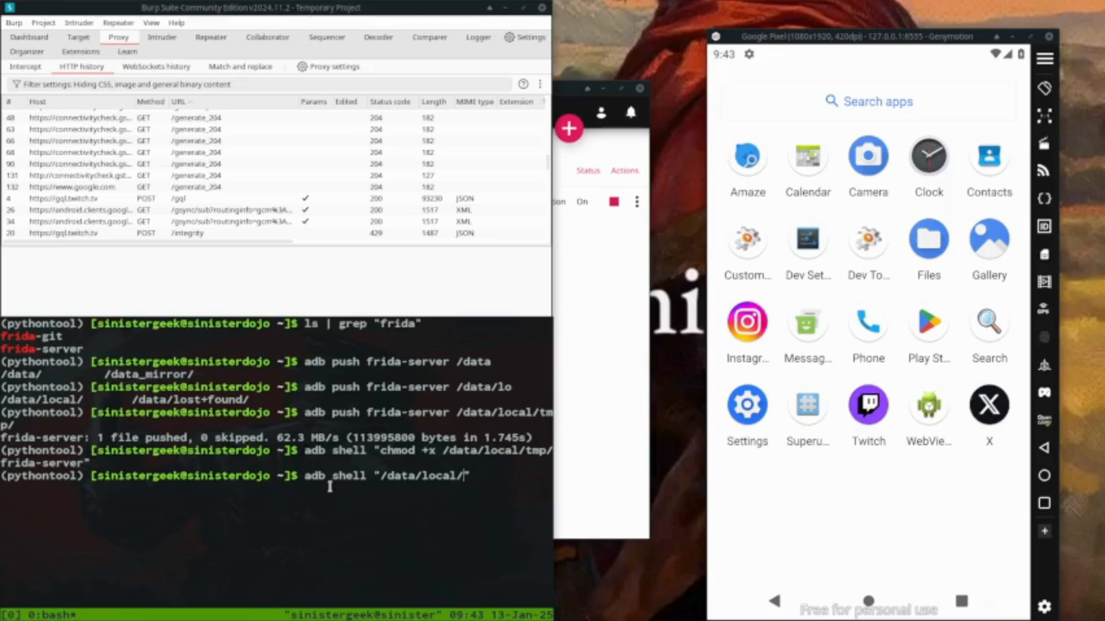
type("tmp/")
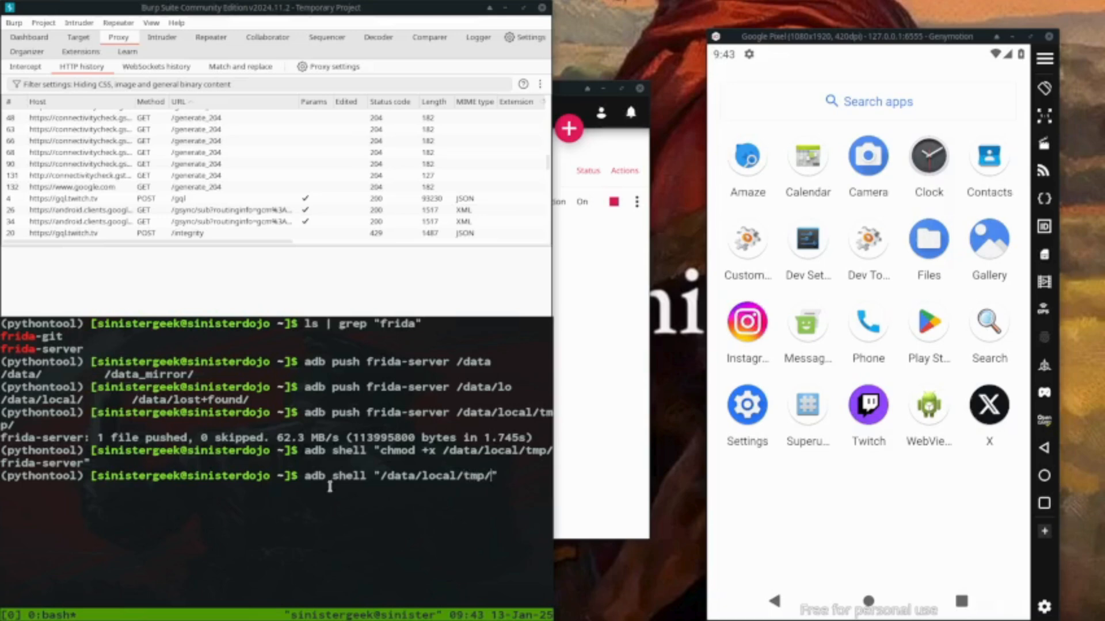
type("frida-server")
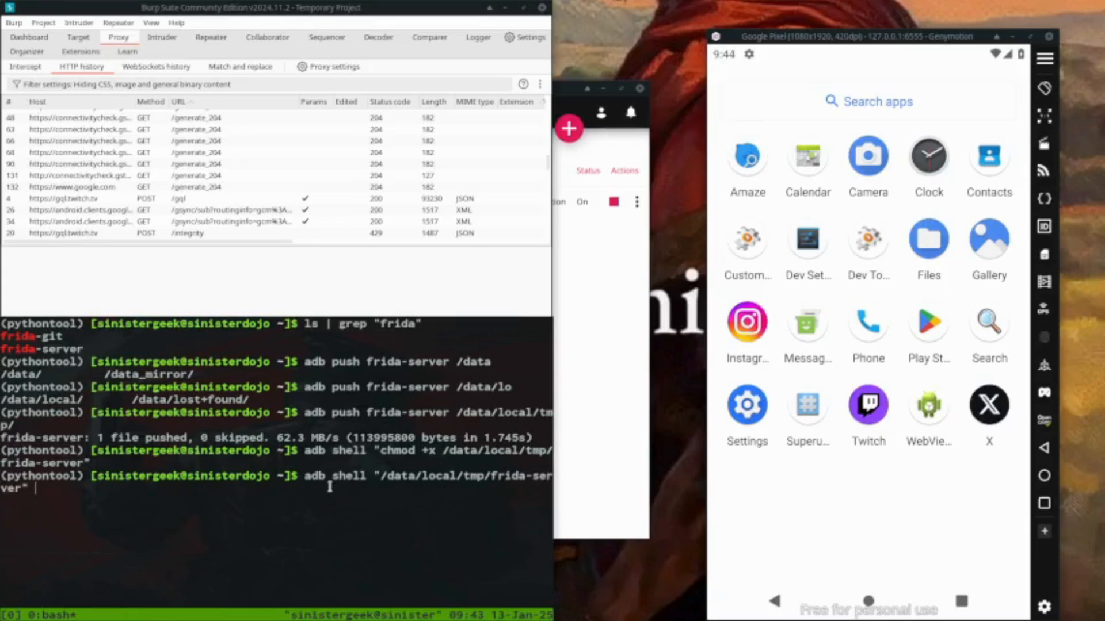
type("&")
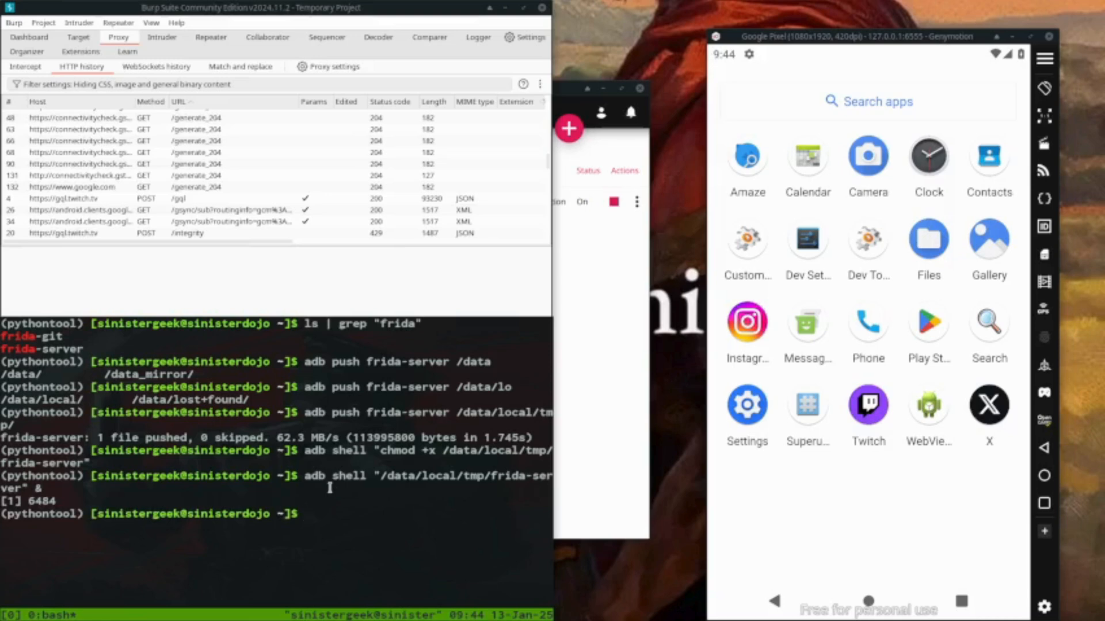
type("fri")
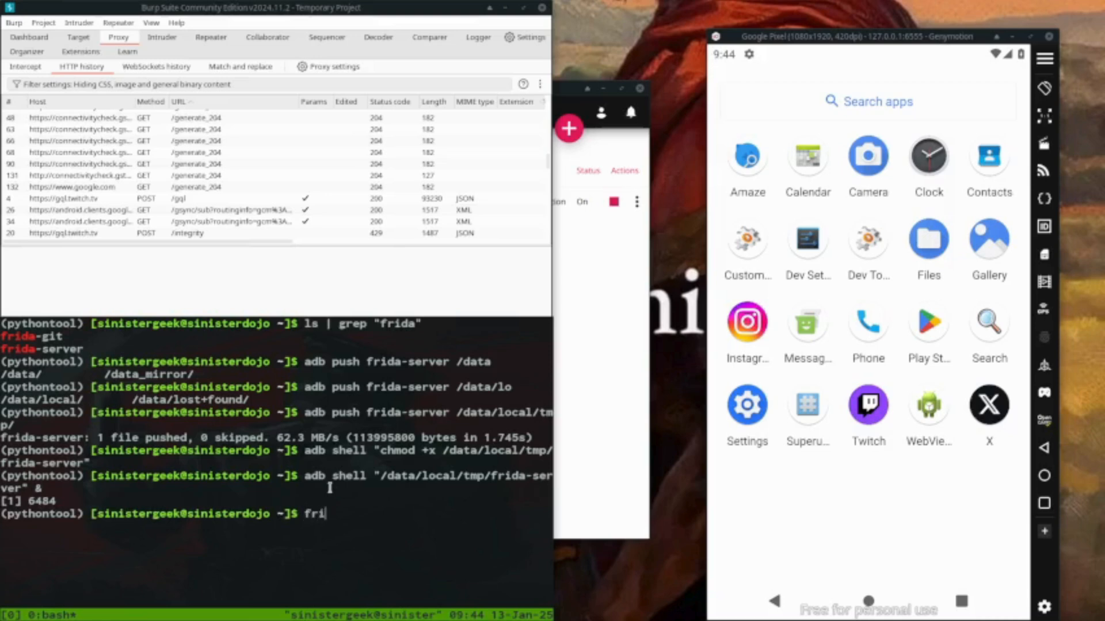
Step: List the installed frida tools, type frida-ps -U, and clear the terminal
type("da-")
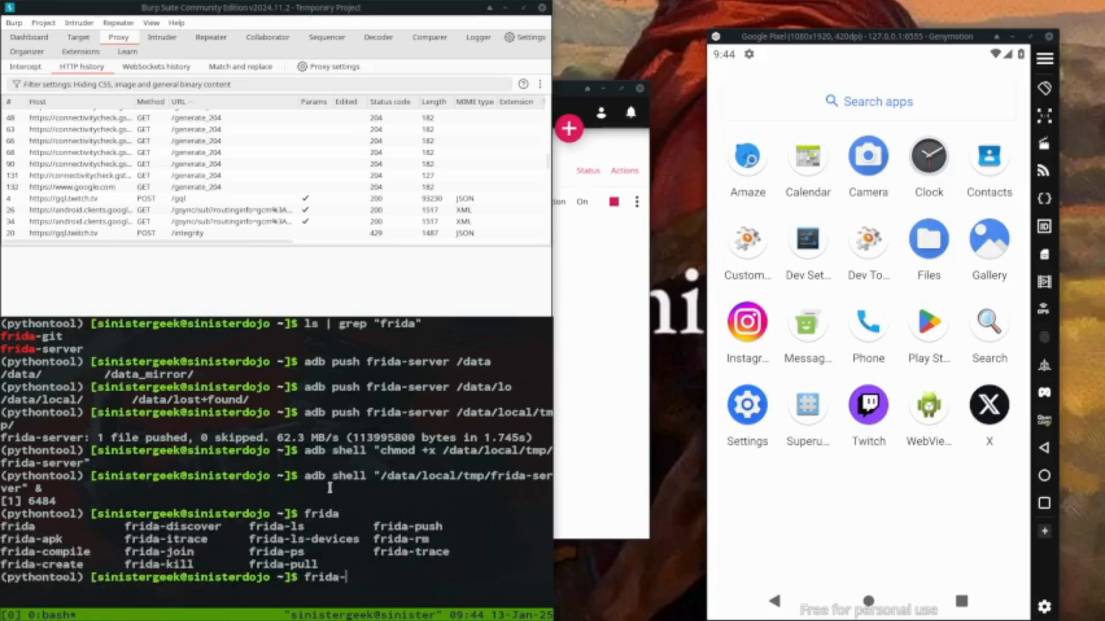
type("ps -")
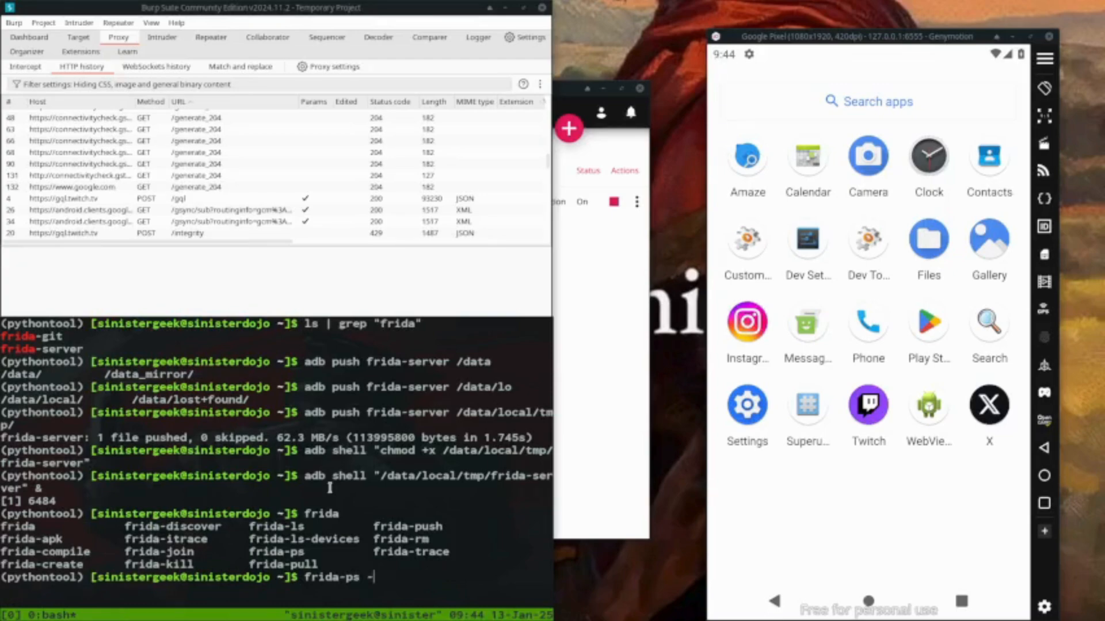
type("U")
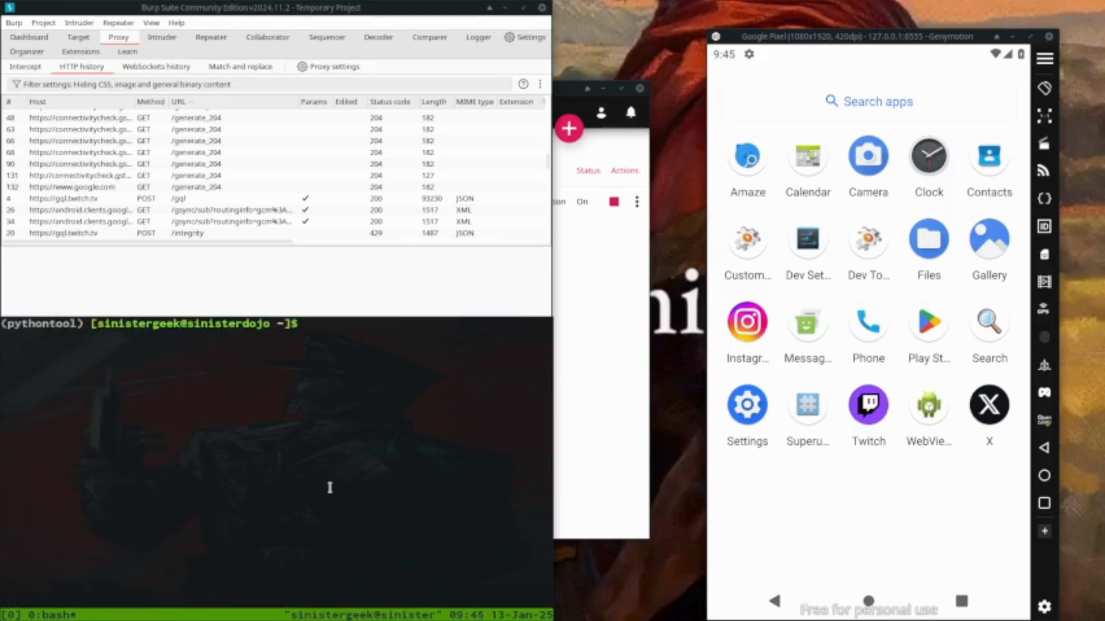
Step: Discard the mistyped adb command and launch the X app on the emulator
type("advb")
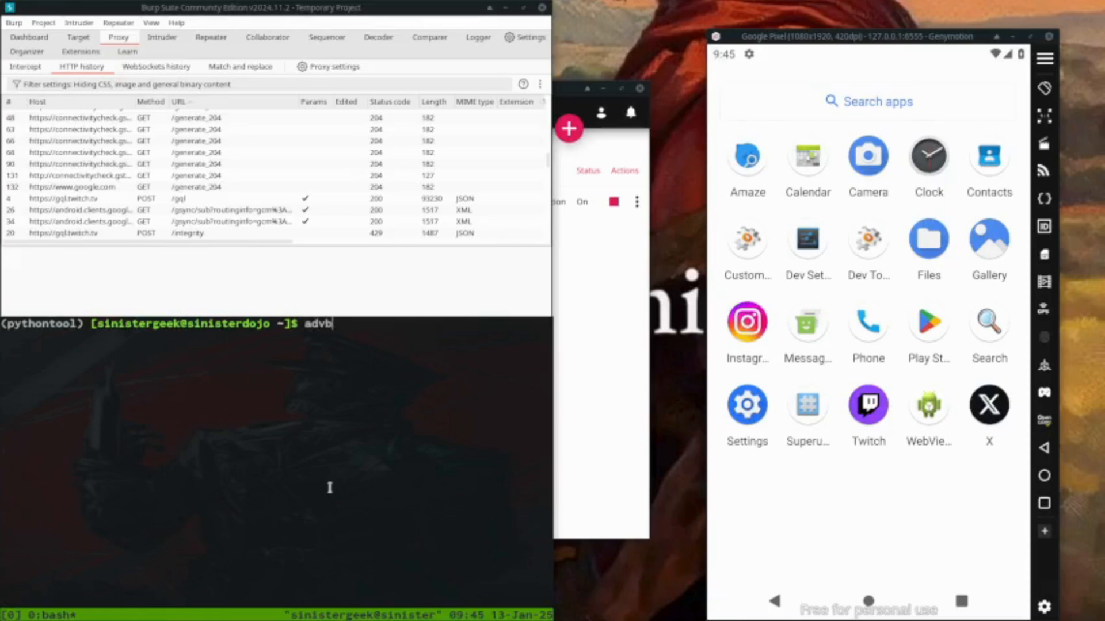
key("BackSpace")
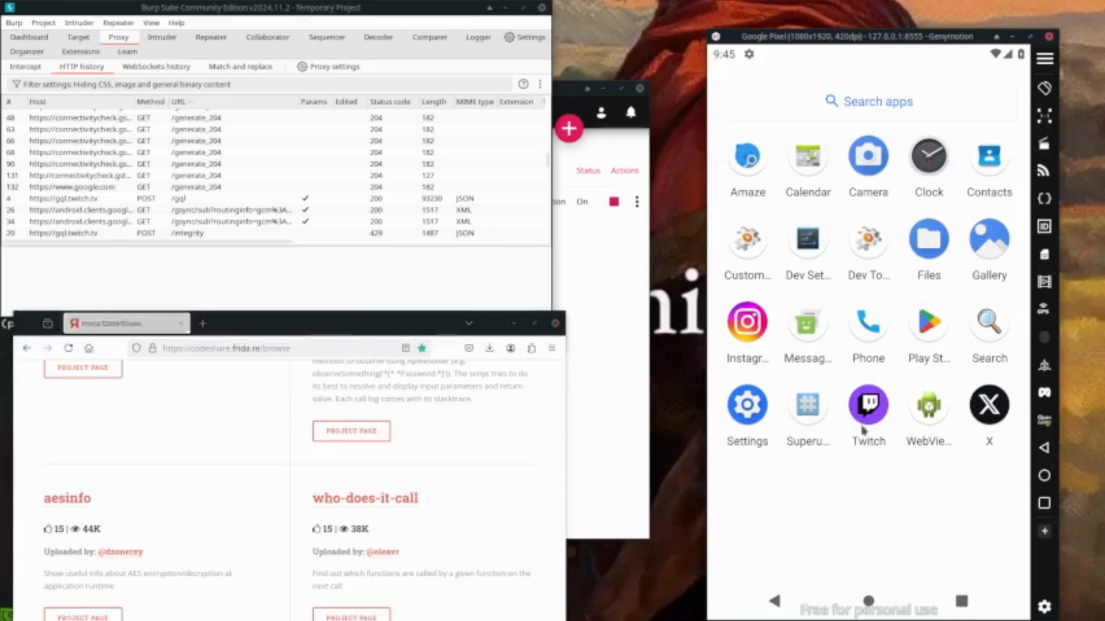
left_click(867, 405)
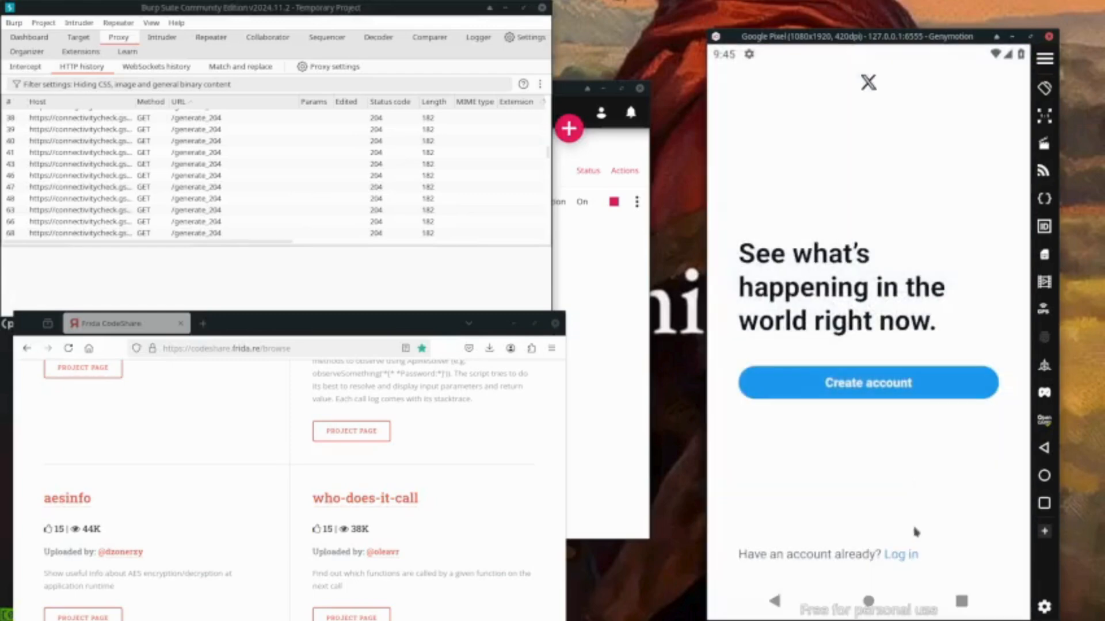
left_click(867, 382)
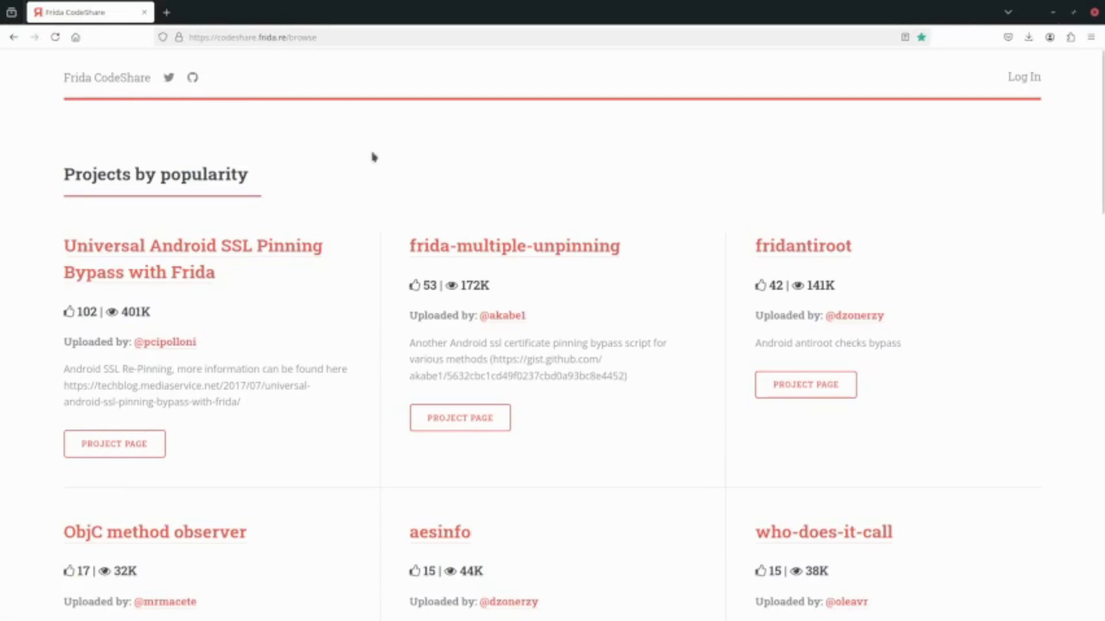
Step: Scroll CodeShare's popular projects and open Universal Android SSL Pinning Bypass 2
scroll("down", 3)
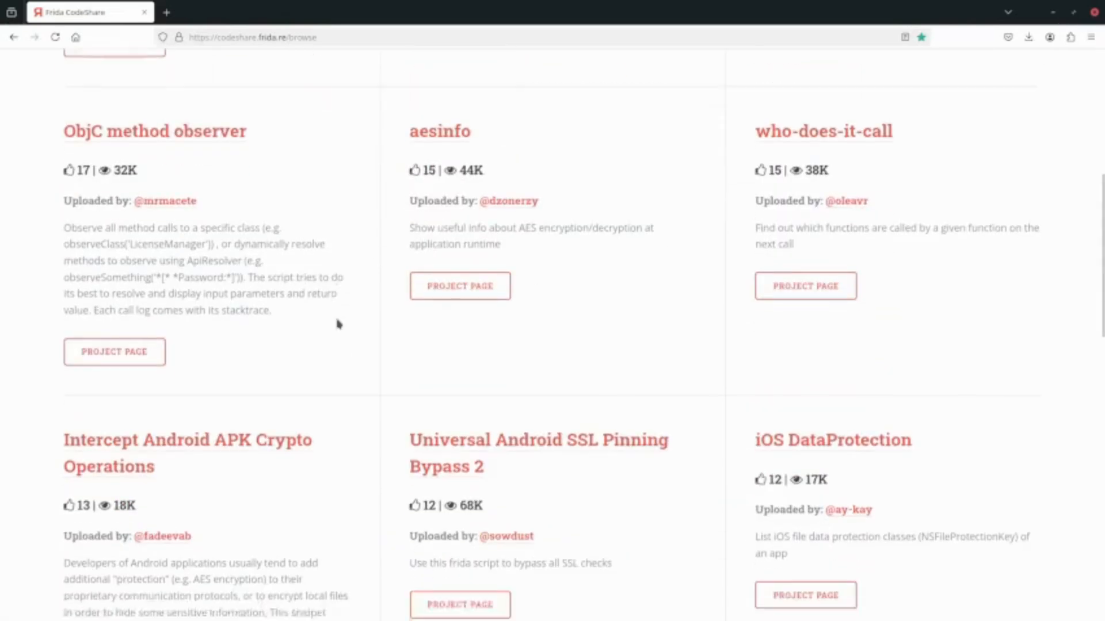
scroll("down", 3)
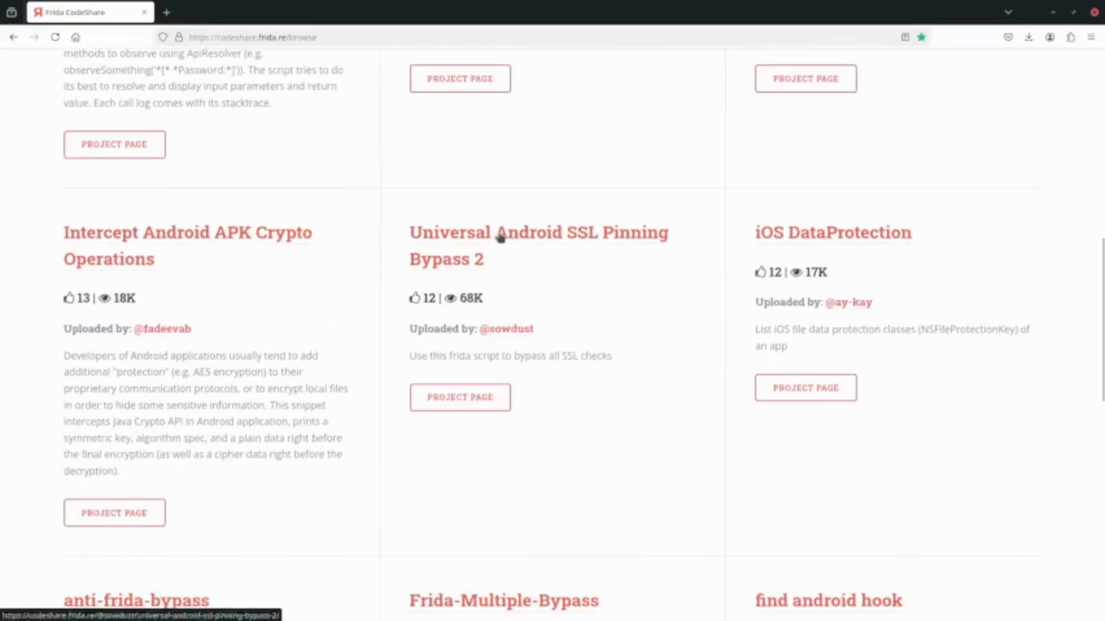
left_click(537, 232)
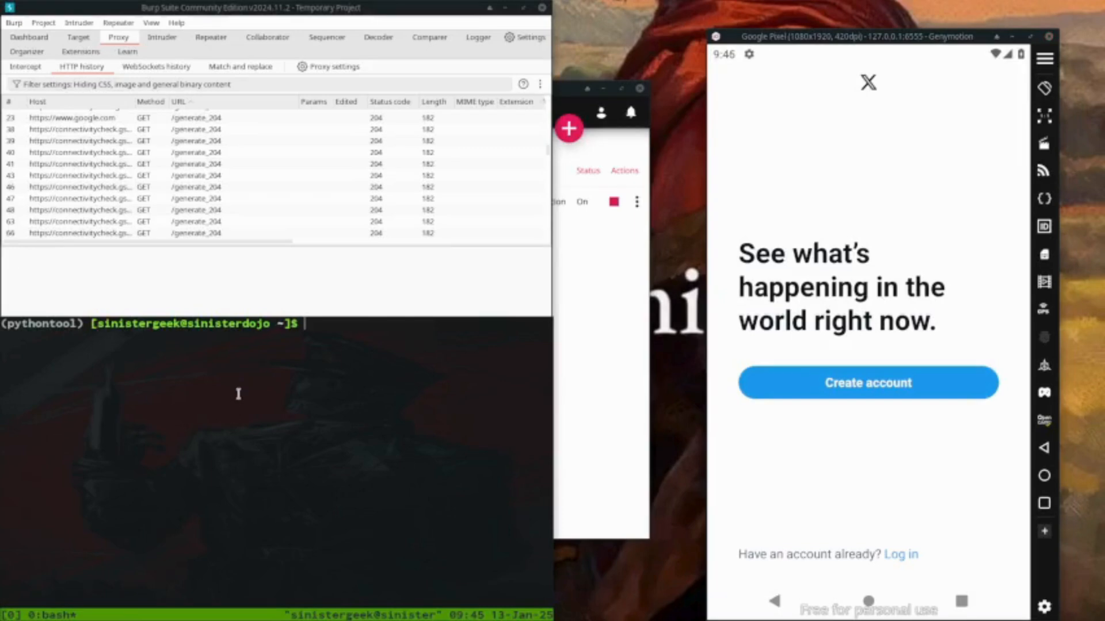
Step: In adb shell, grep /data/data for twitter to find com.twitter.android, then exit
type("ad")
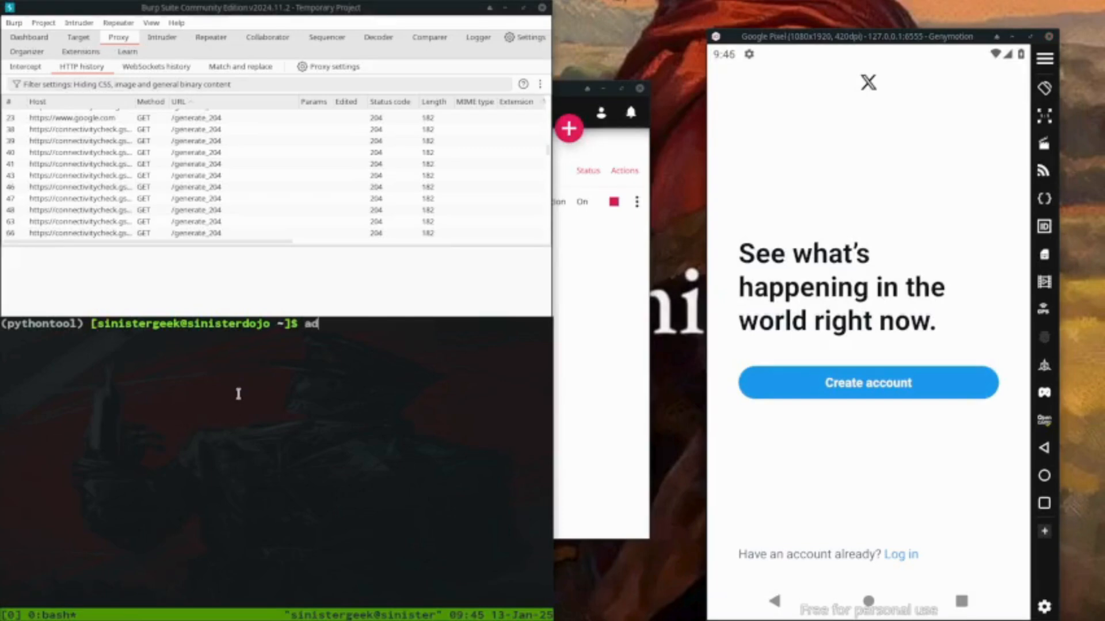
type("db shell")
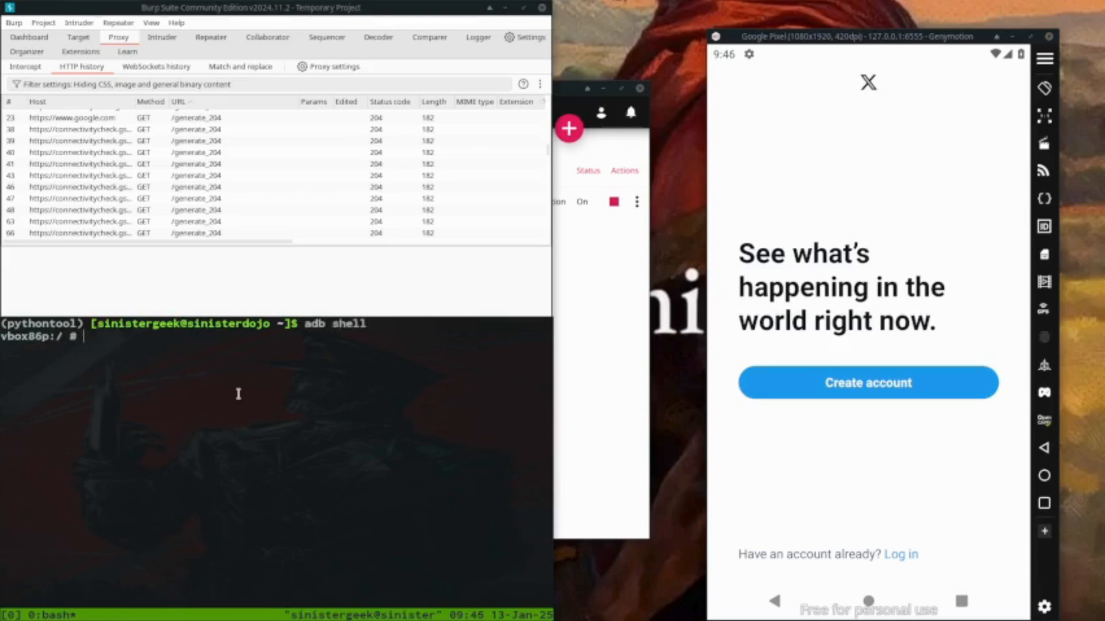
type("cd")
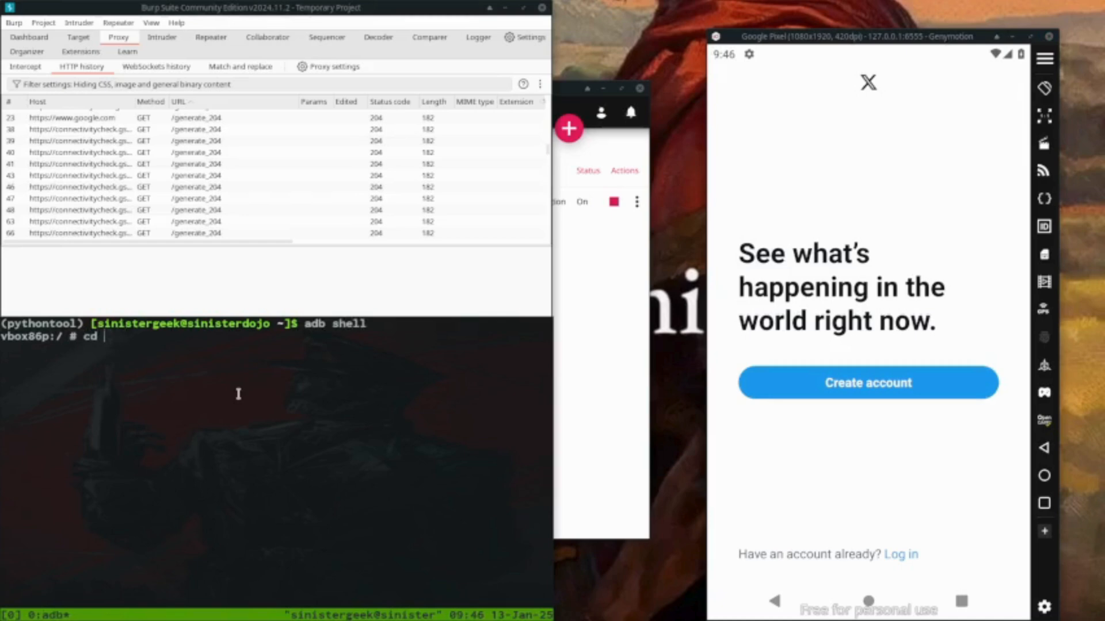
type("/data/data")
type("ls")
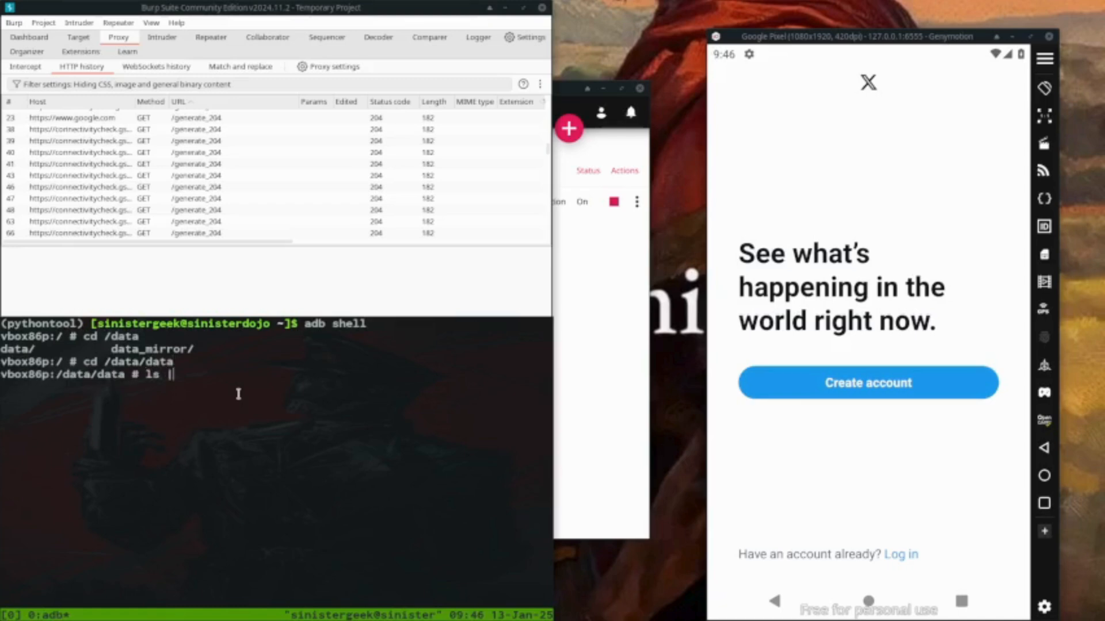
type("grep twitter")
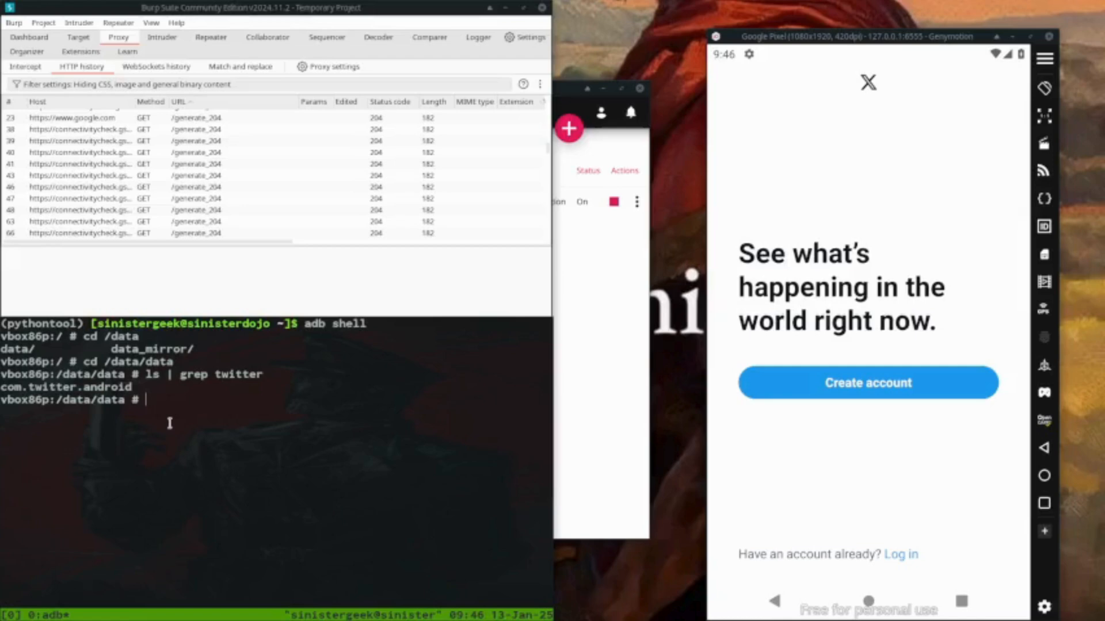
type("exit")
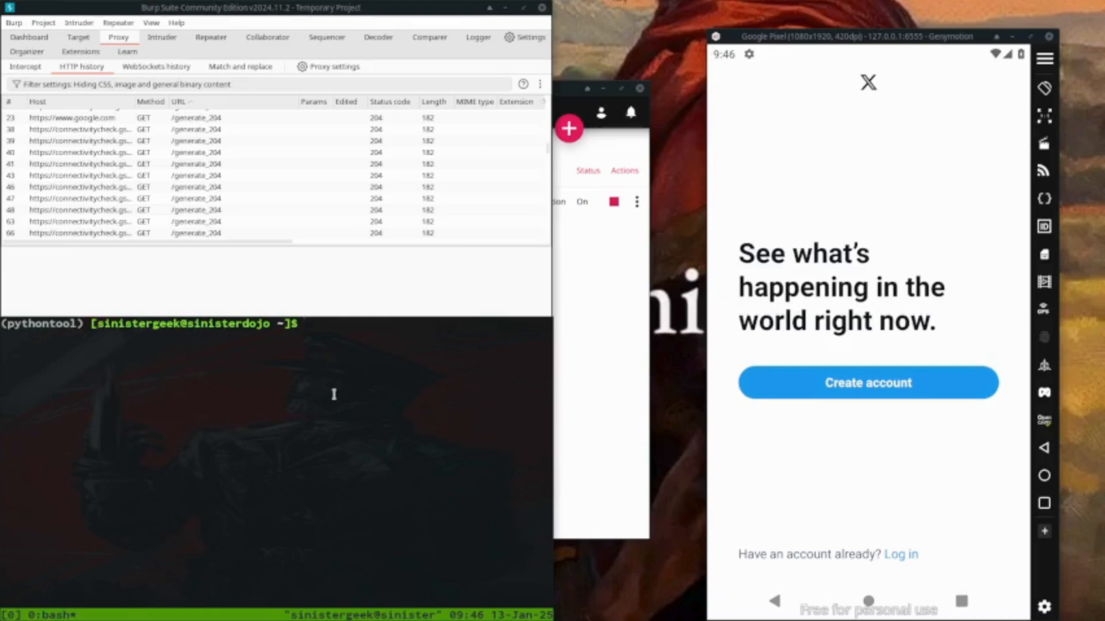
Step: Spawn com.twitter.android with the sowdust SSL pinning bypass 2 script and tap Log in
type("frida --codeshare sowdust/universal-android-ssl-pinning-bypass-2 -U -f com.twitter.android")
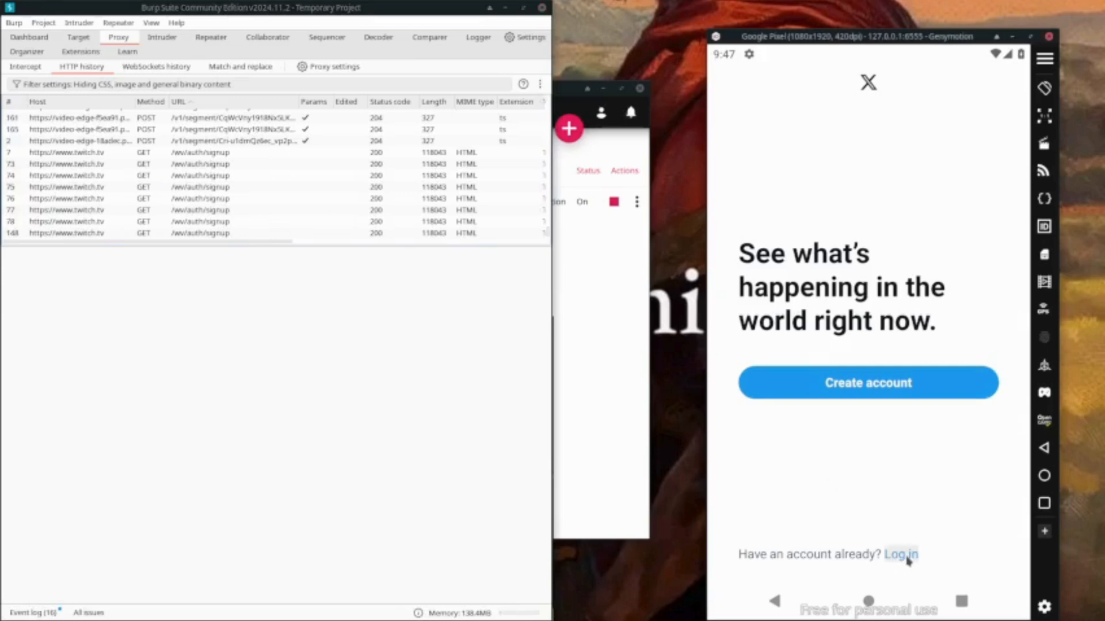
left_click(900, 553)
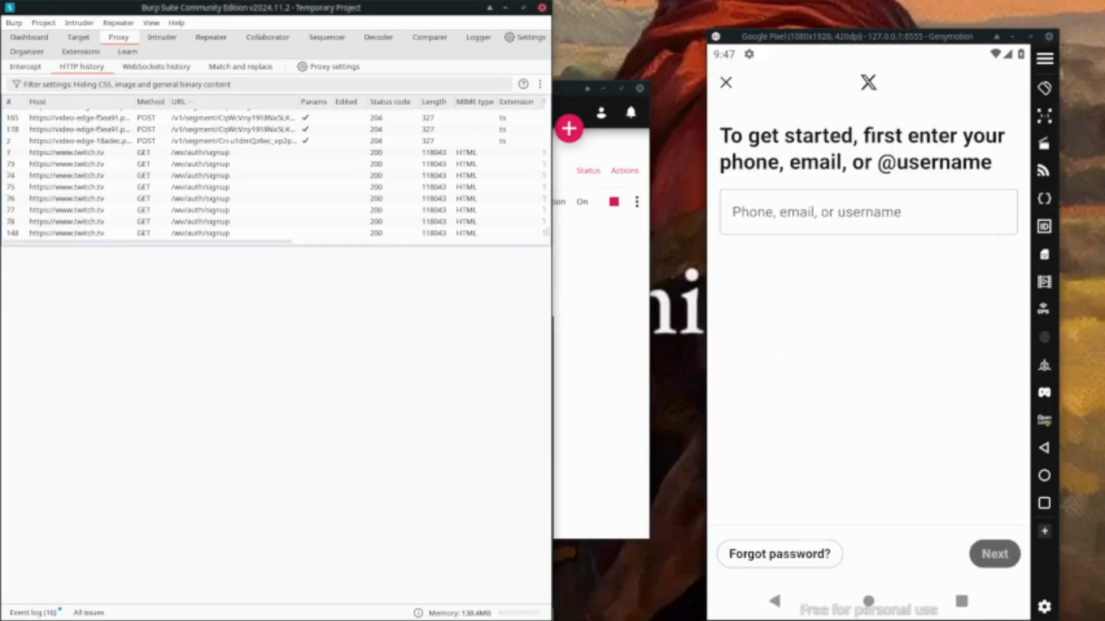